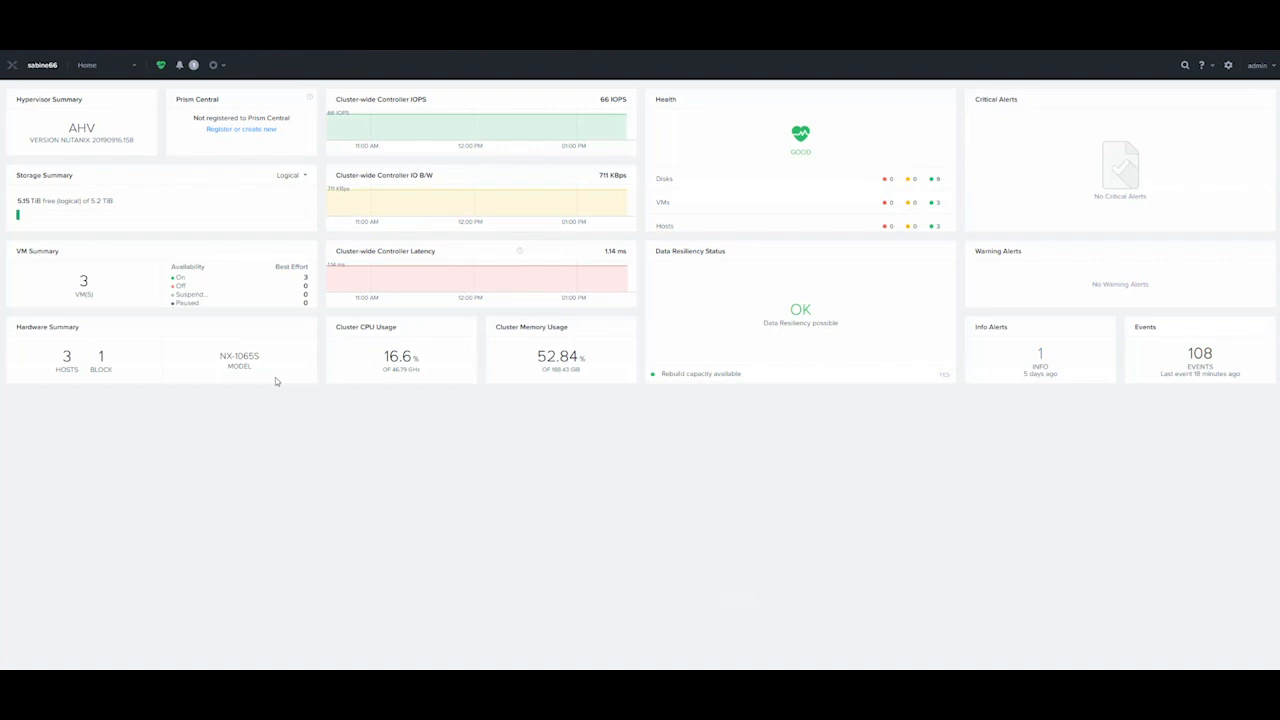
pyautogui.moveTo(220, 196)
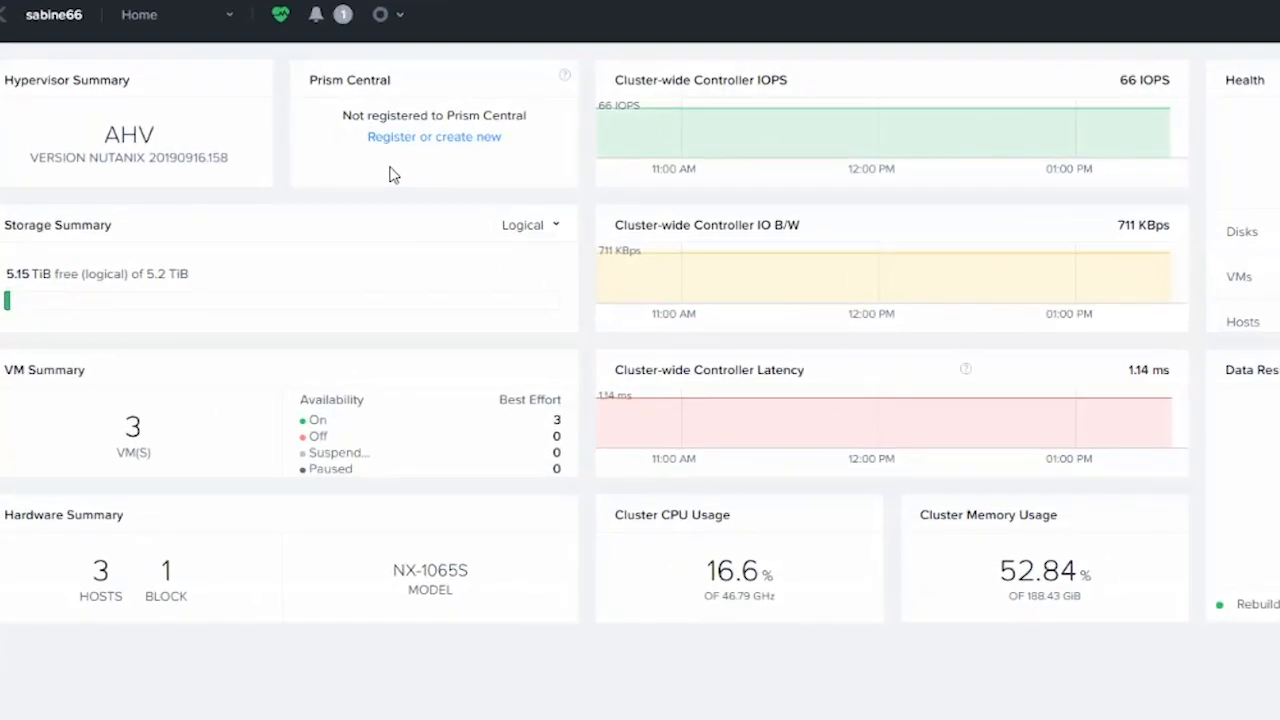
pyautogui.moveTo(286, 100)
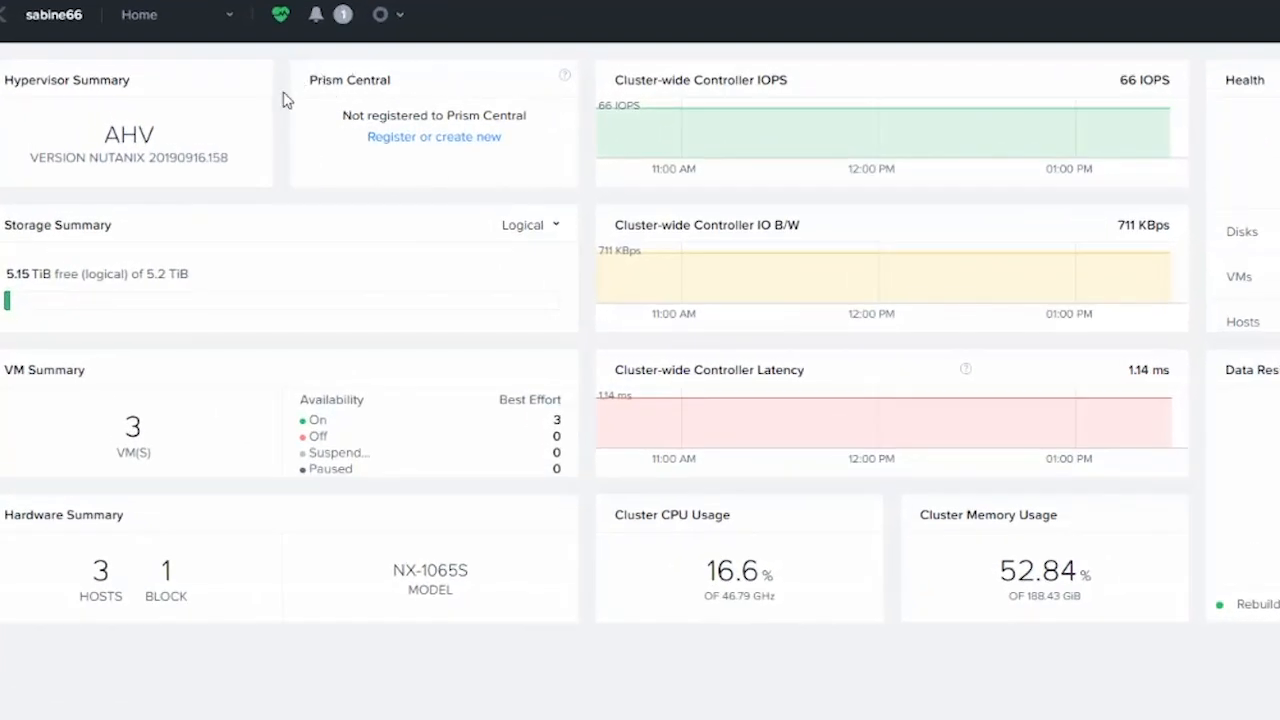
pyautogui.moveTo(486, 186)
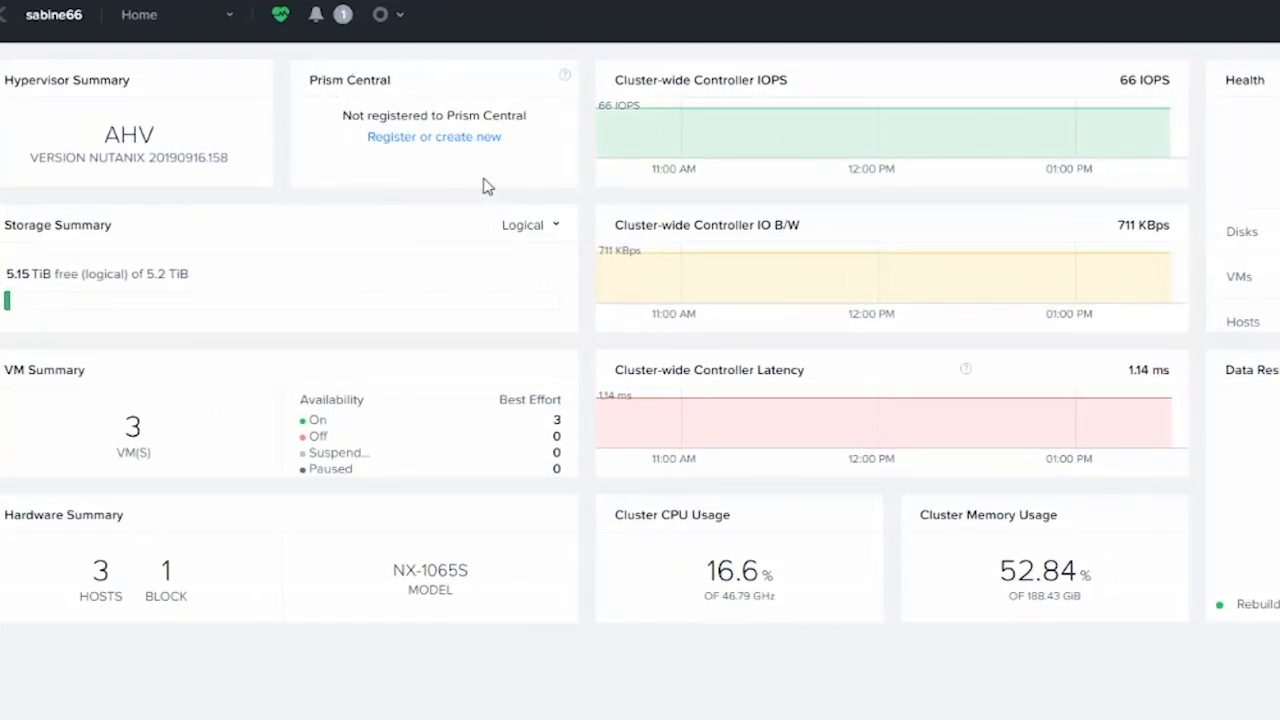
pyautogui.moveTo(520, 128)
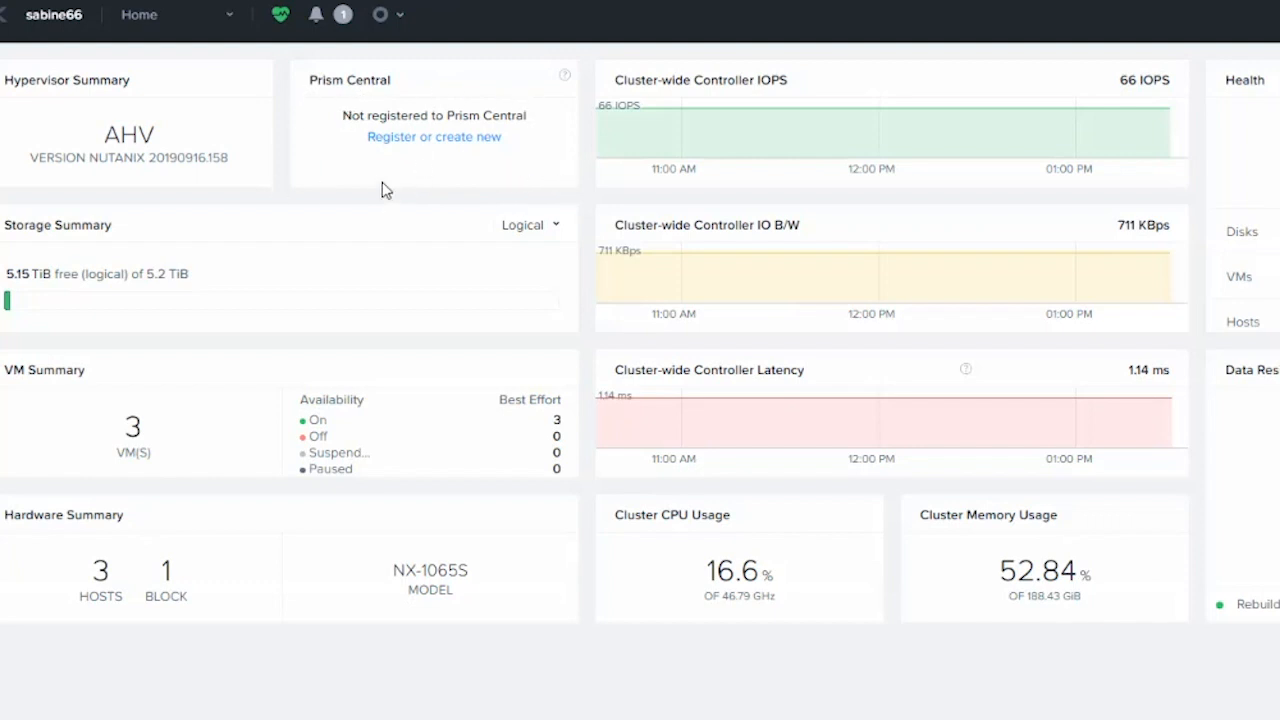
pyautogui.moveTo(460, 192)
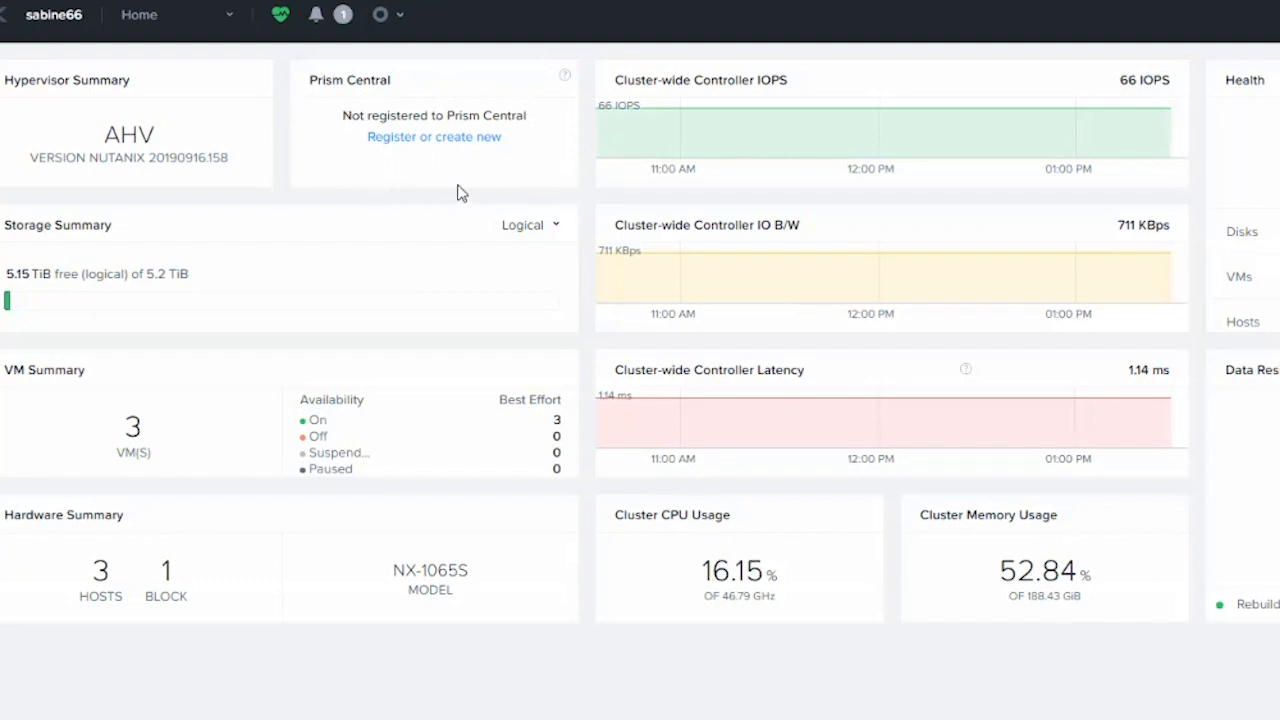
pyautogui.moveTo(400, 180)
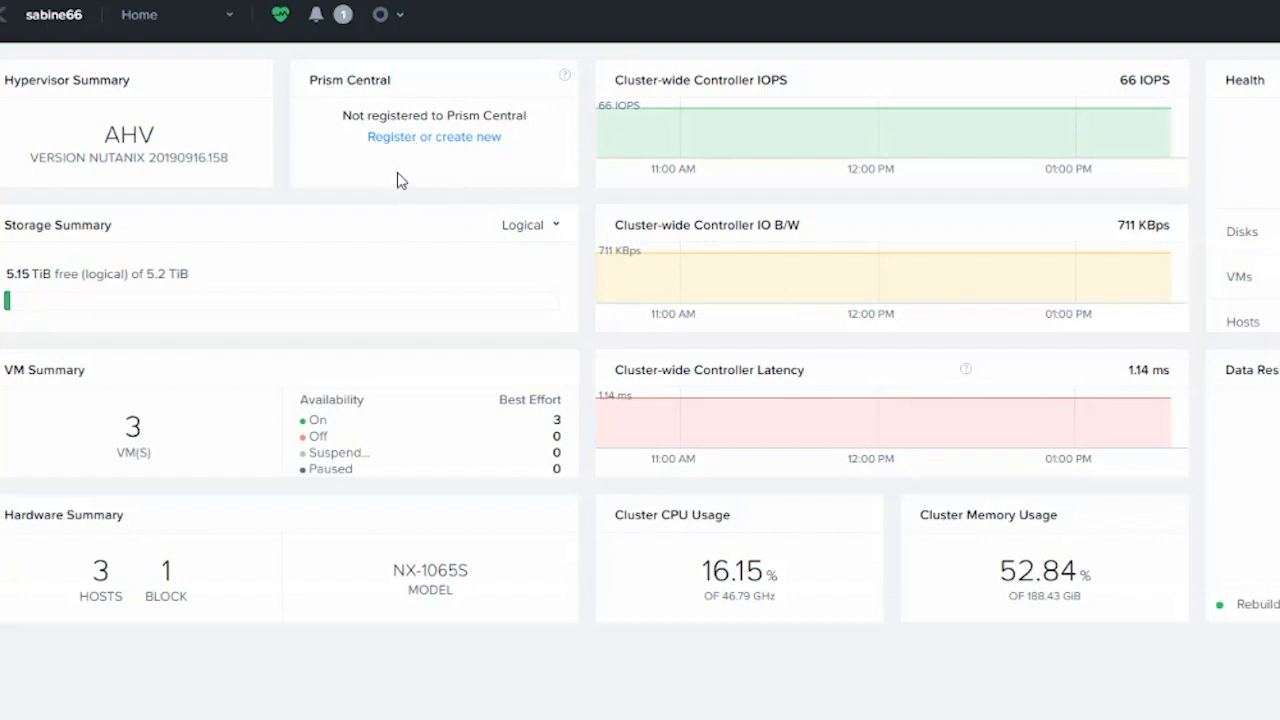
pyautogui.moveTo(386, 148)
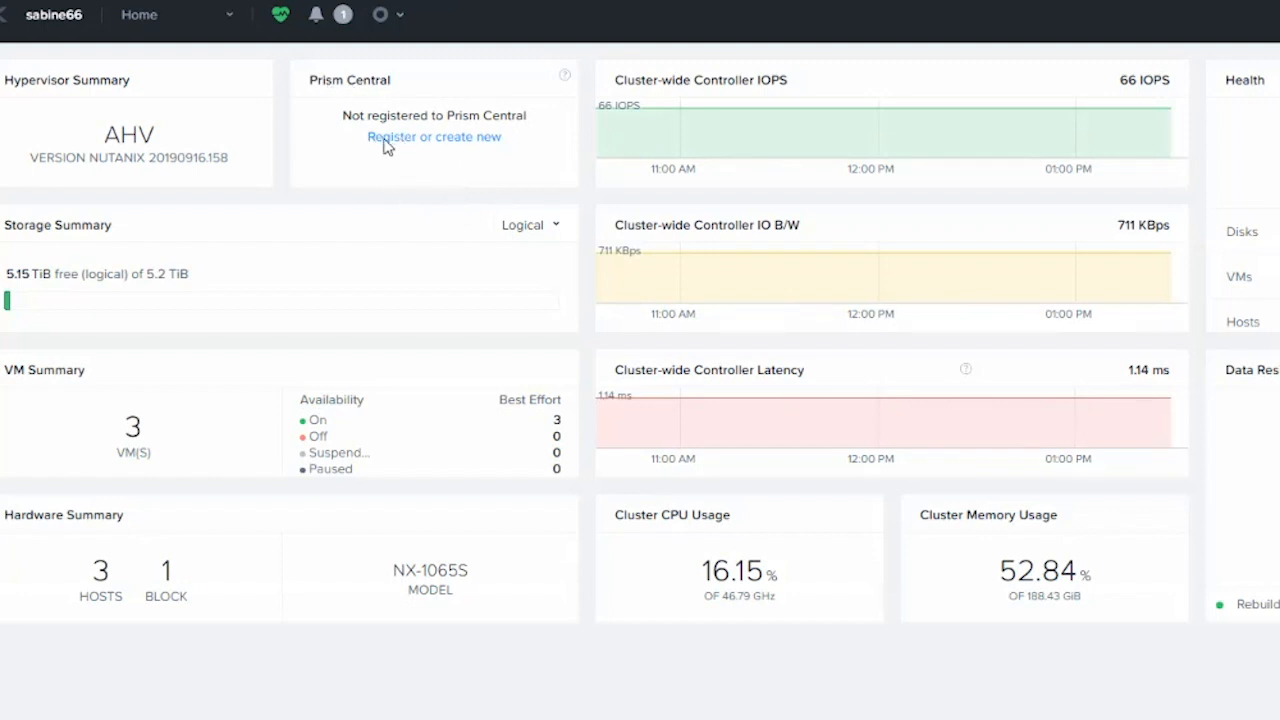
# - Bring up the Prism Central dialog via 'Register or create new' in the Prism Central widget
pyautogui.click(432, 136)
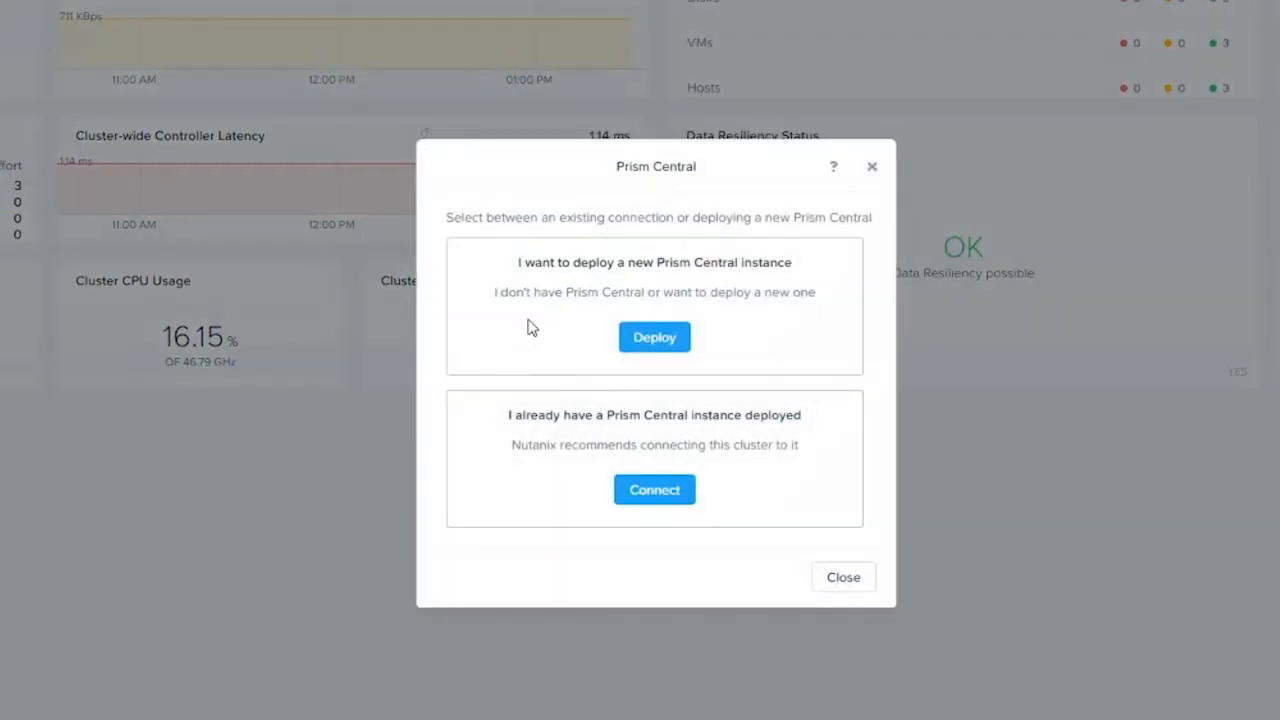
pyautogui.moveTo(742, 312)
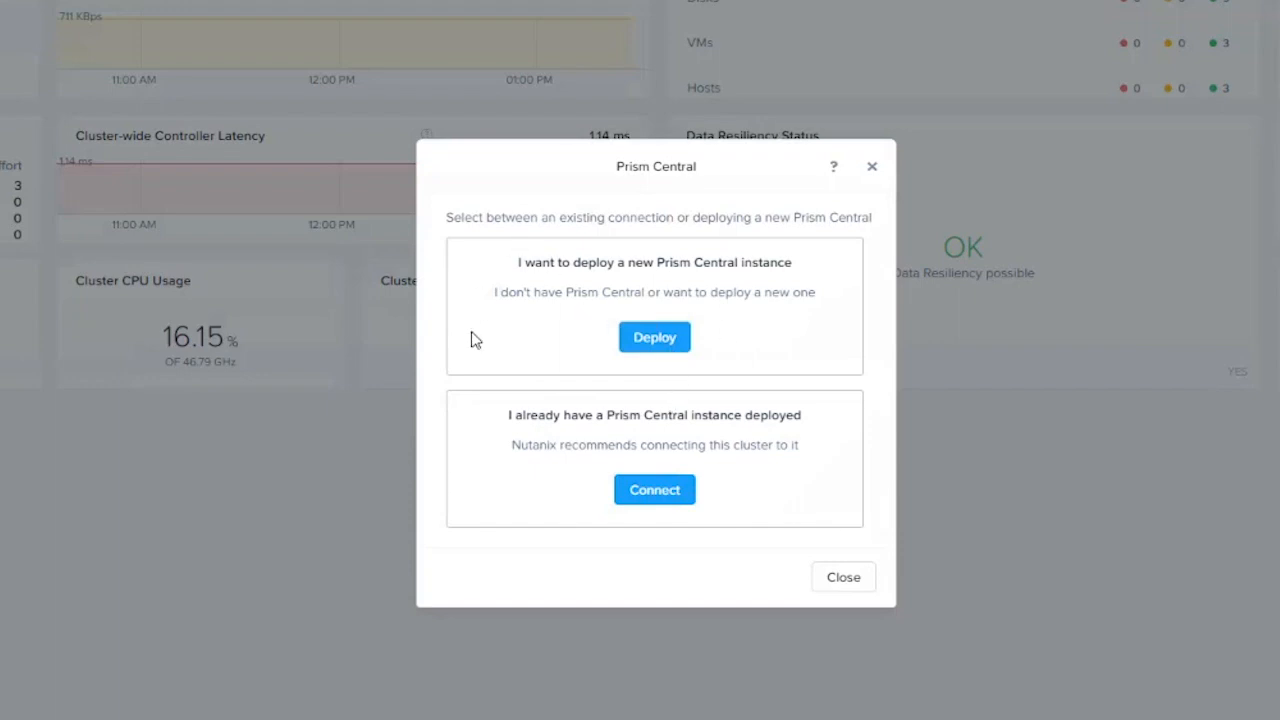
pyautogui.moveTo(852, 556)
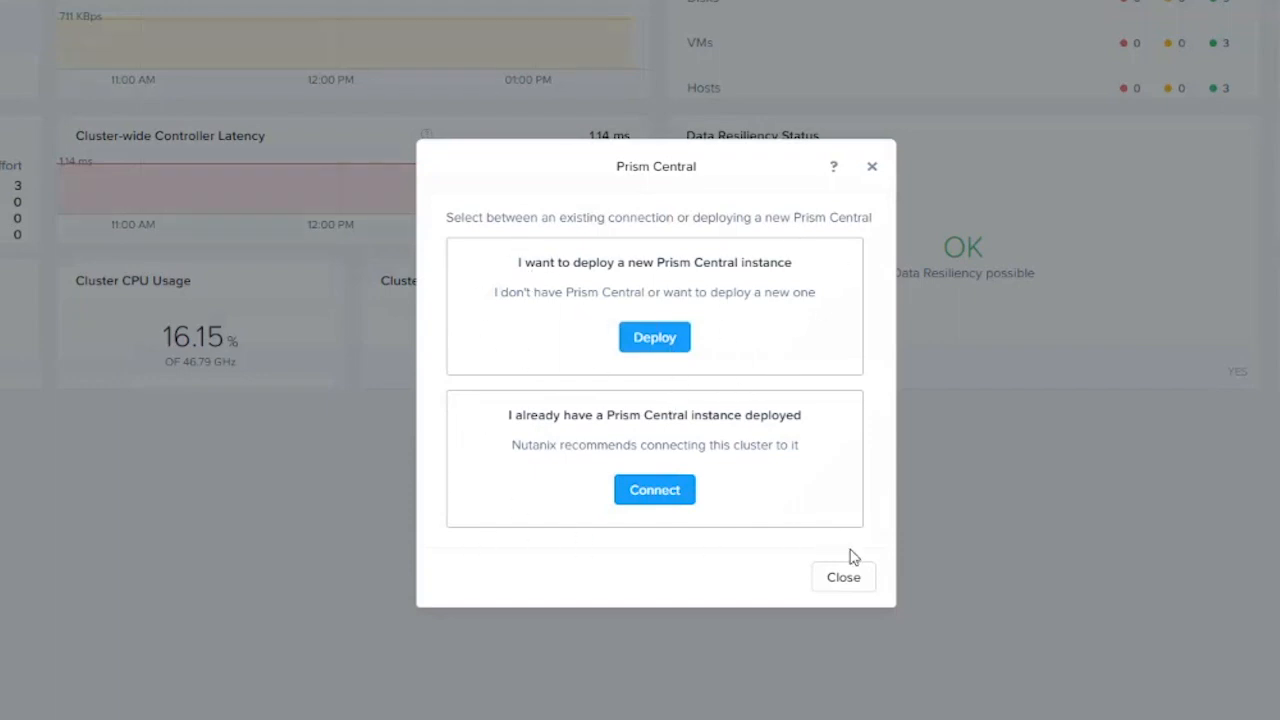
pyautogui.moveTo(716, 300)
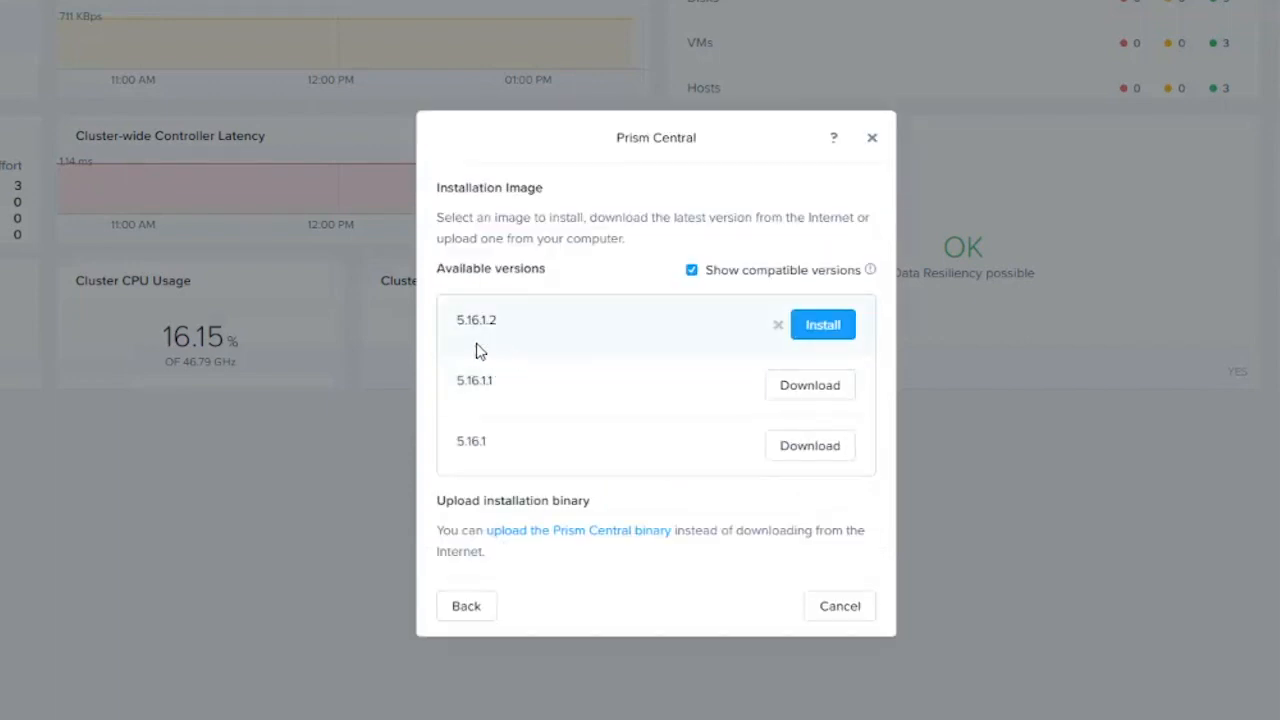
pyautogui.moveTo(466, 340)
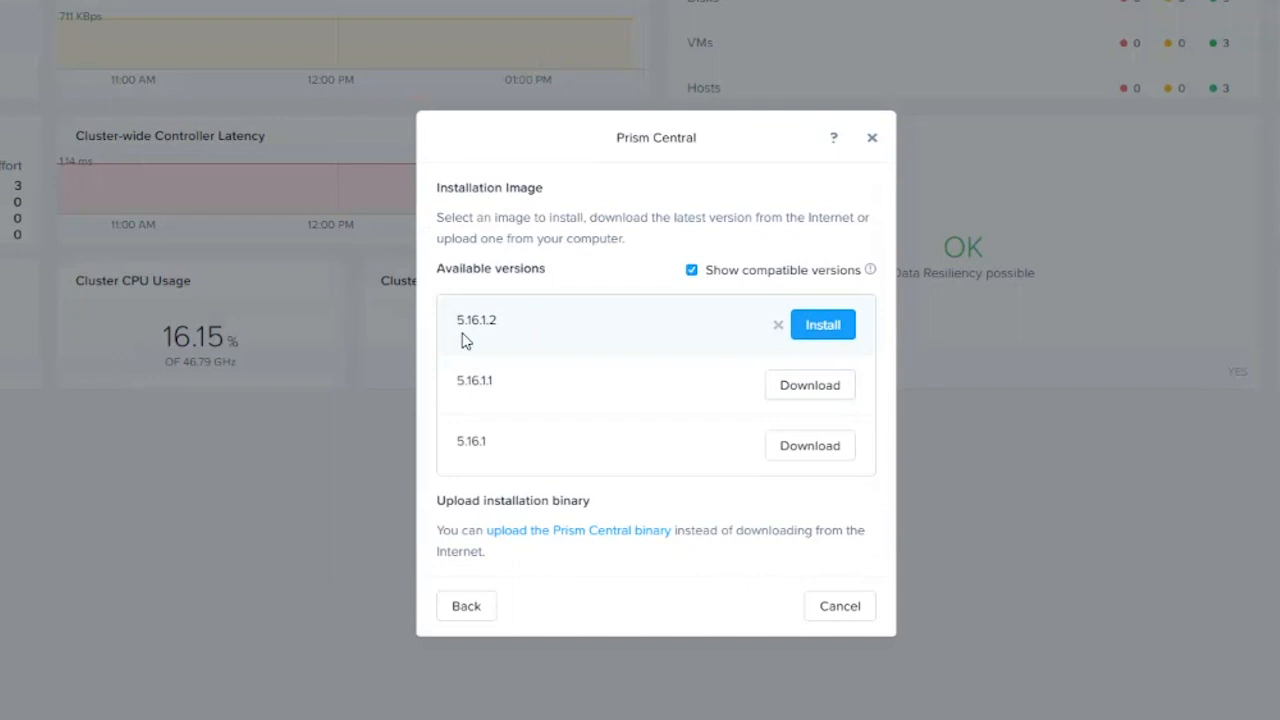
pyautogui.moveTo(646, 336)
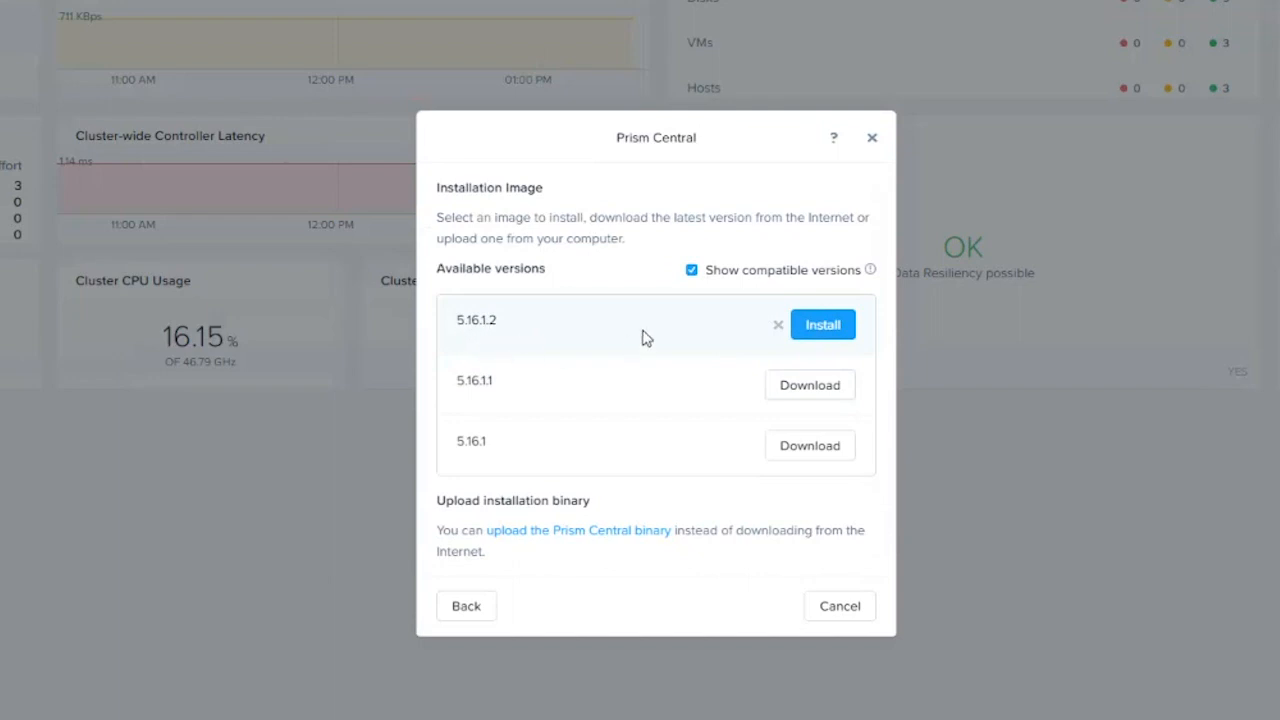
pyautogui.moveTo(514, 324)
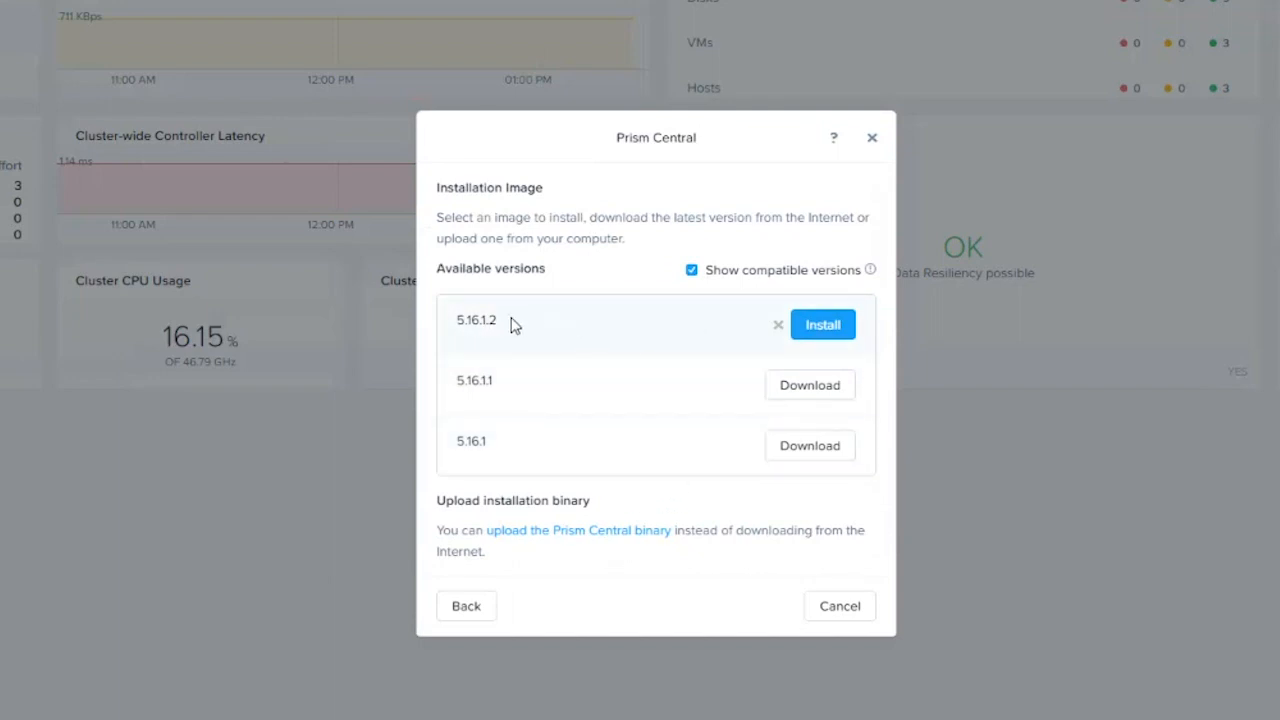
pyautogui.moveTo(552, 540)
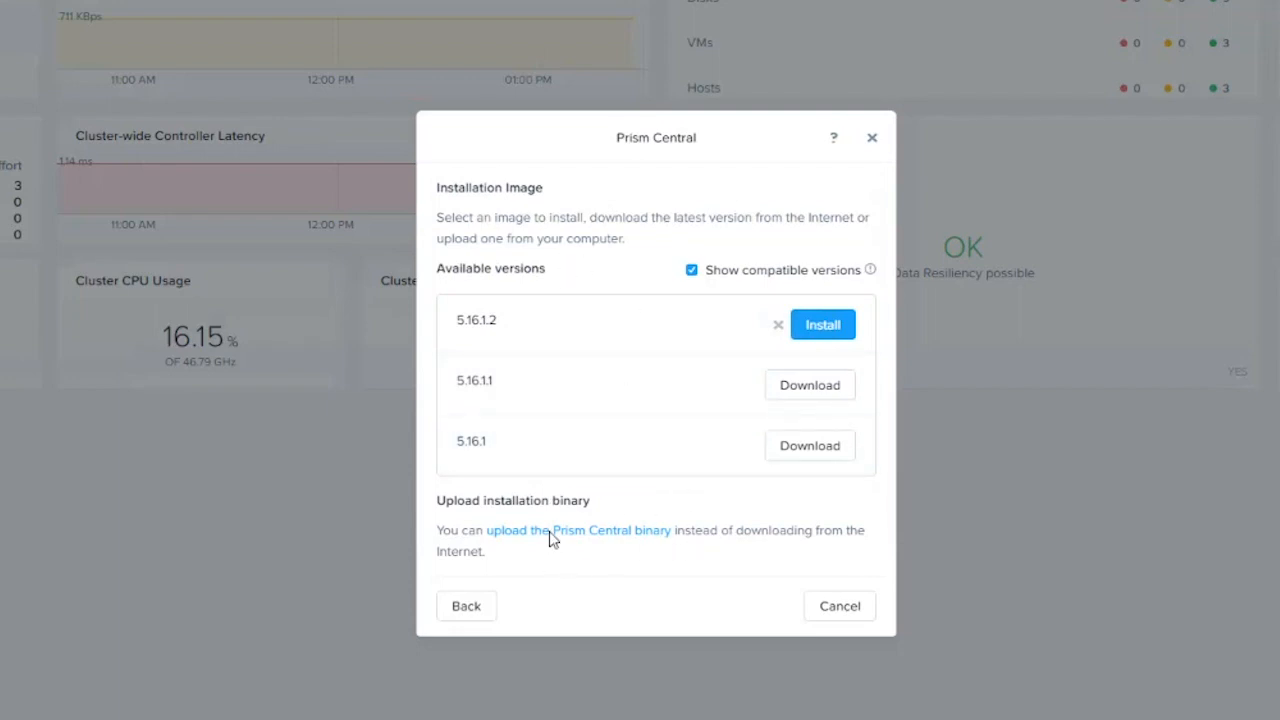
# - Choose installation image version 5.16.1.2 and start its install, reaching the deployment type choice
pyautogui.click(578, 530)
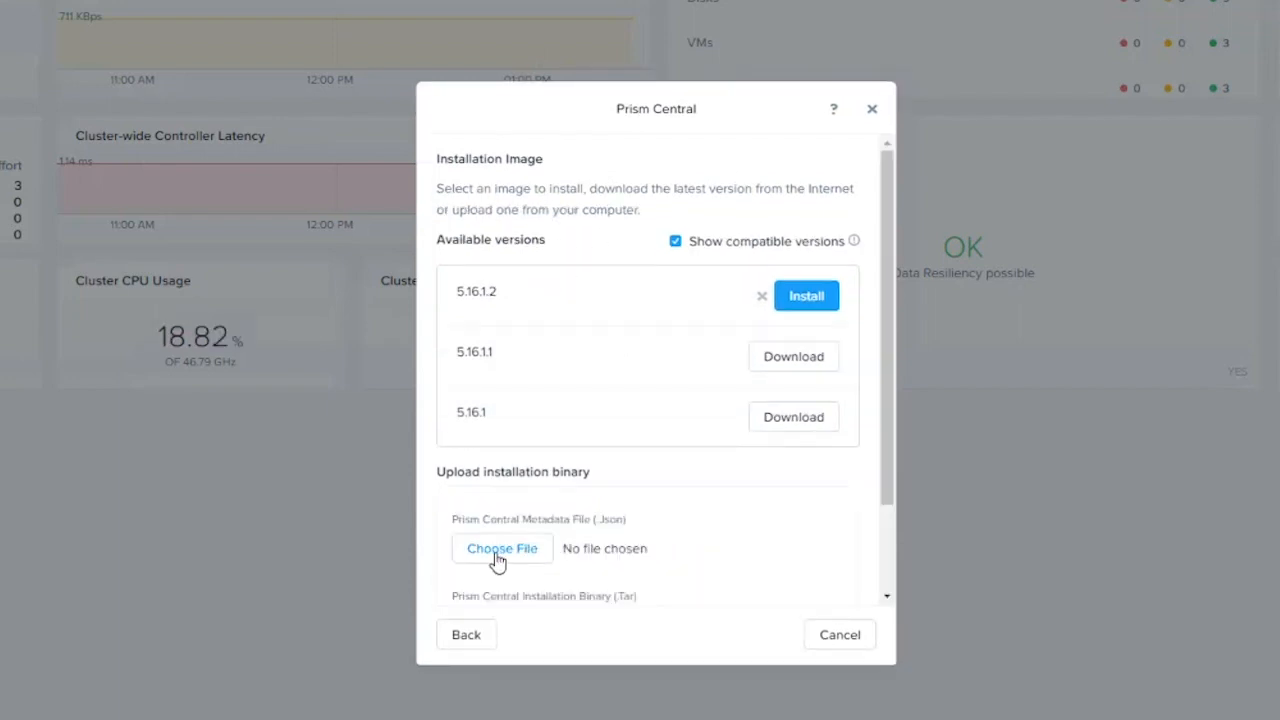
pyautogui.scroll(-3)
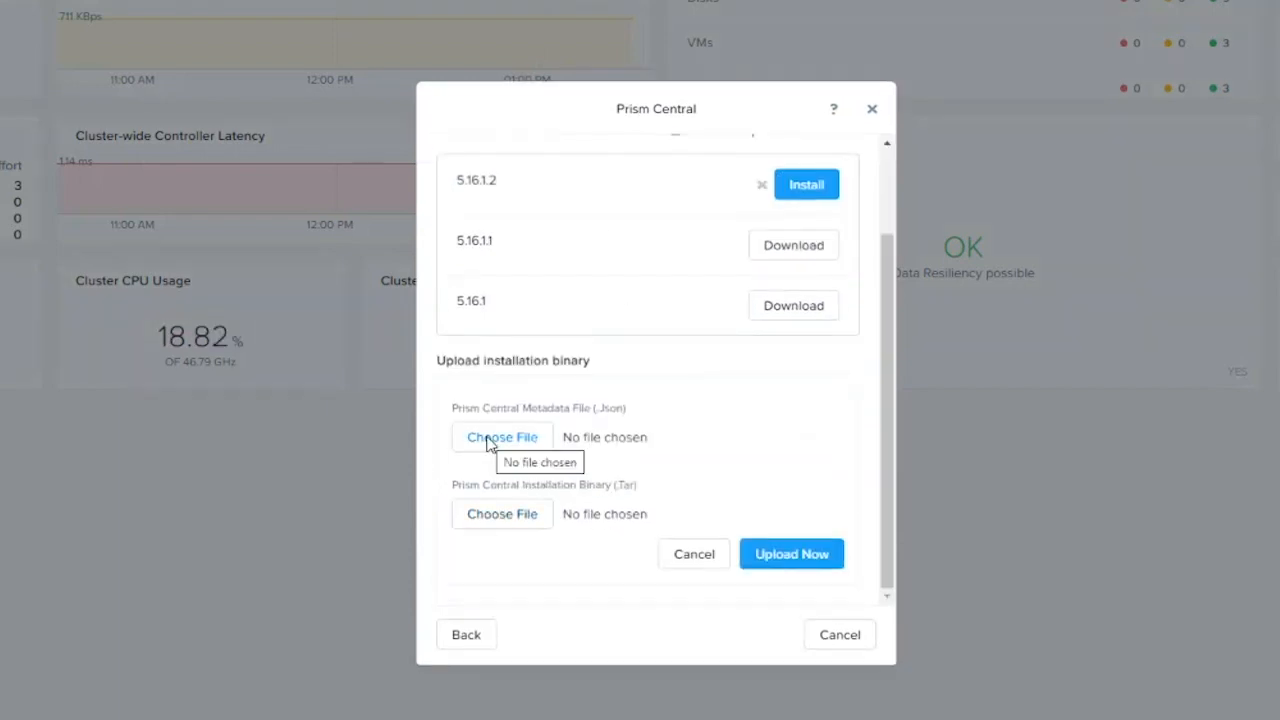
pyautogui.moveTo(734, 426)
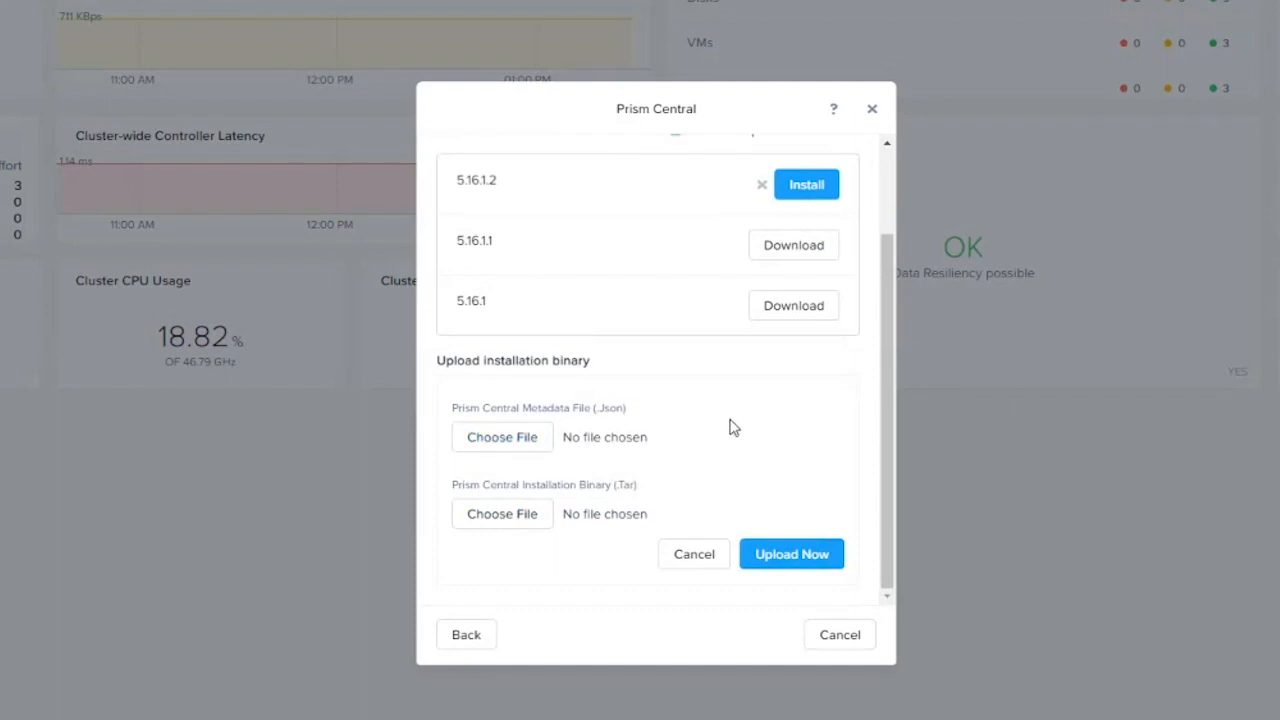
pyautogui.moveTo(778, 408)
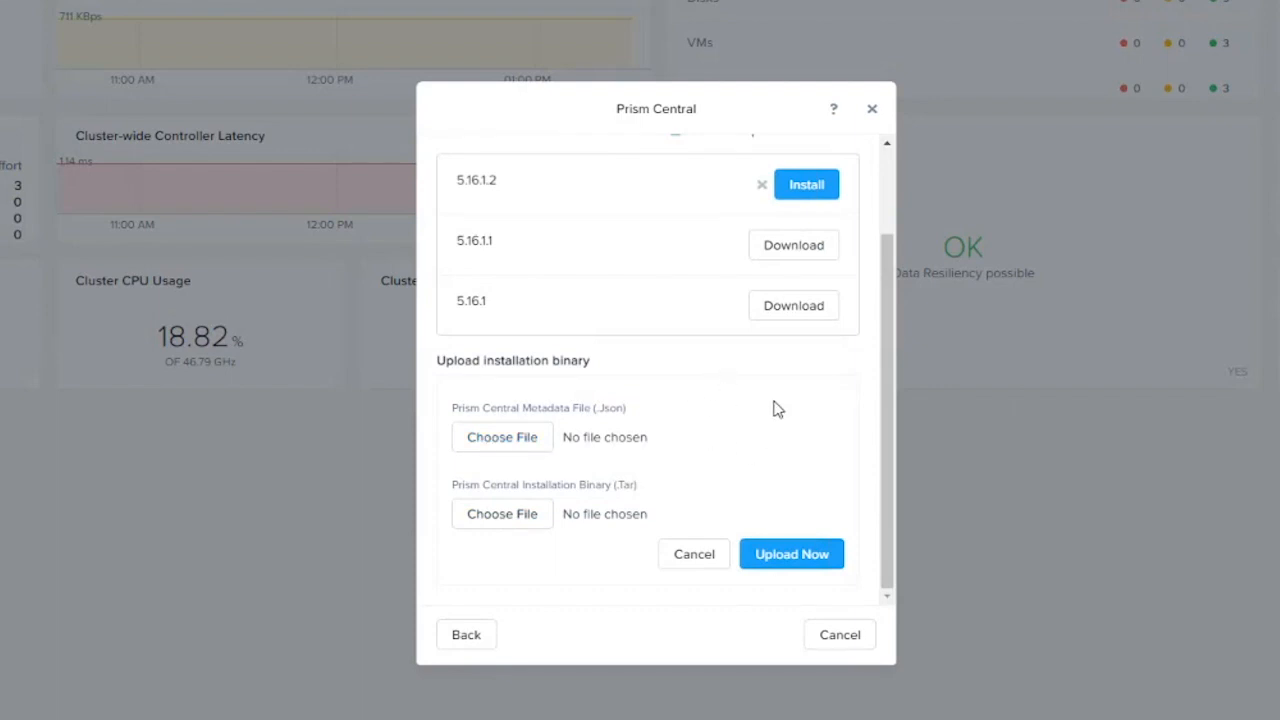
pyautogui.moveTo(512, 590)
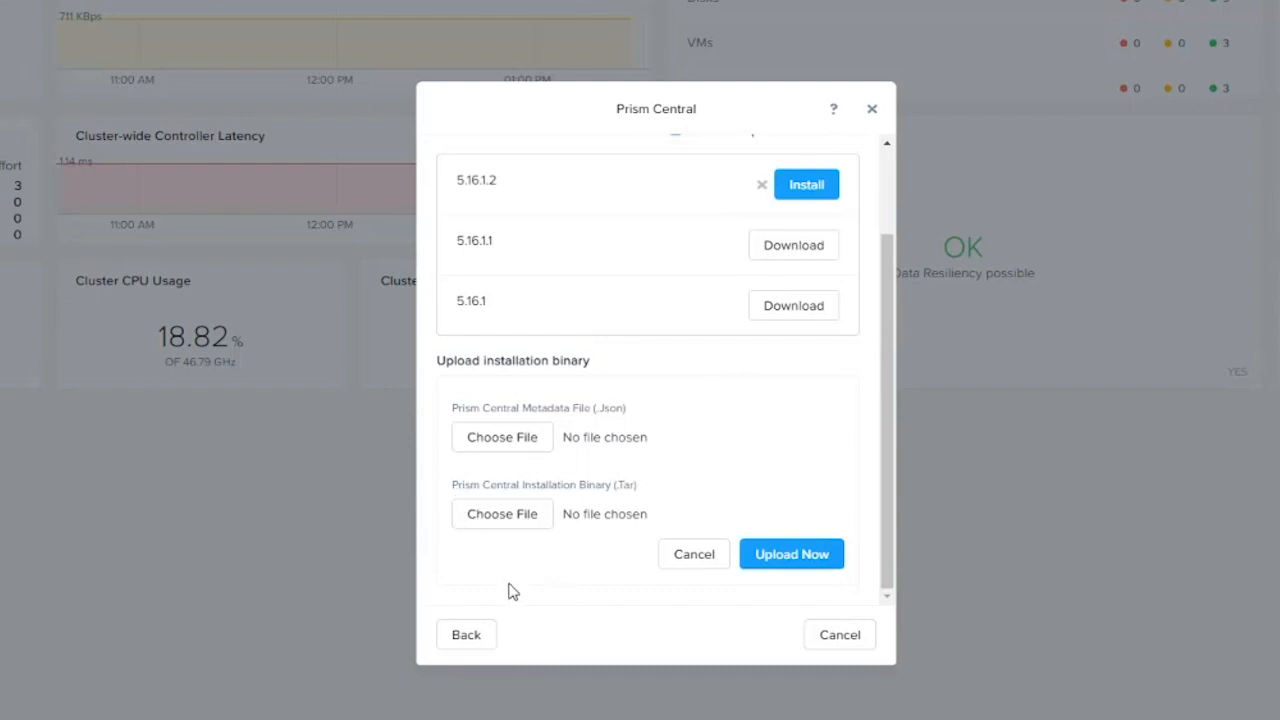
pyautogui.moveTo(492, 516)
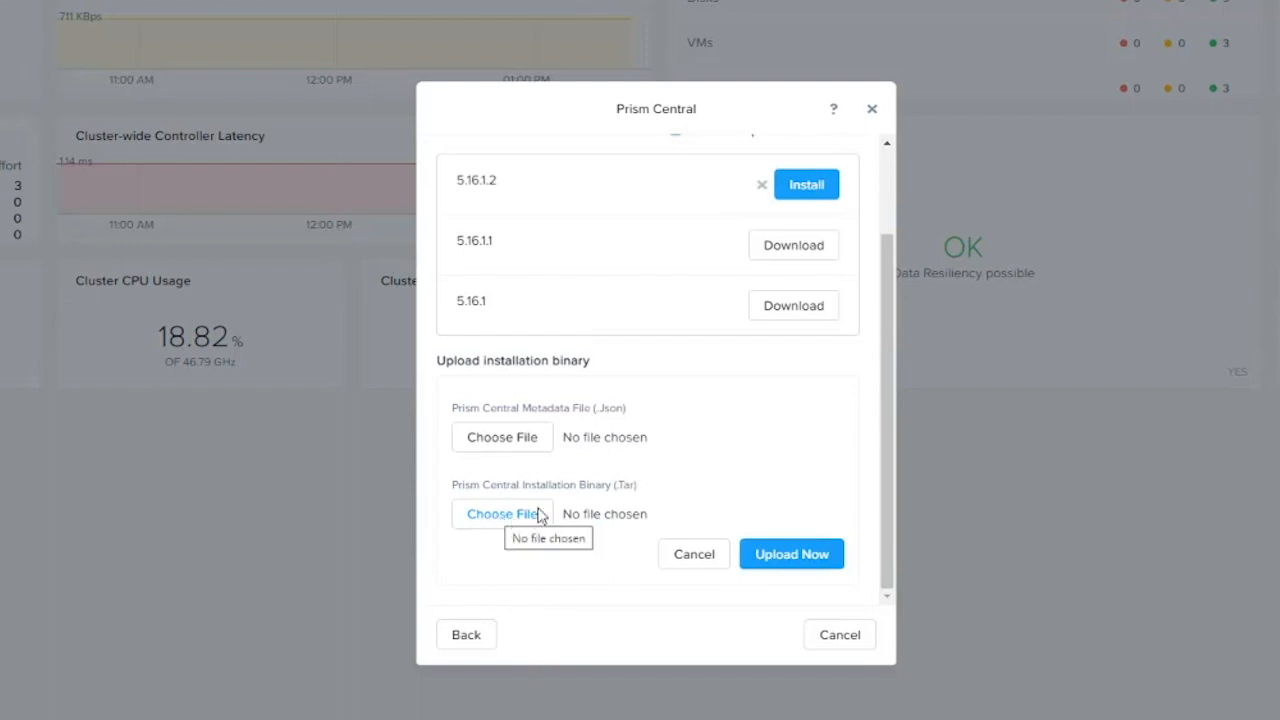
pyautogui.click(502, 514)
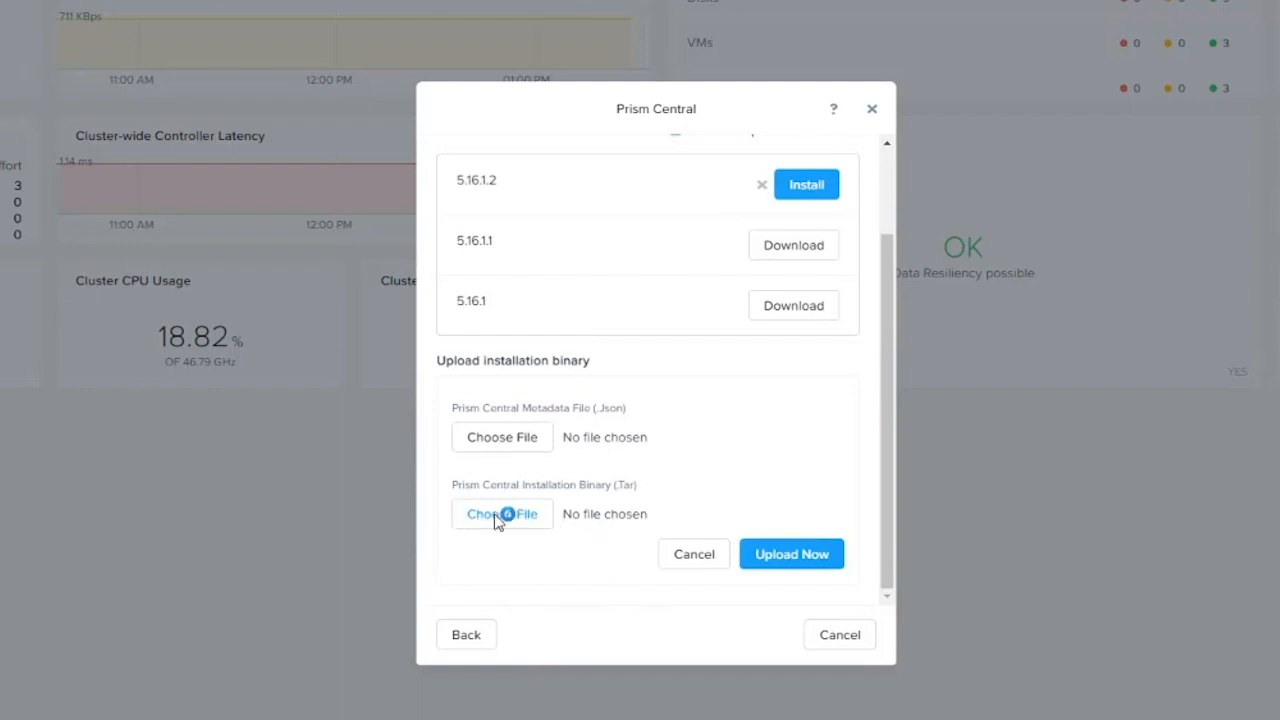
pyautogui.moveTo(502, 520)
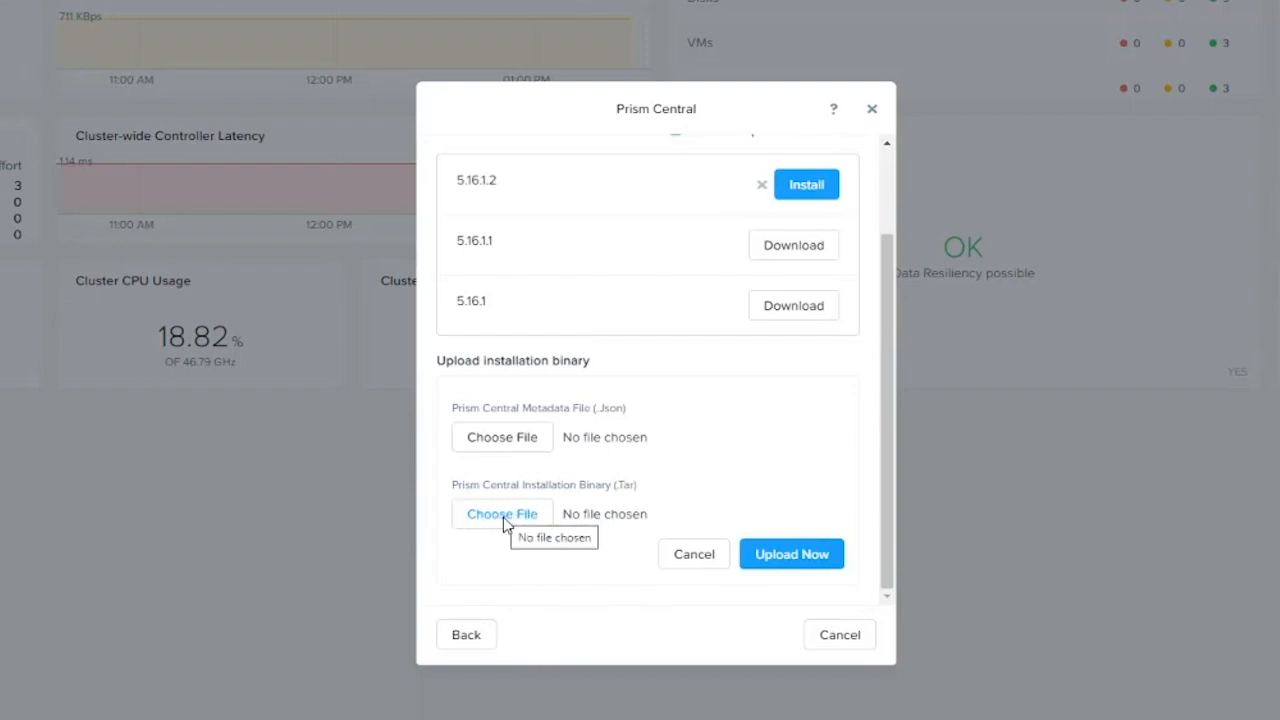
pyautogui.moveTo(492, 460)
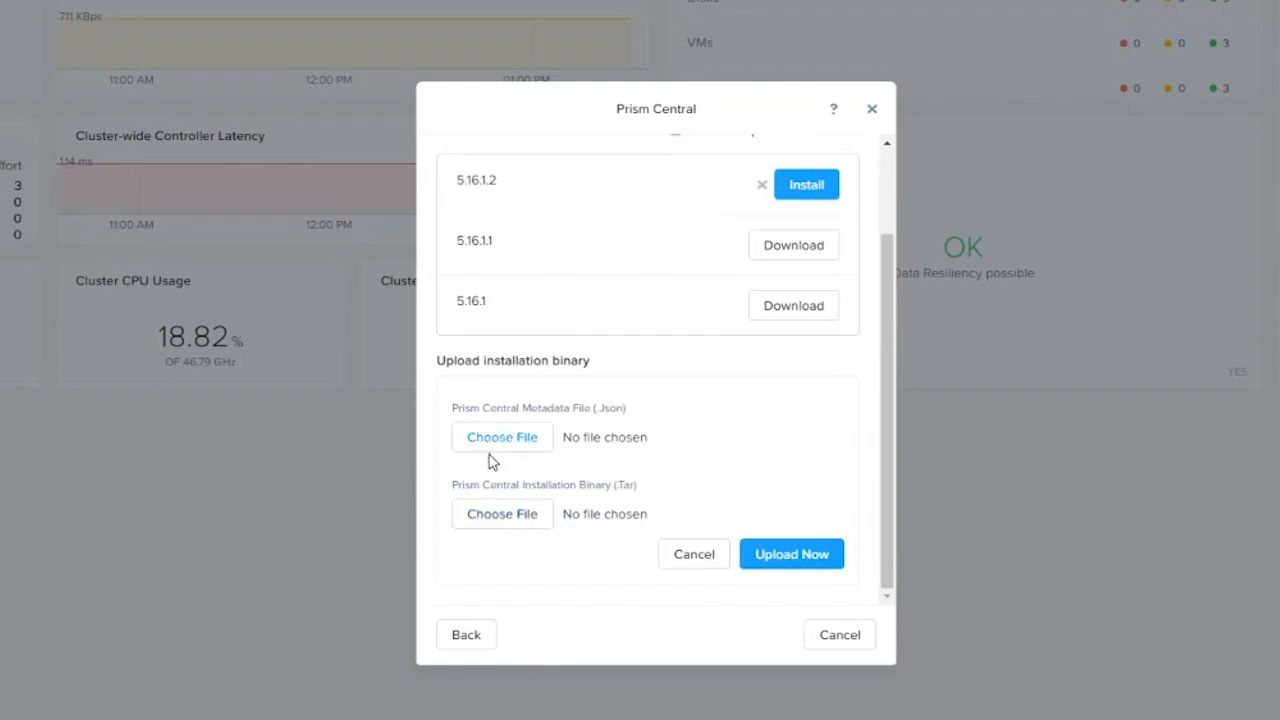
pyautogui.moveTo(504, 440)
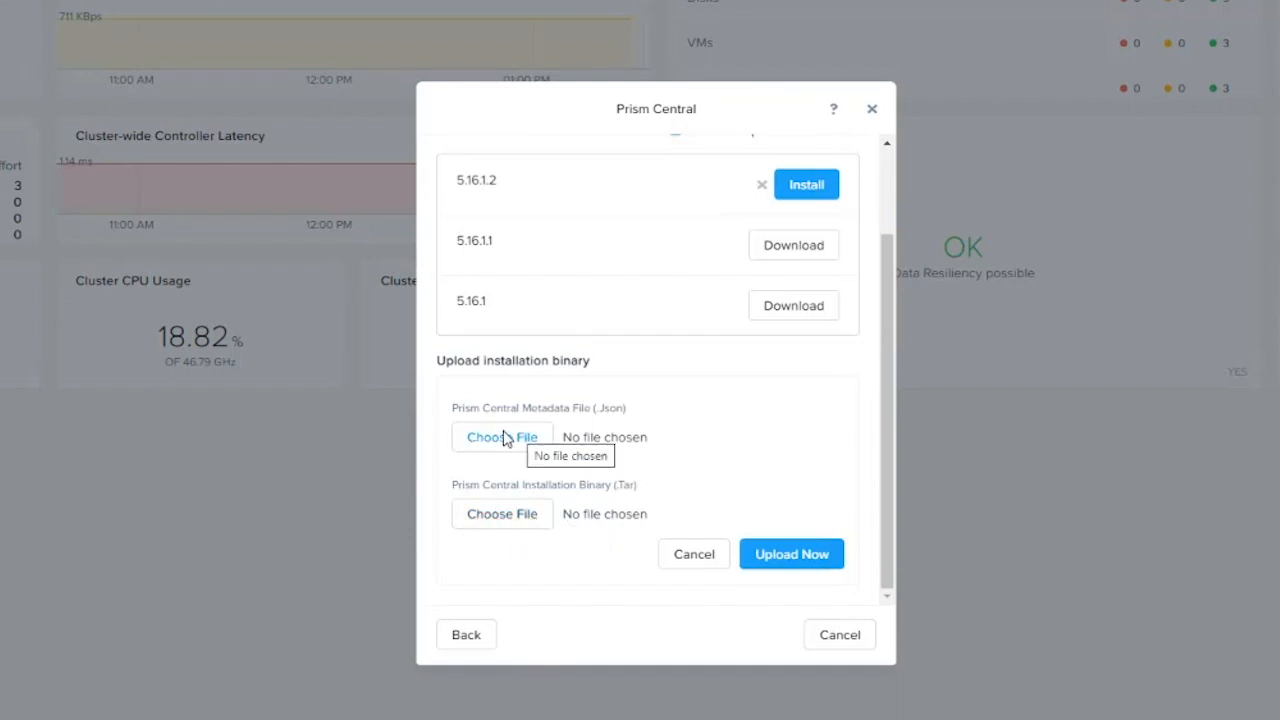
pyautogui.moveTo(564, 500)
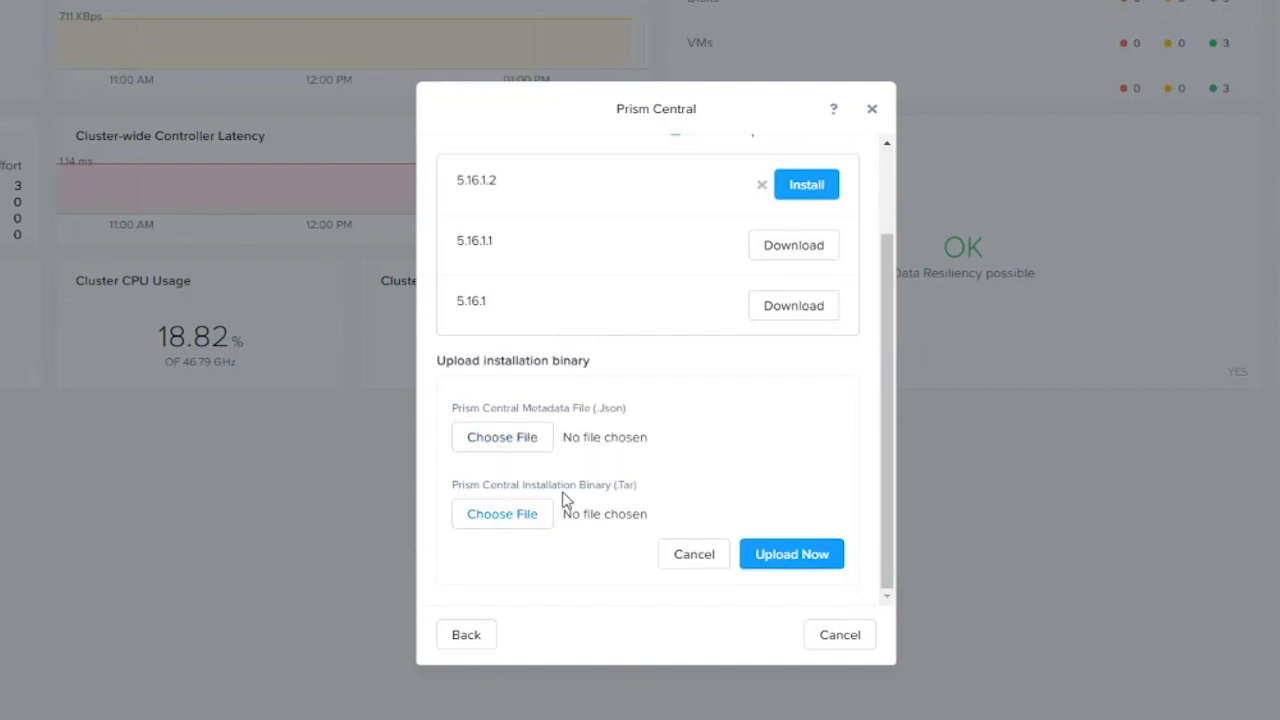
pyautogui.moveTo(502, 436)
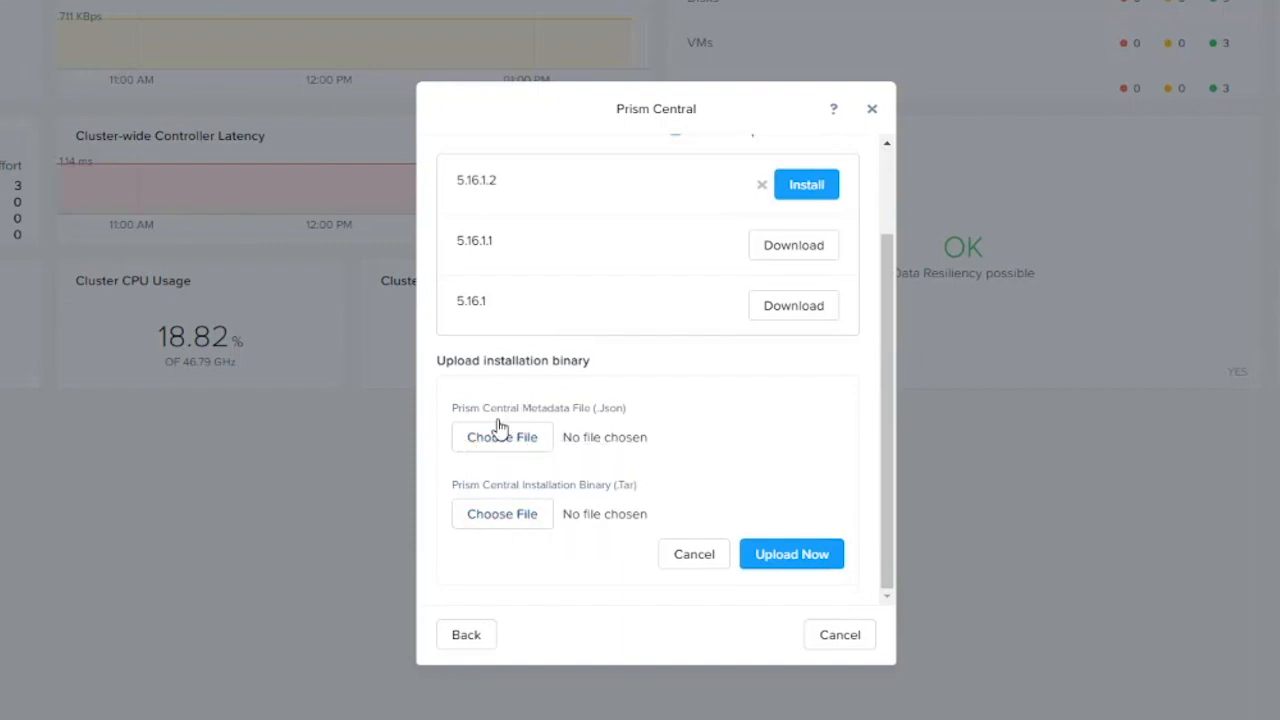
pyautogui.moveTo(500, 436)
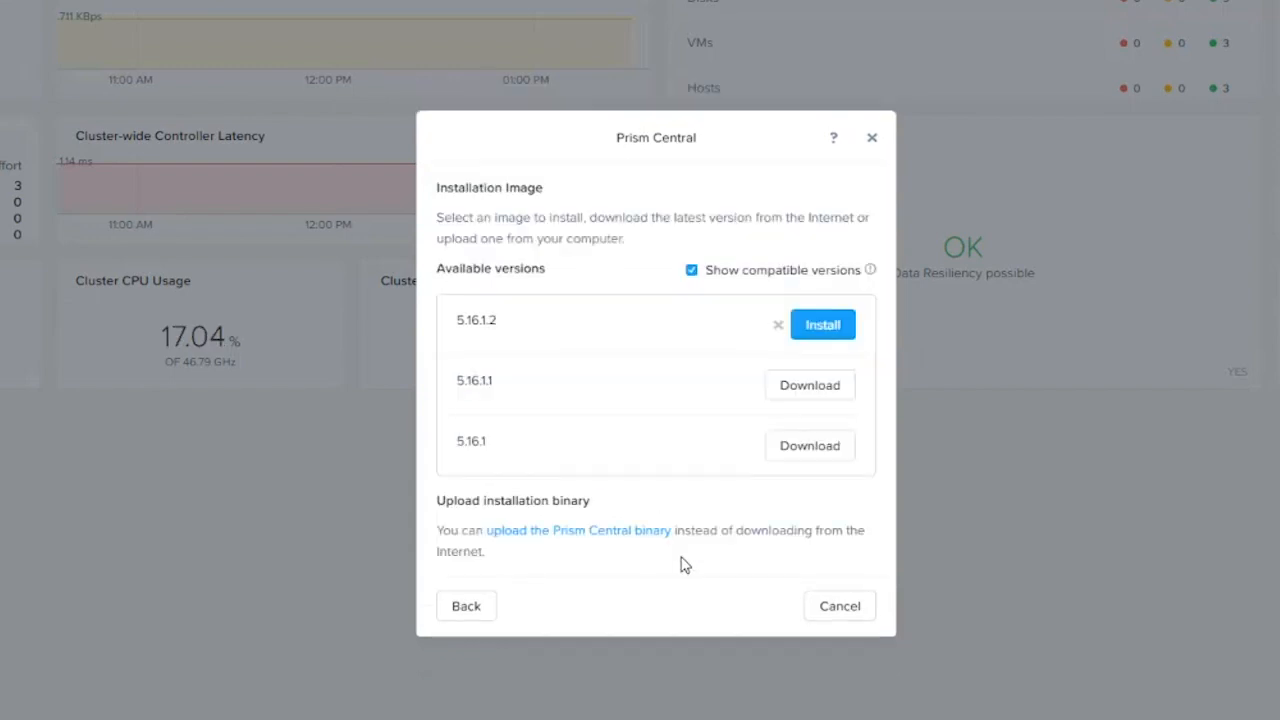
pyautogui.moveTo(824, 324)
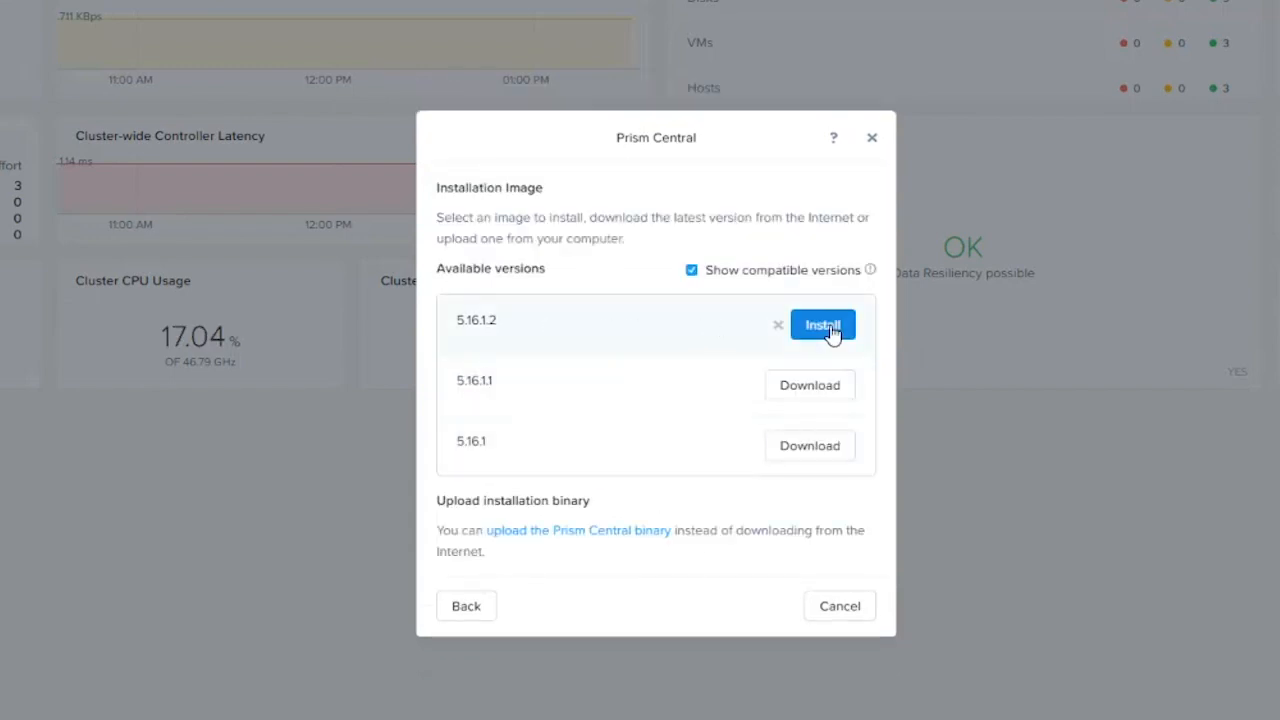
pyautogui.click(822, 324)
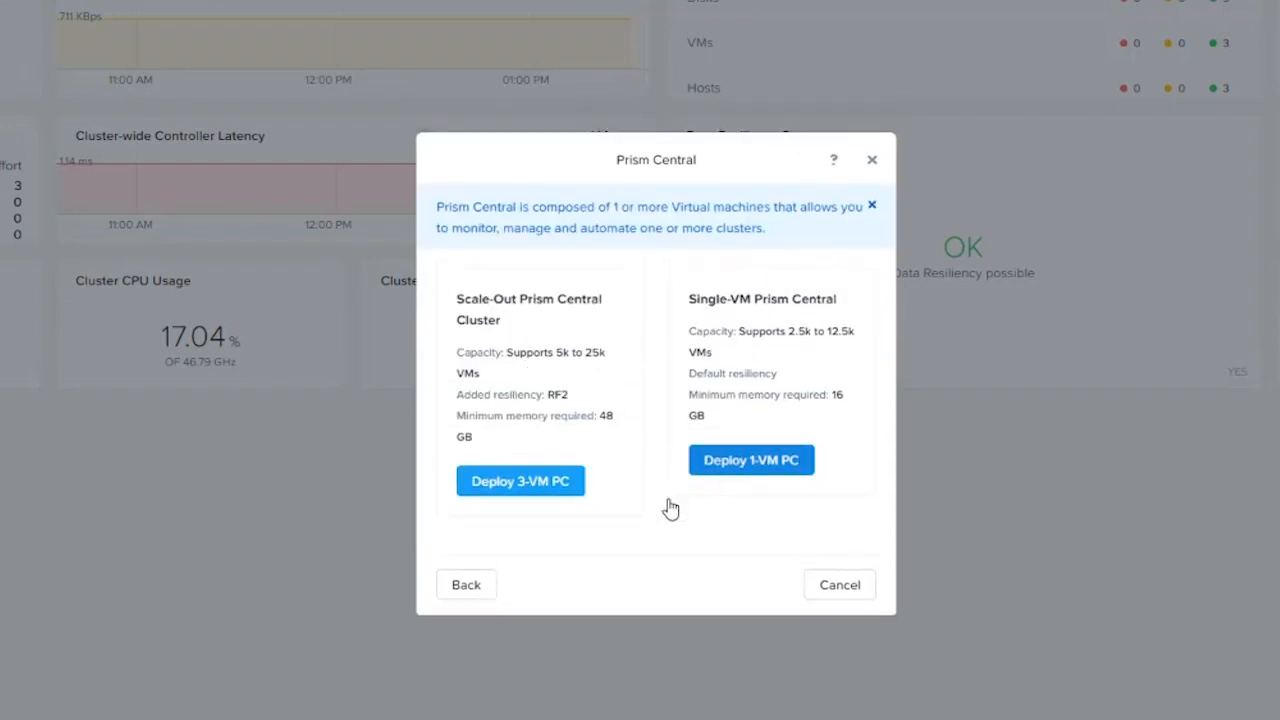
pyautogui.moveTo(570, 550)
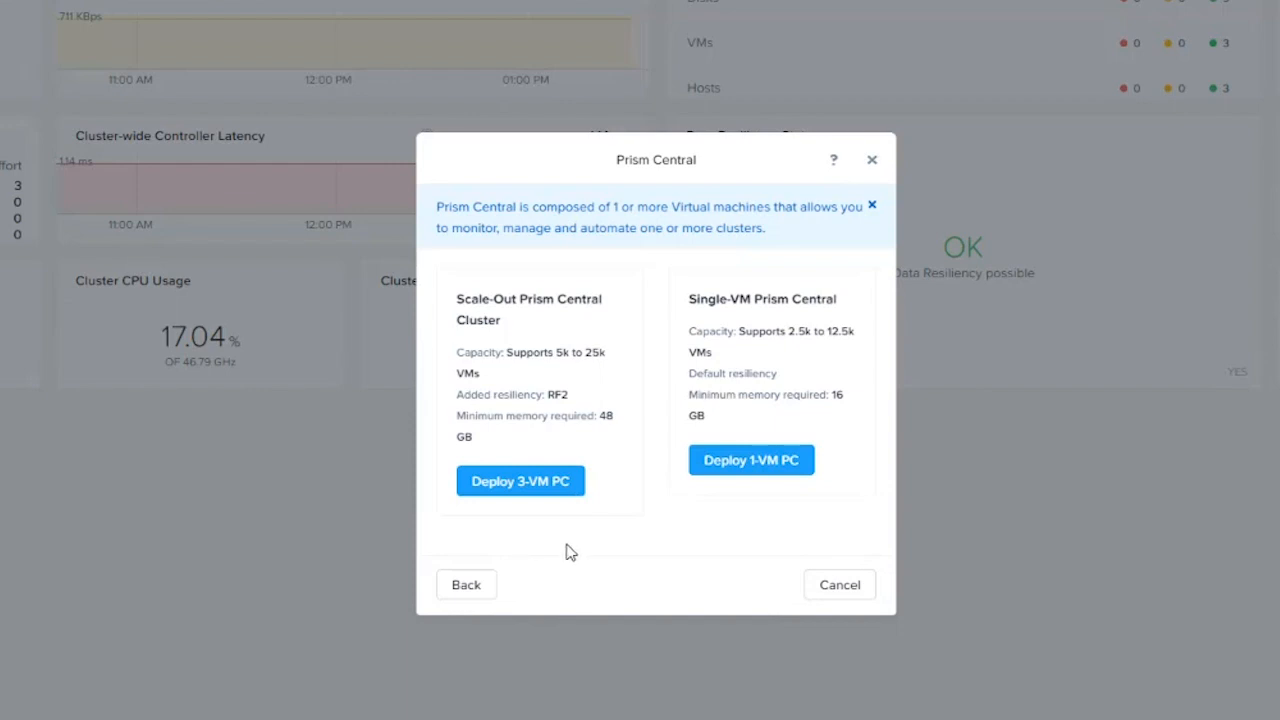
pyautogui.moveTo(528, 528)
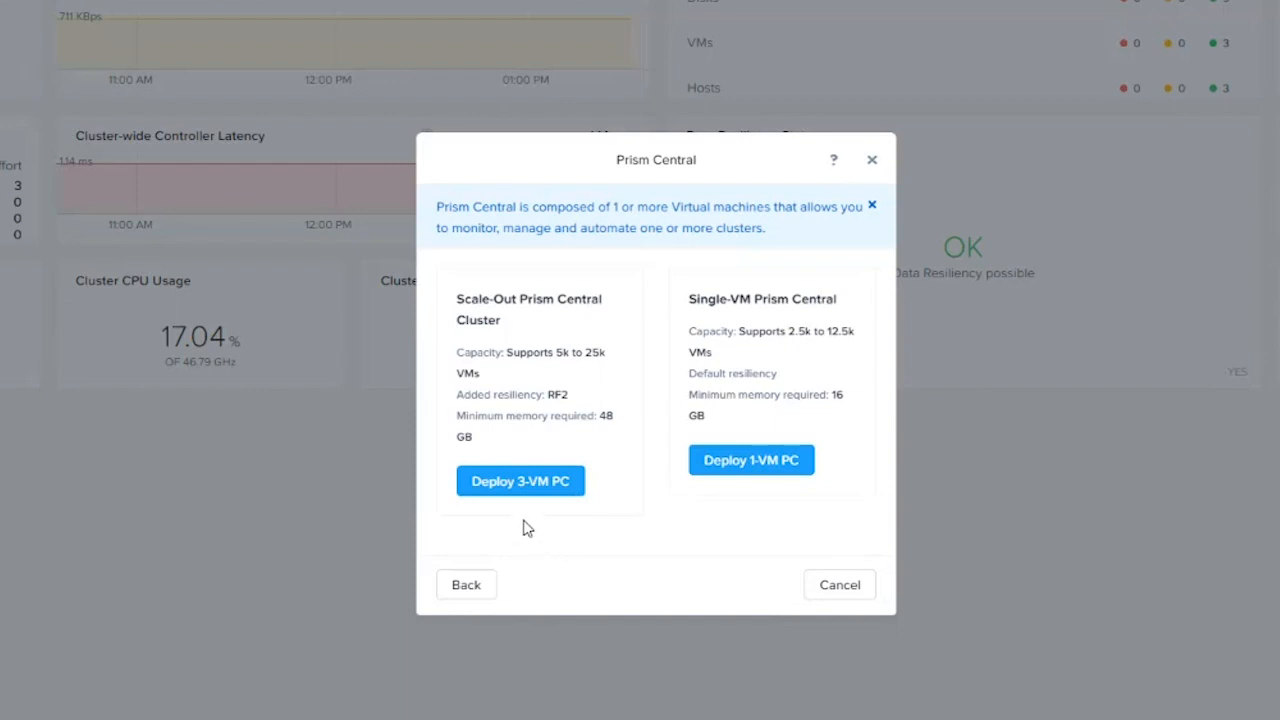
pyautogui.moveTo(516, 520)
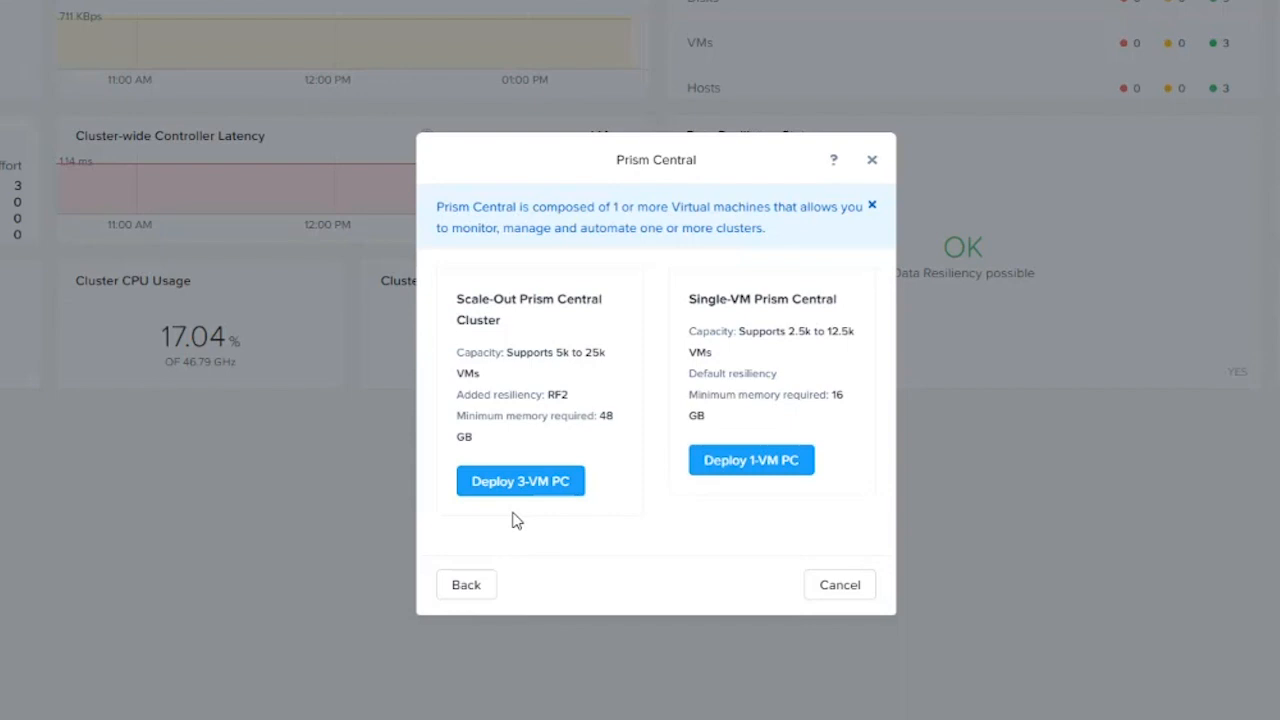
pyautogui.moveTo(510, 516)
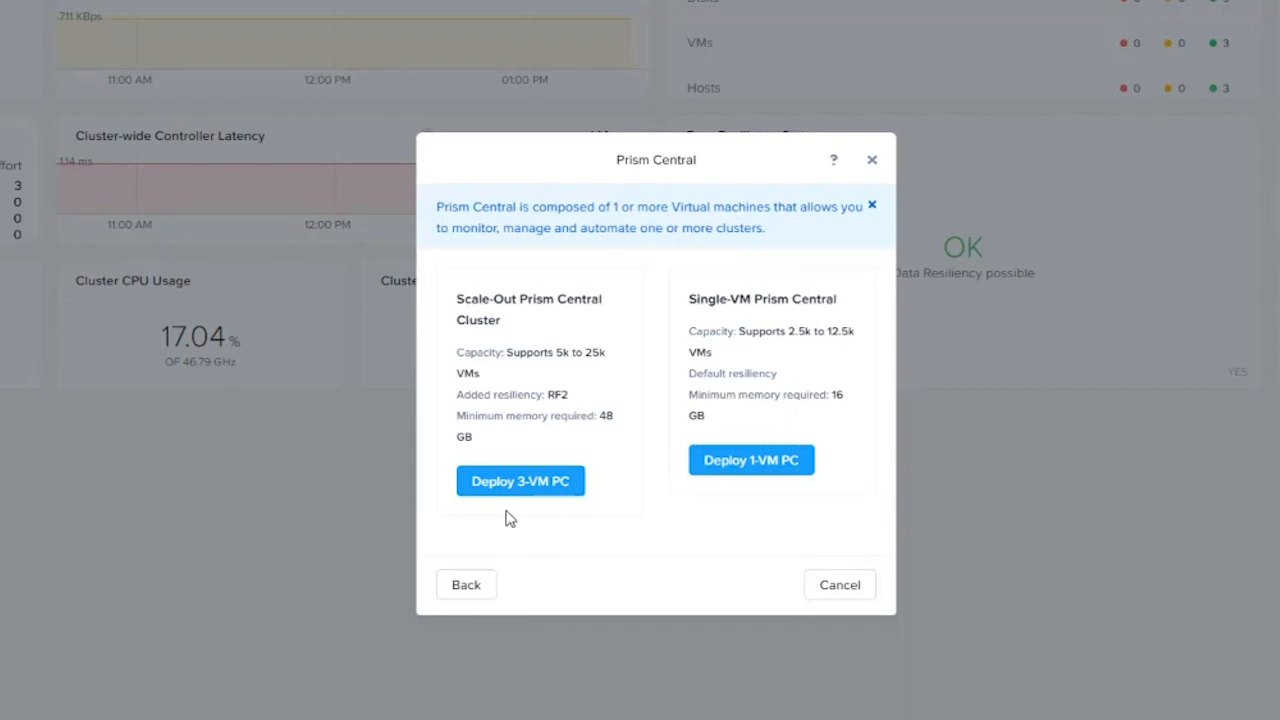
pyautogui.moveTo(524, 512)
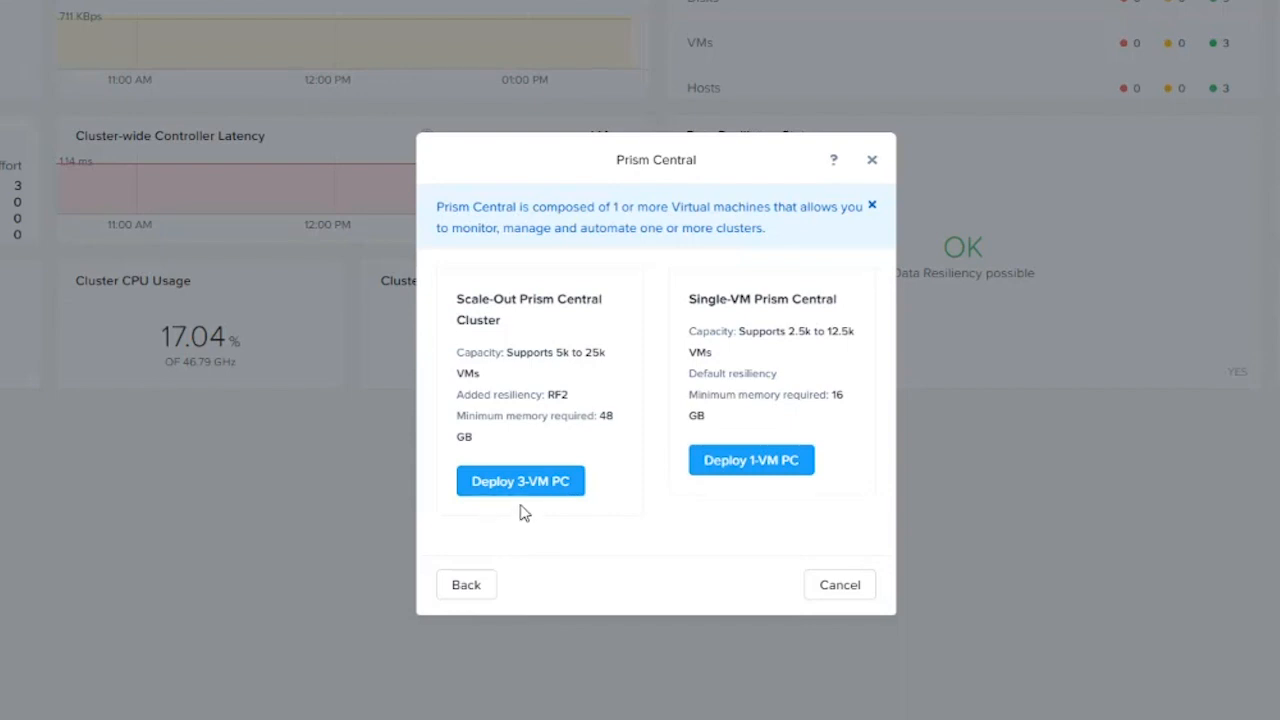
pyautogui.moveTo(520, 520)
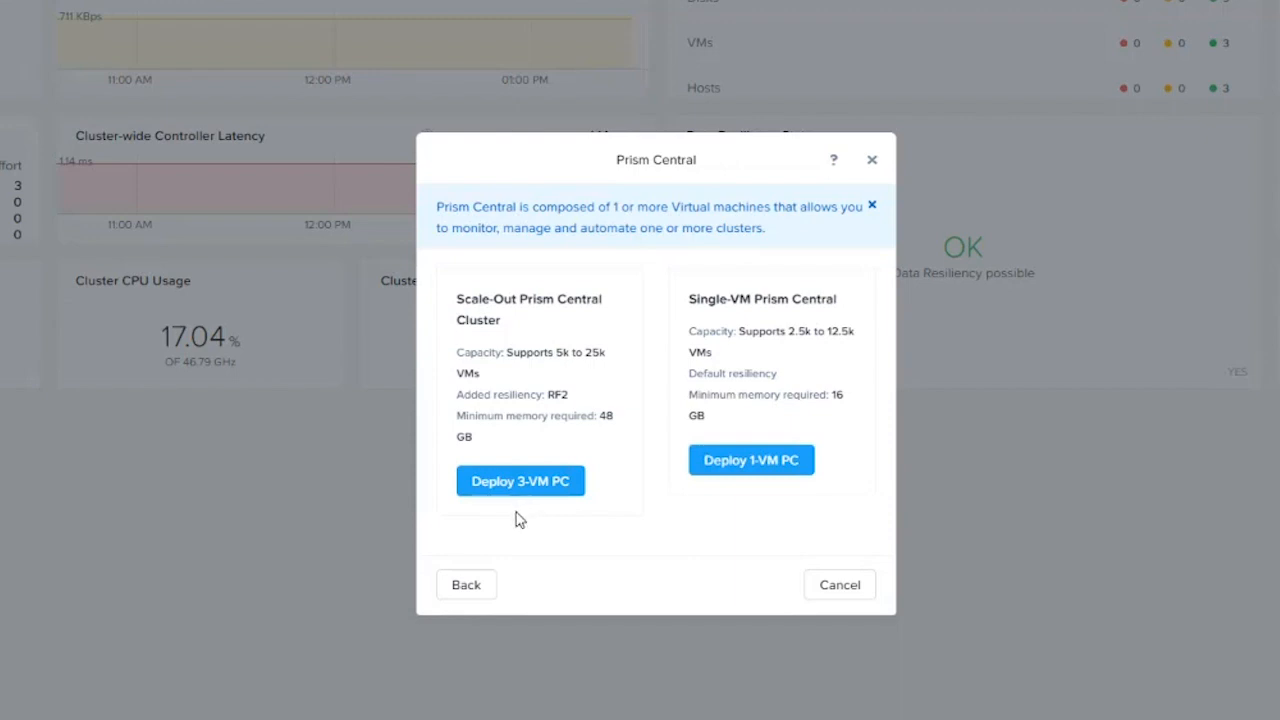
pyautogui.moveTo(584, 544)
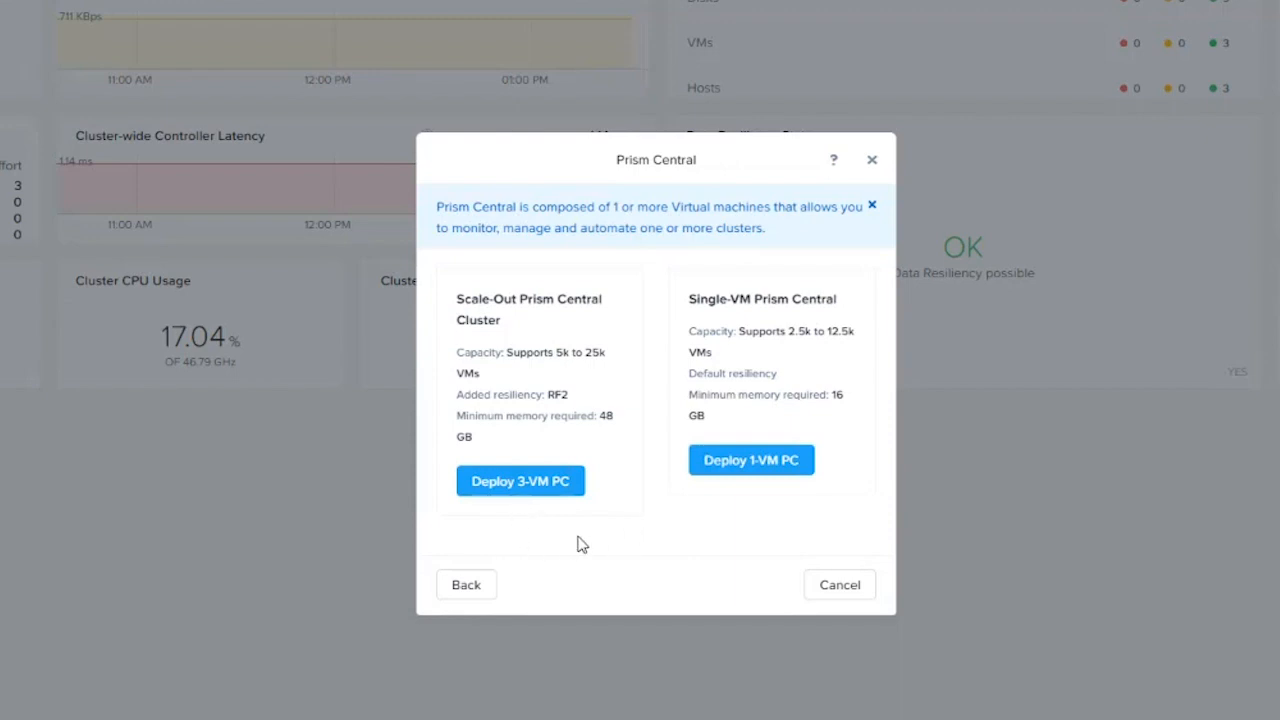
pyautogui.moveTo(736, 338)
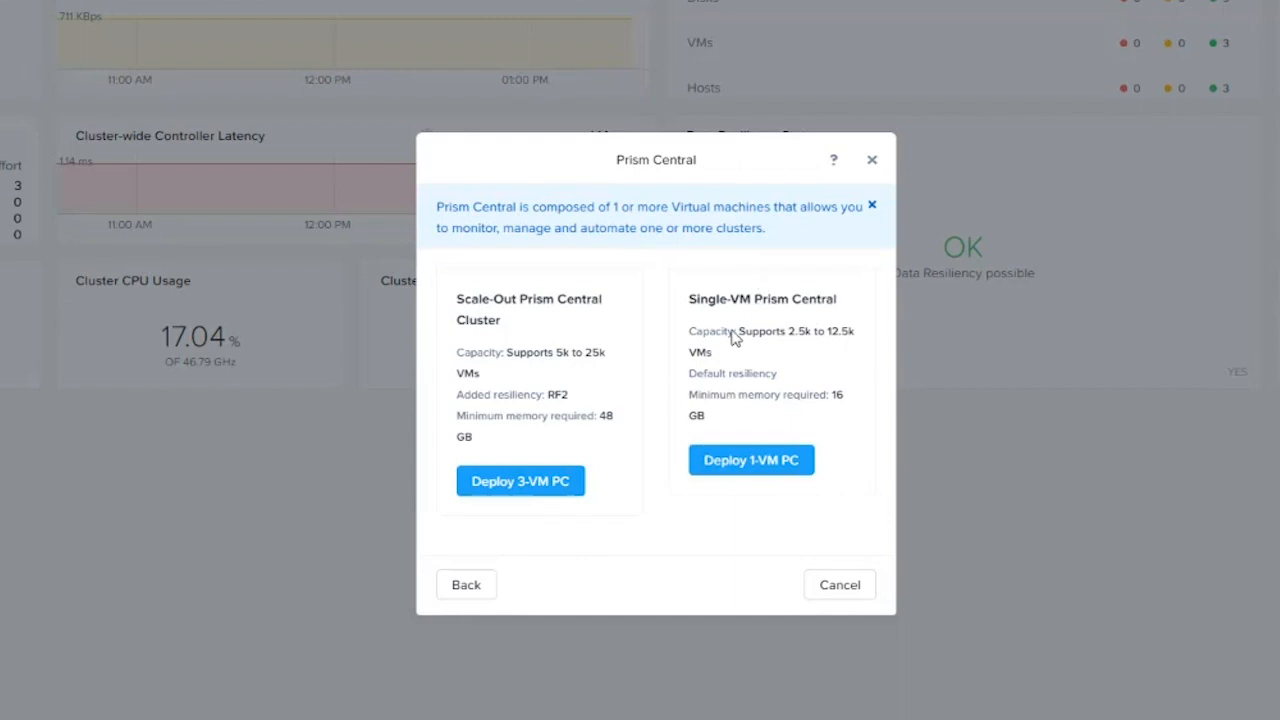
pyautogui.moveTo(742, 528)
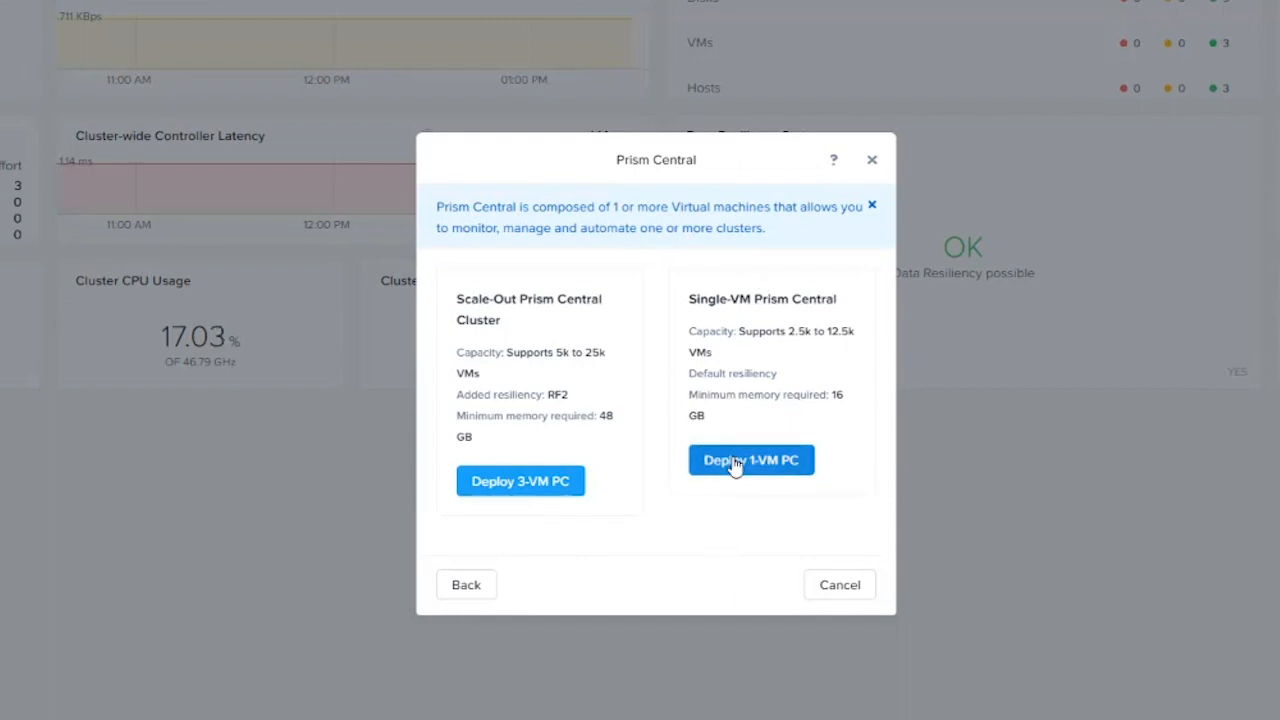
# - Start a 1-VM Prism Central deployment named PC01 with a storage container selected
pyautogui.click(752, 460)
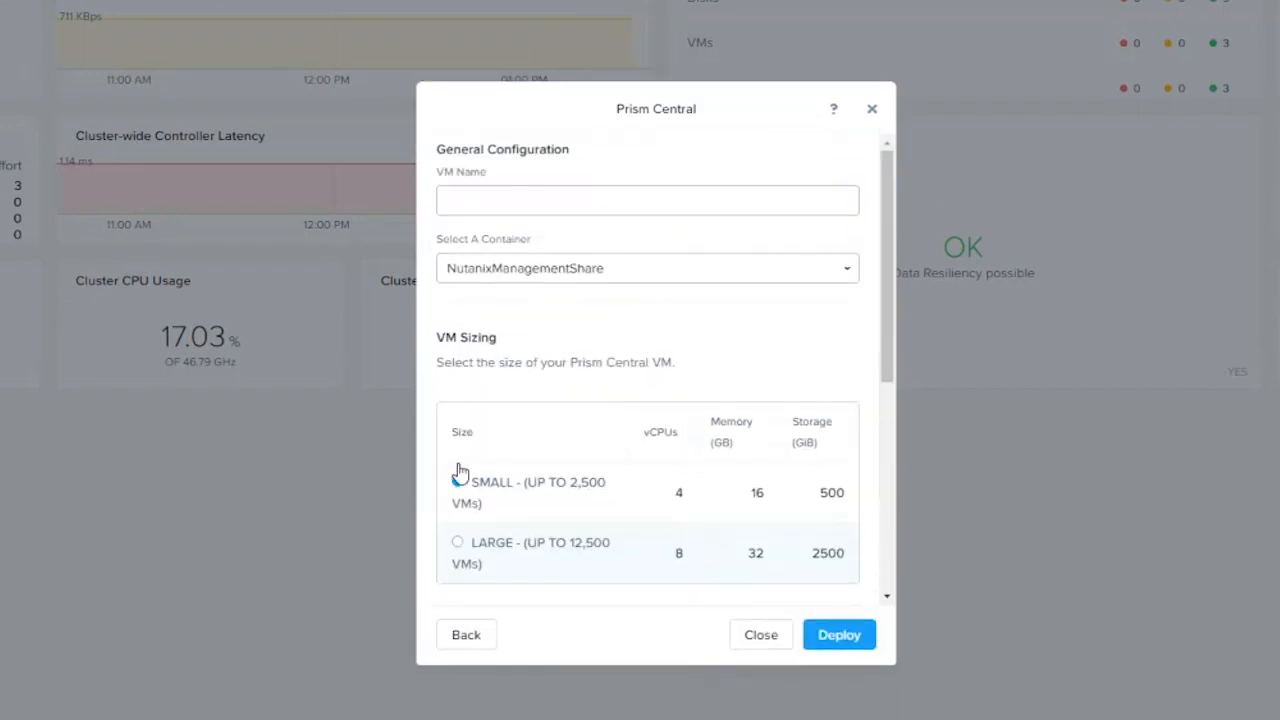
pyautogui.click(458, 482)
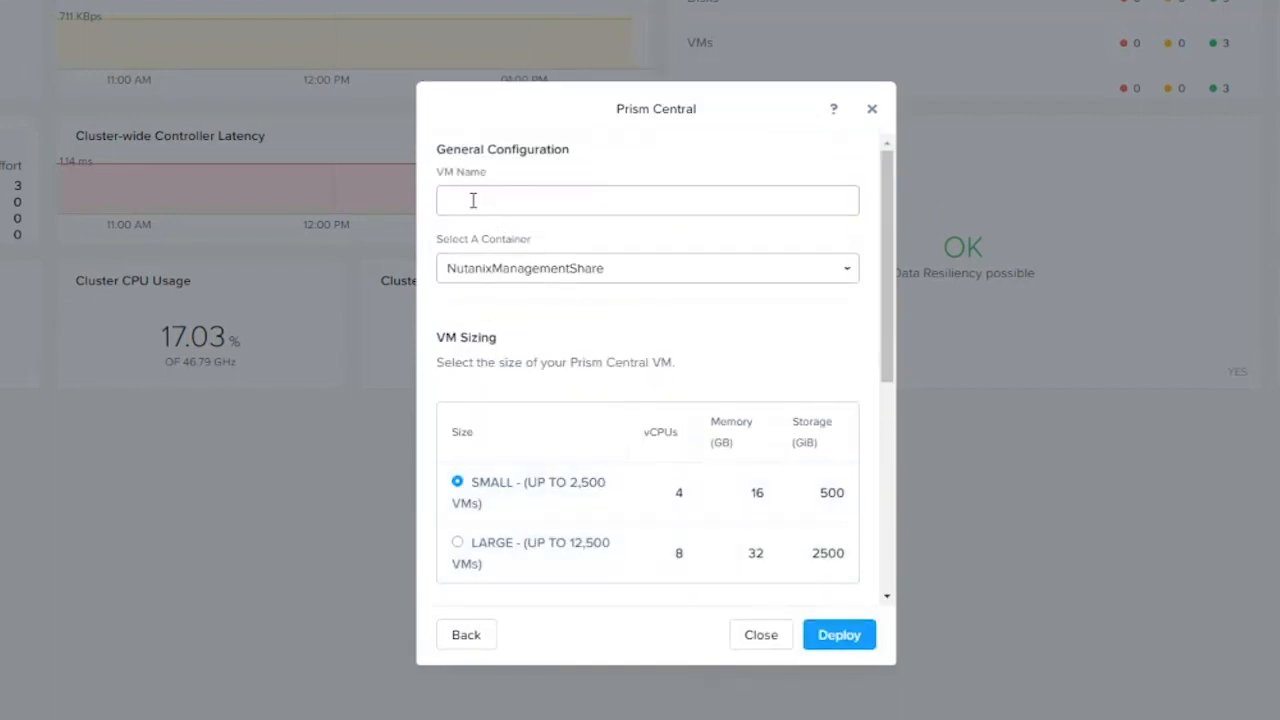
pyautogui.write('PC01')
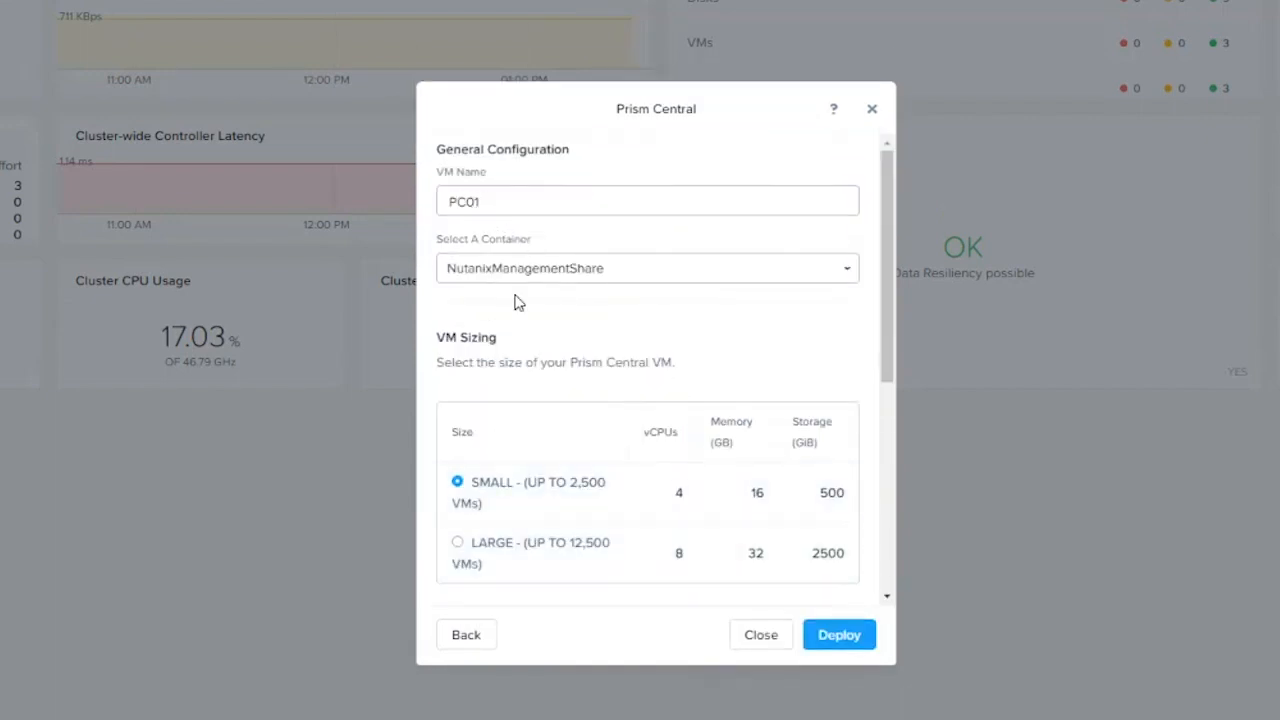
pyautogui.click(648, 268)
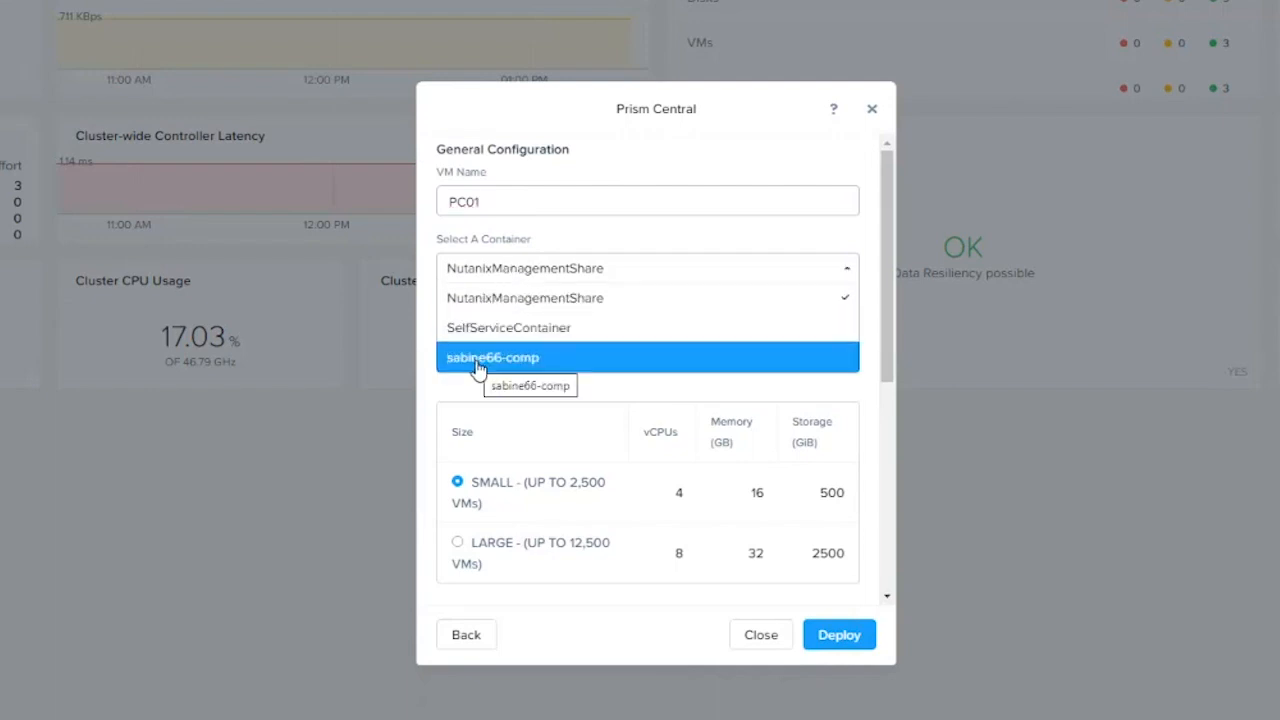
pyautogui.click(496, 356)
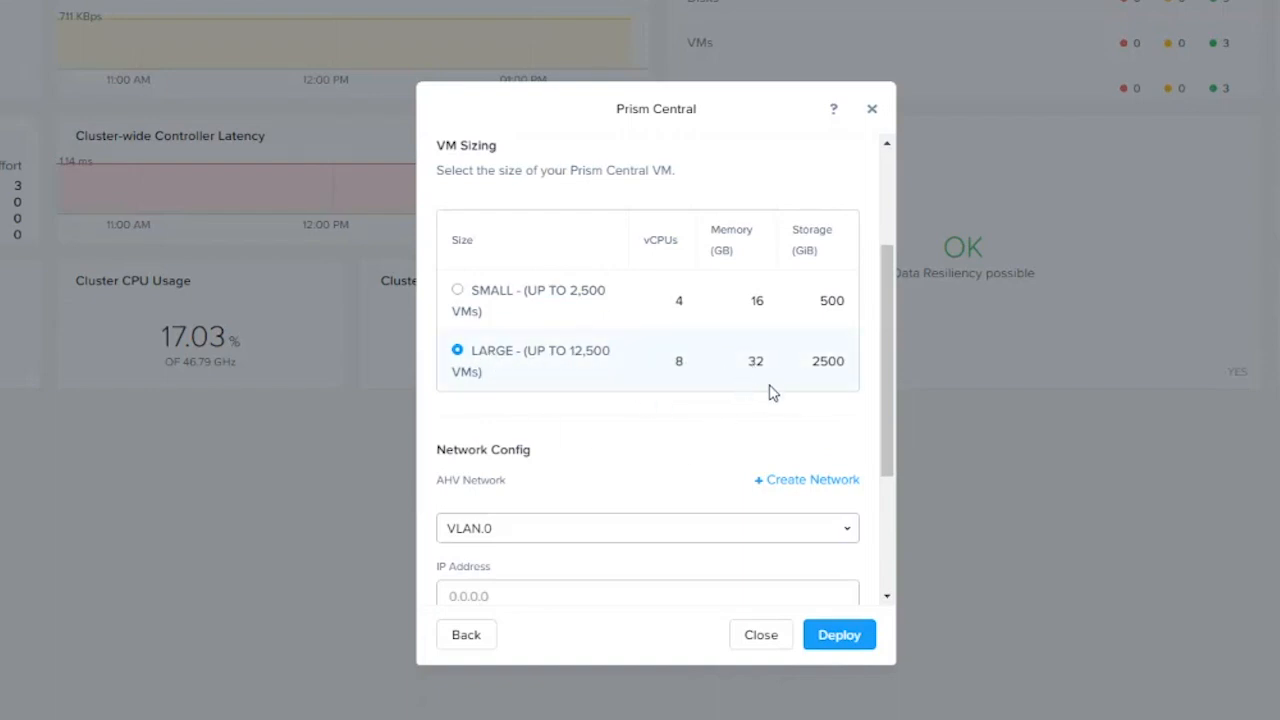
pyautogui.moveTo(472, 538)
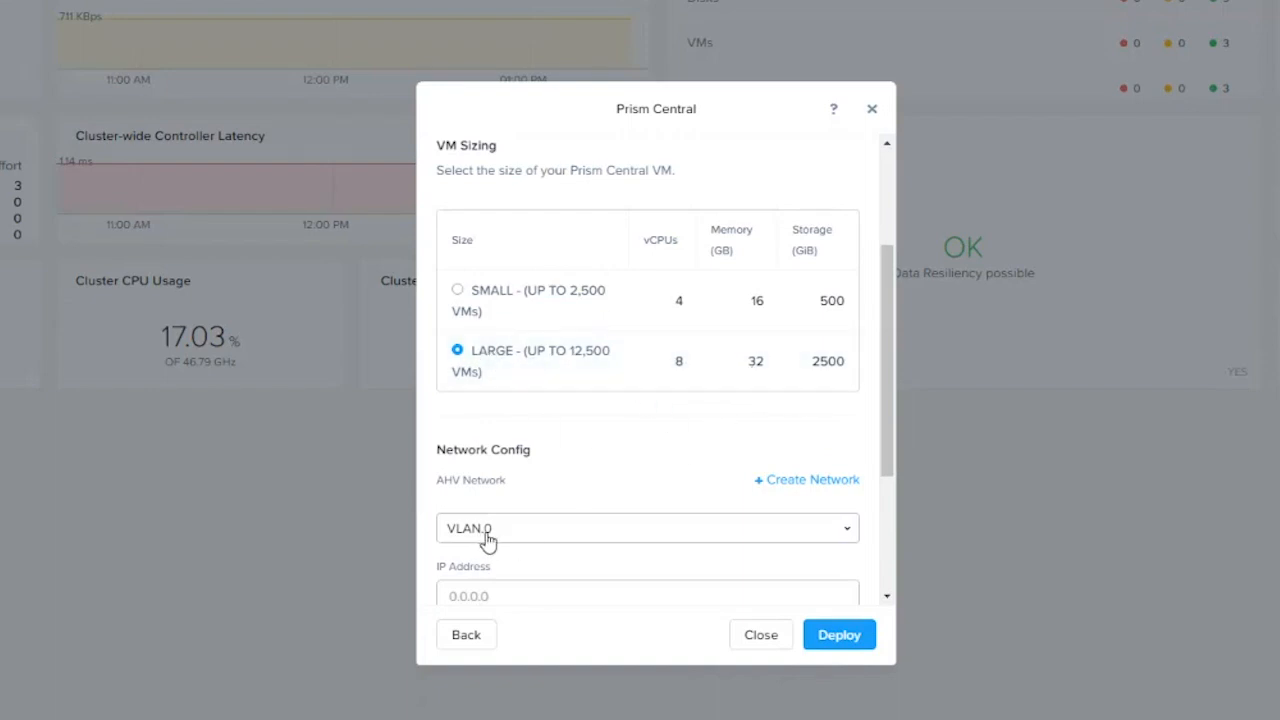
# - Set network VLAN.0, IP 10.46.23.10, mask 255.255.255.224, gateway 10.46.23.1, DNS 10.40.64.15 and deploy
pyautogui.scroll(-3)
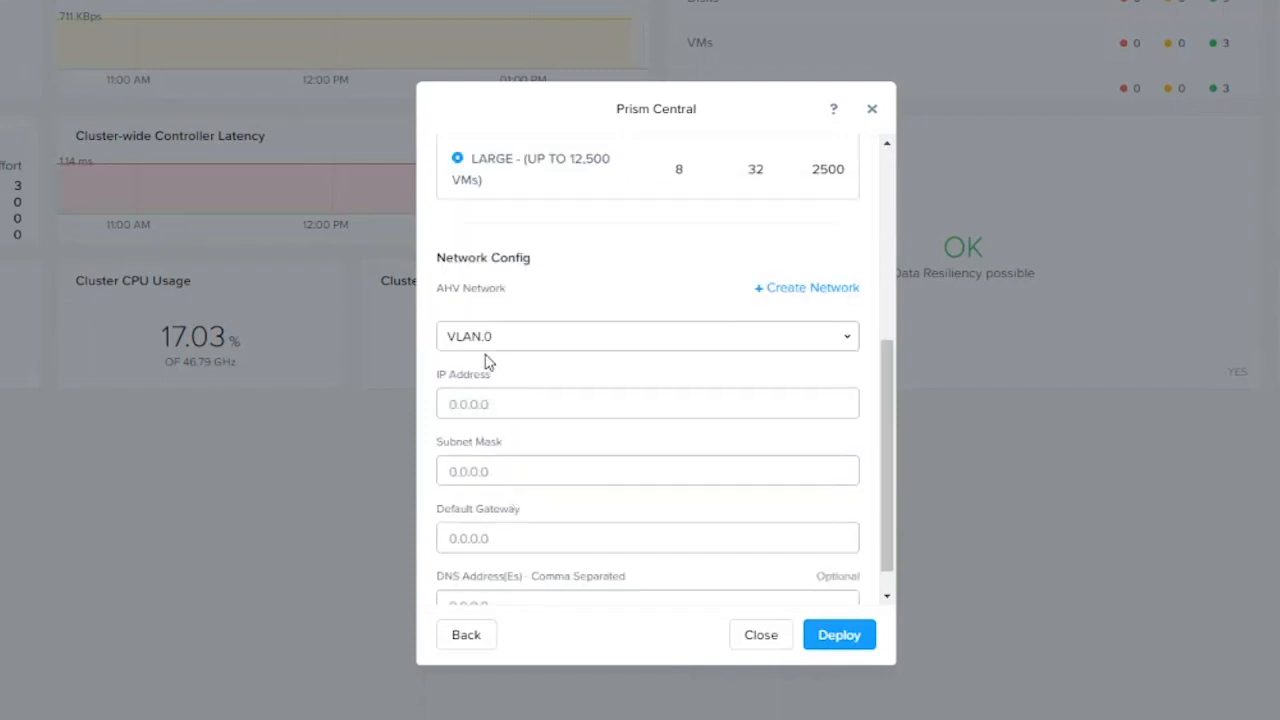
pyautogui.click(648, 336)
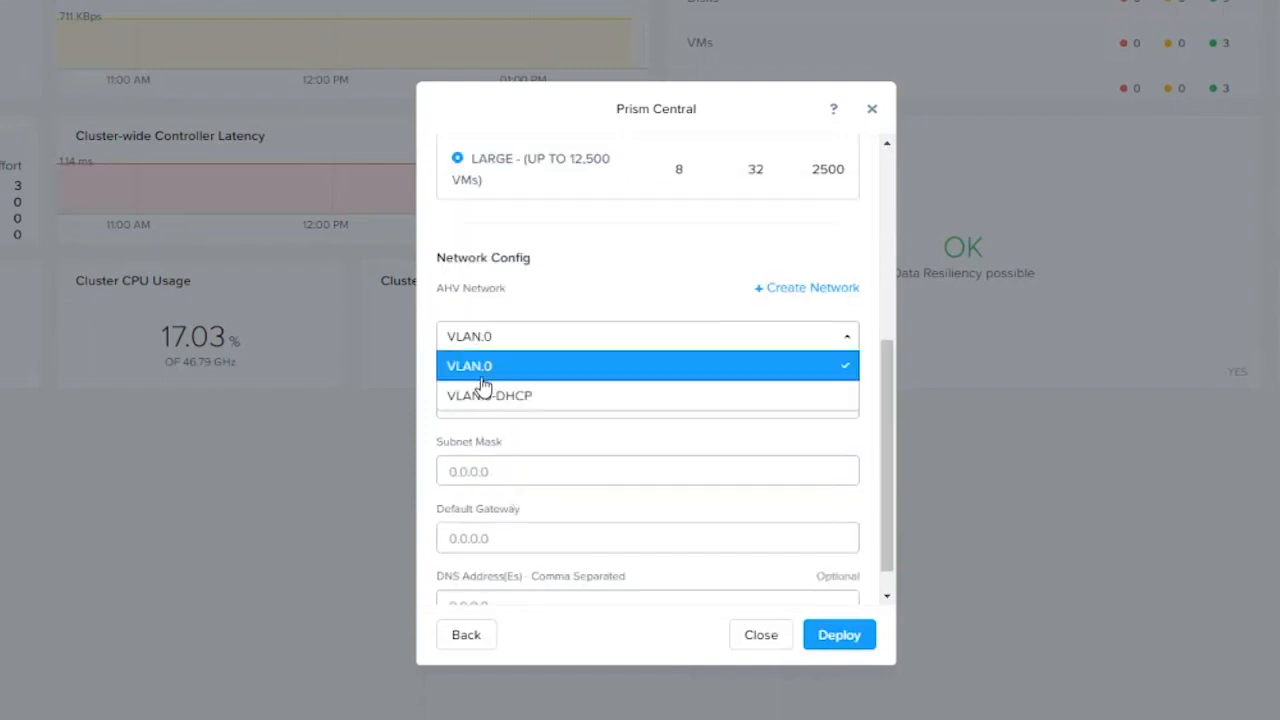
pyautogui.click(488, 364)
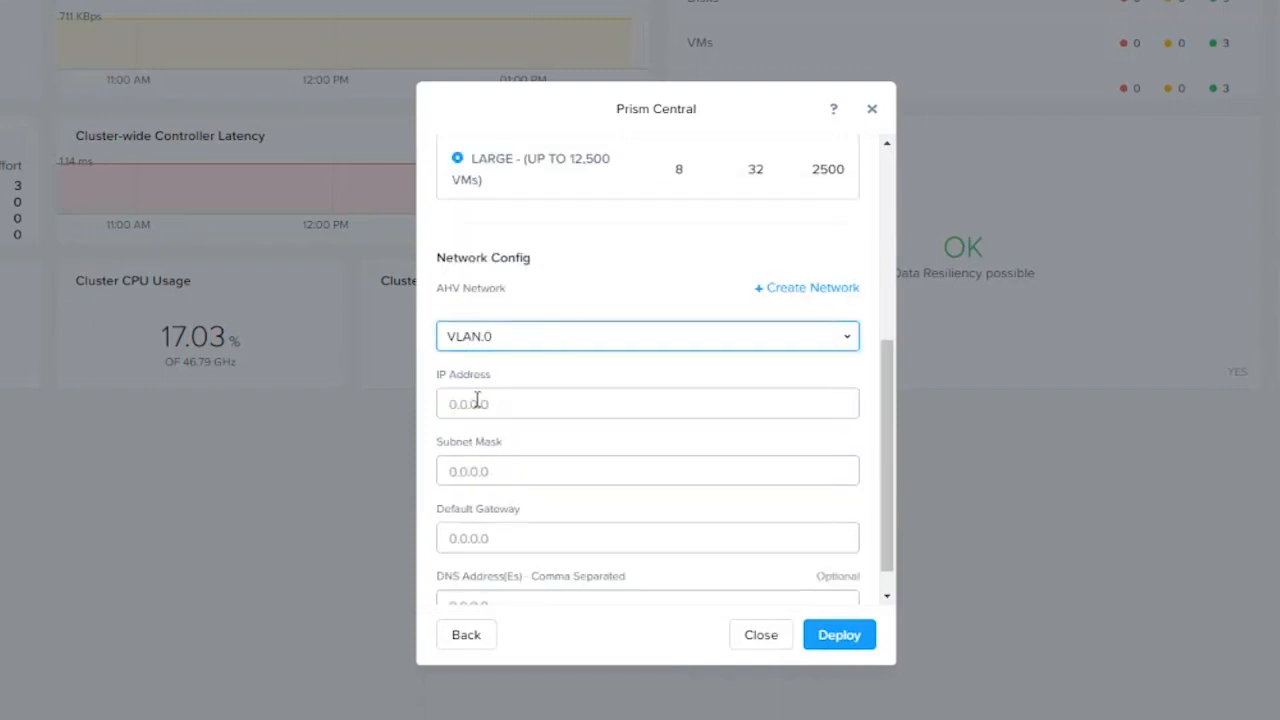
pyautogui.write('10.46.23.10')
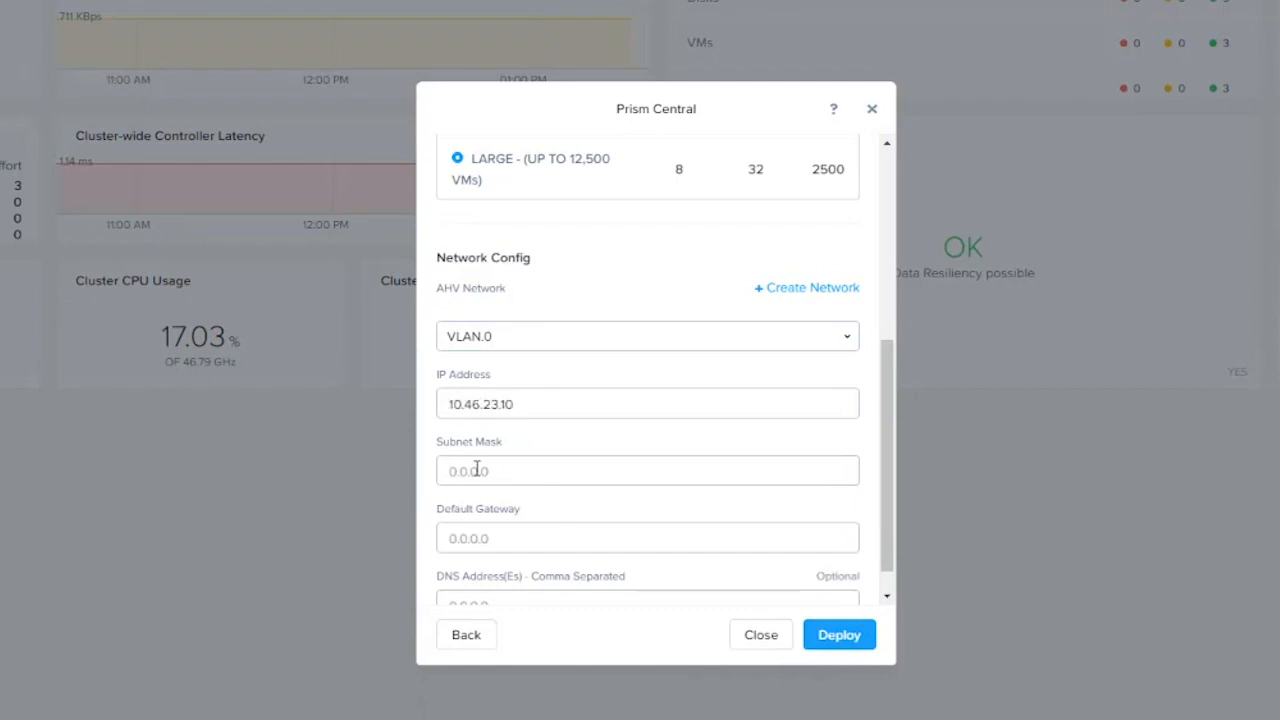
pyautogui.write('255.255.255.224')
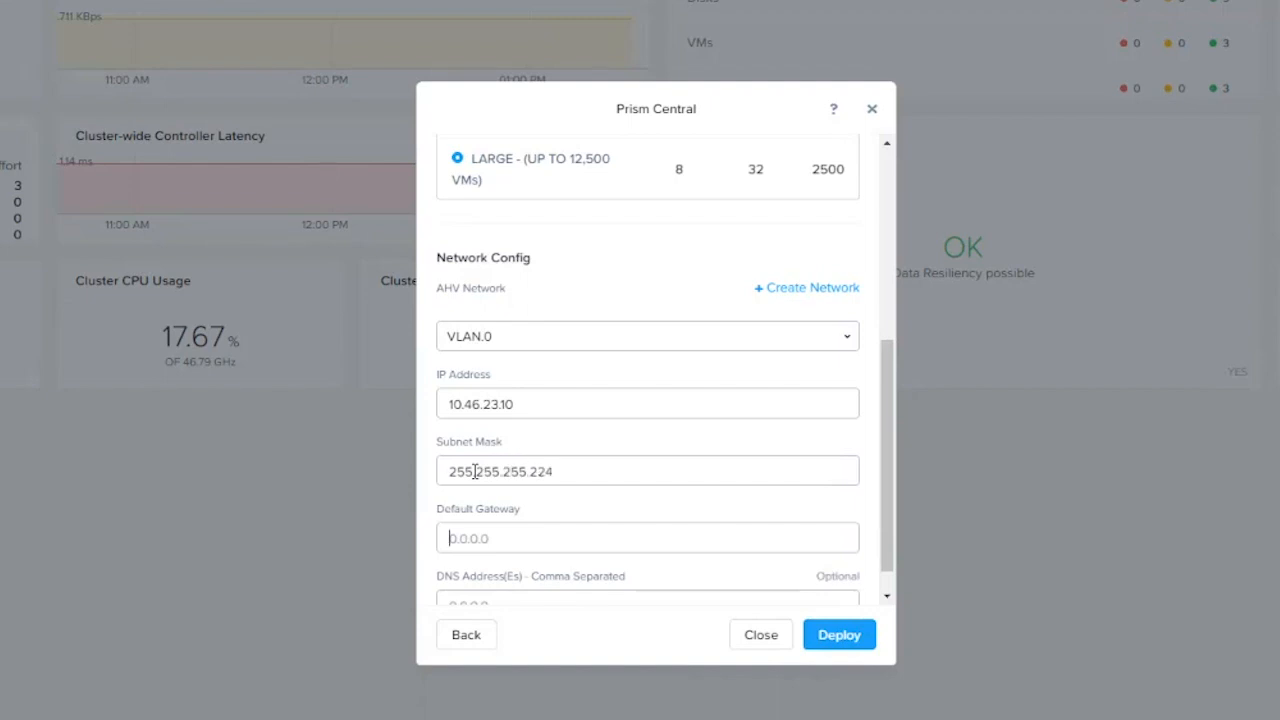
pyautogui.write('10.46.23.1')
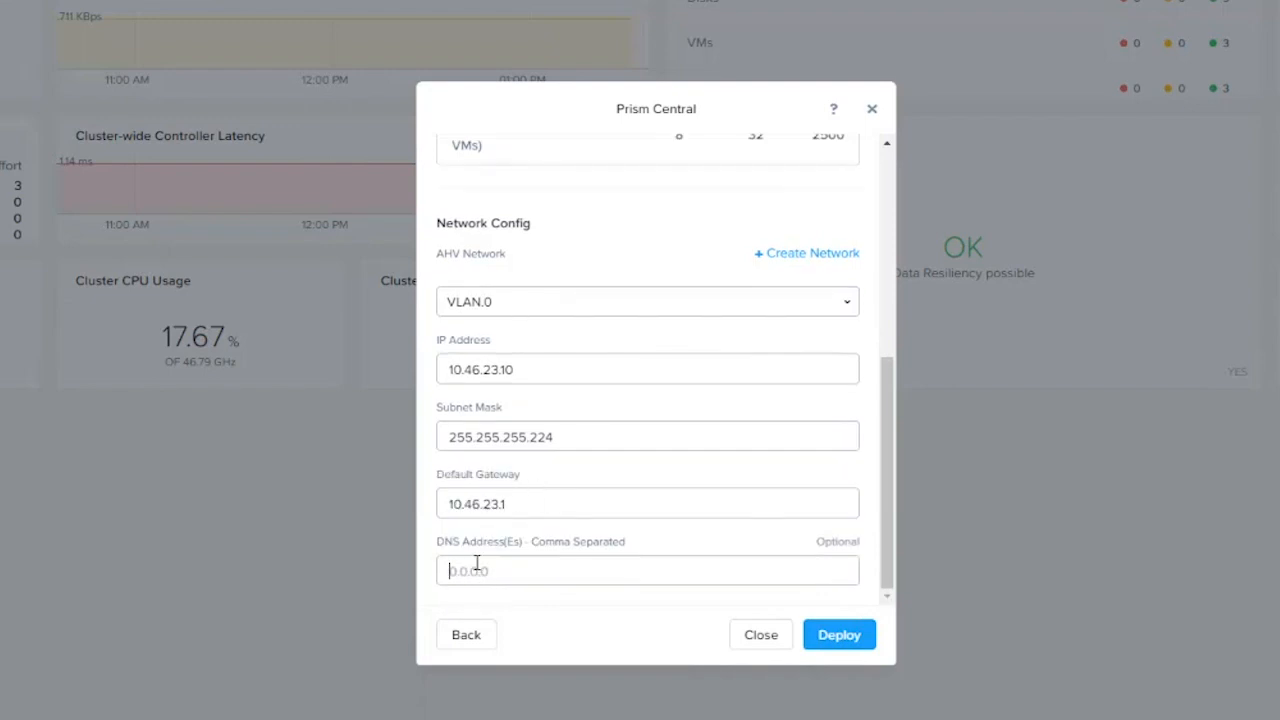
pyautogui.write('1')
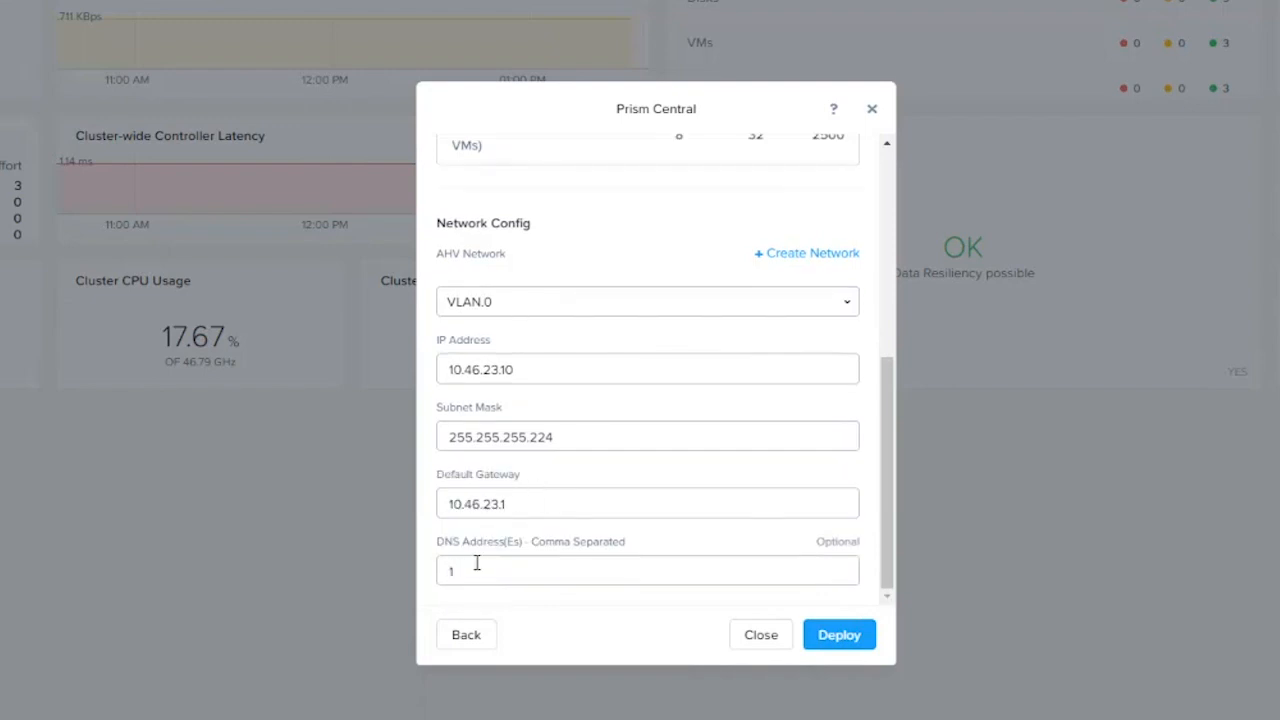
pyautogui.write('0.40.64.15')
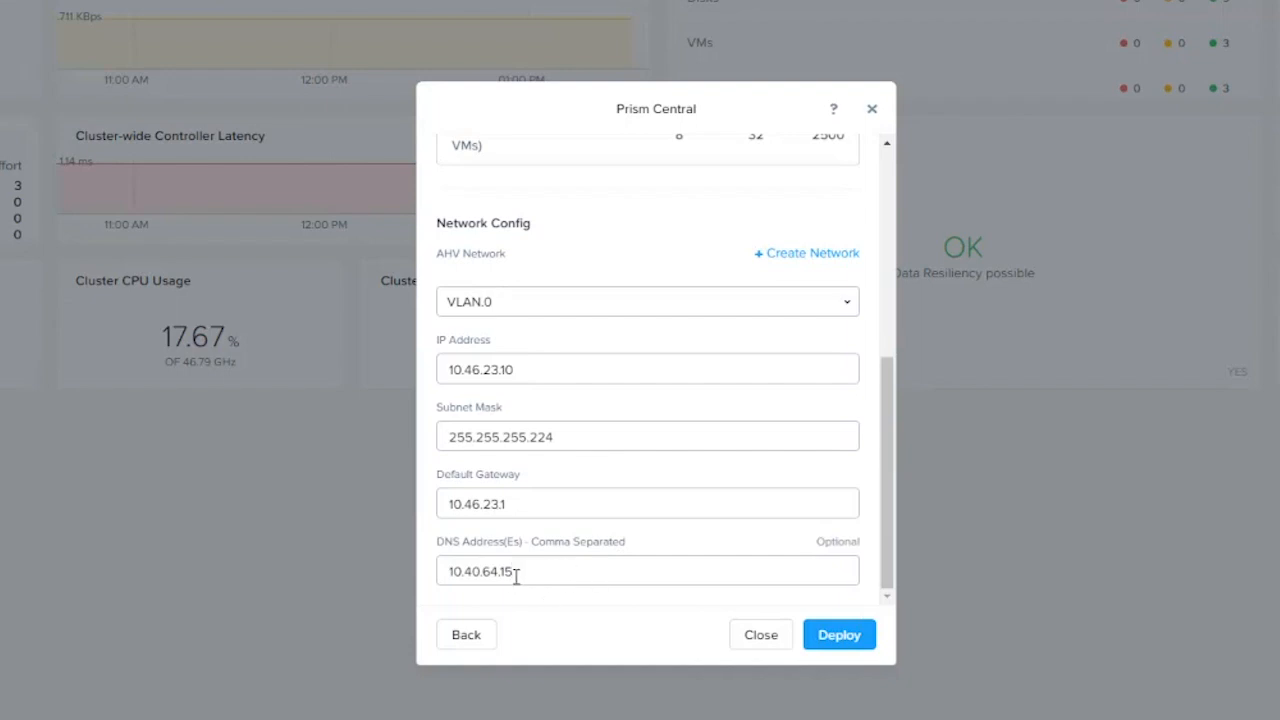
pyautogui.click(838, 634)
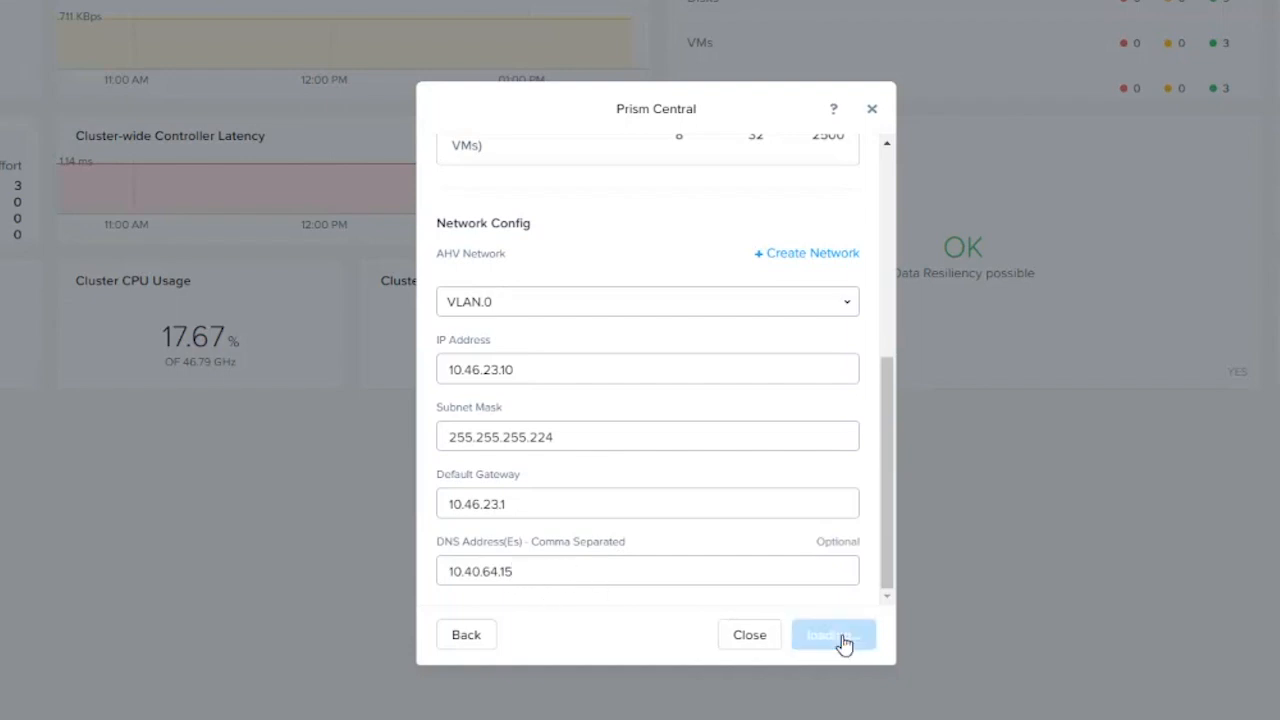
pyautogui.click(832, 634)
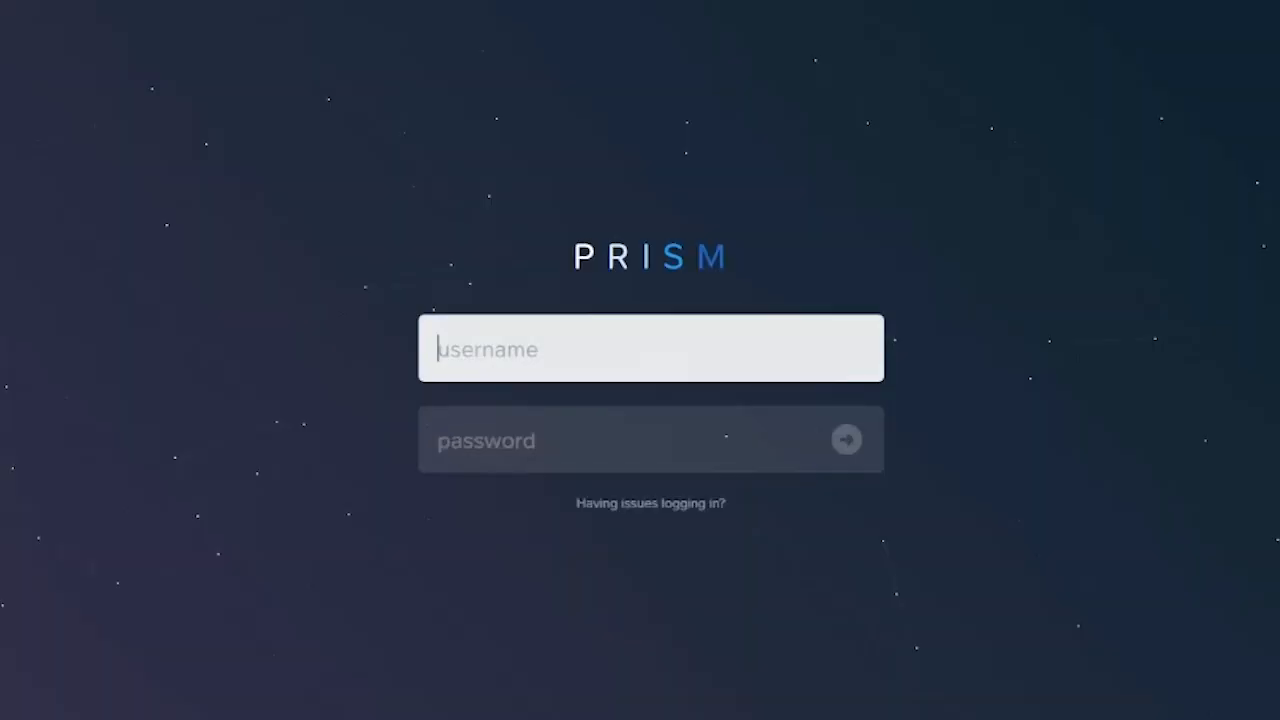
# - Sign in as admin with the default password and set a new admin password
pyautogui.write('admin')
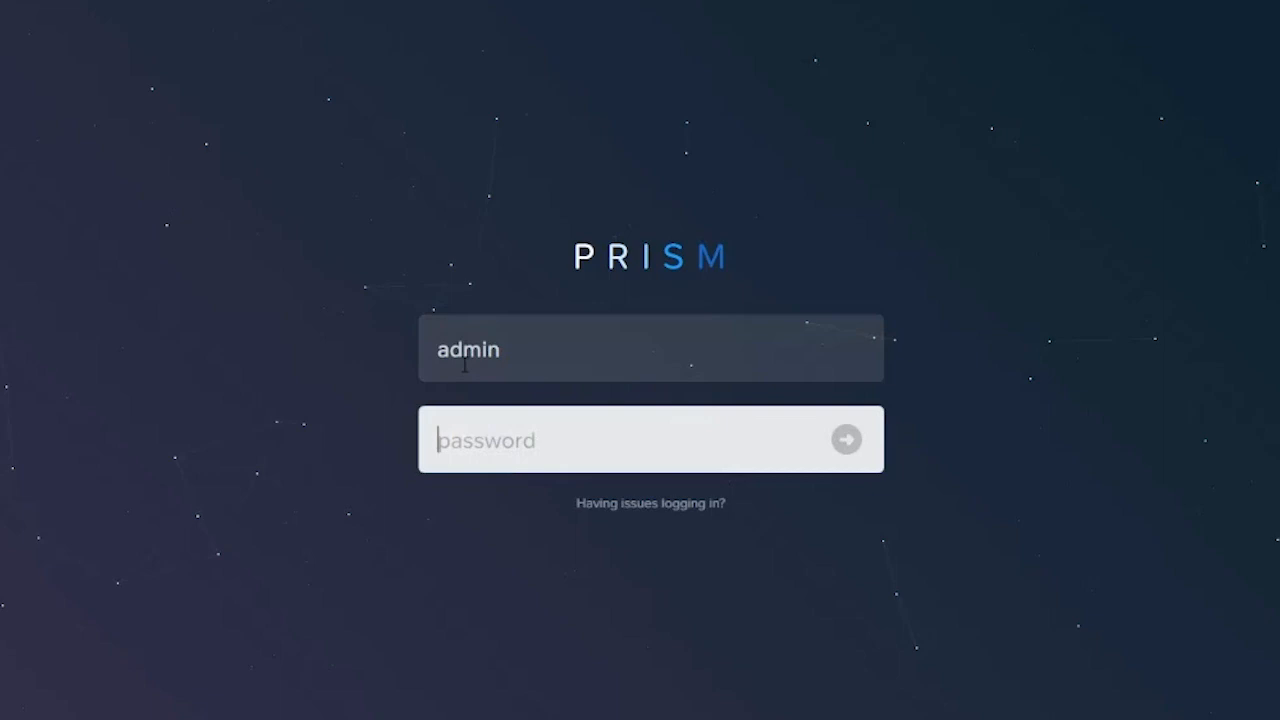
pyautogui.write('password')
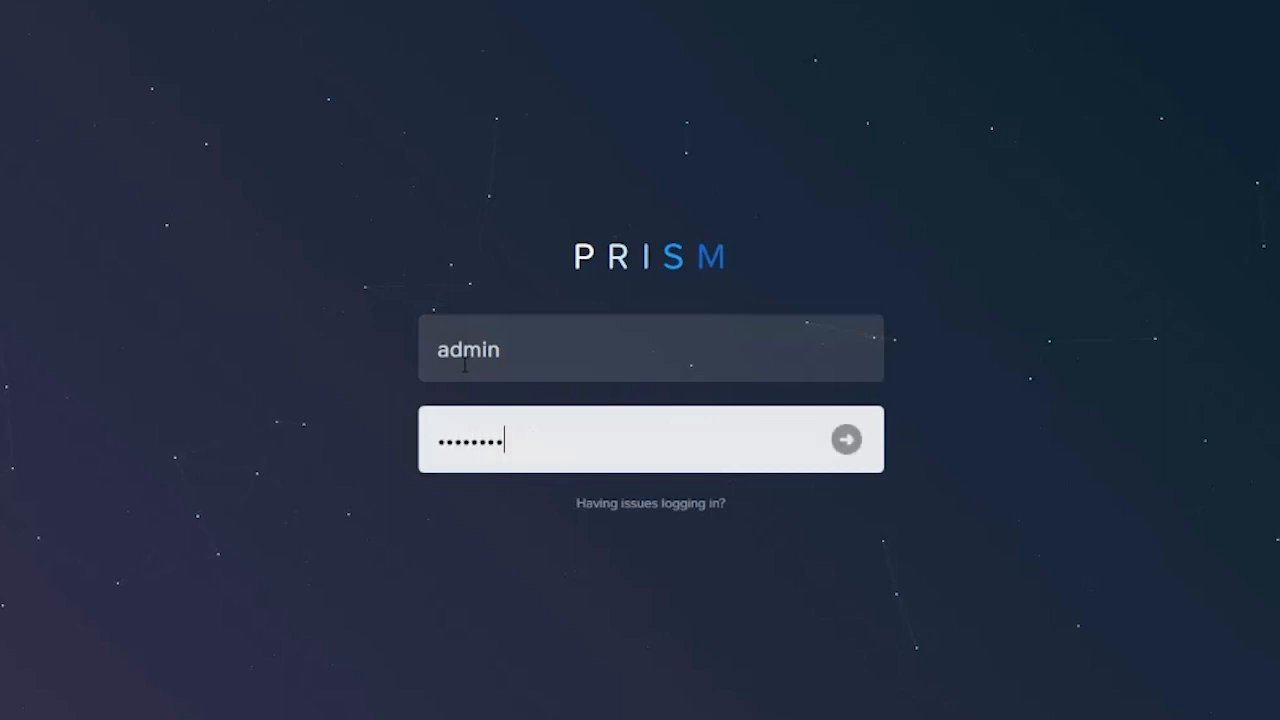
pyautogui.click(844, 440)
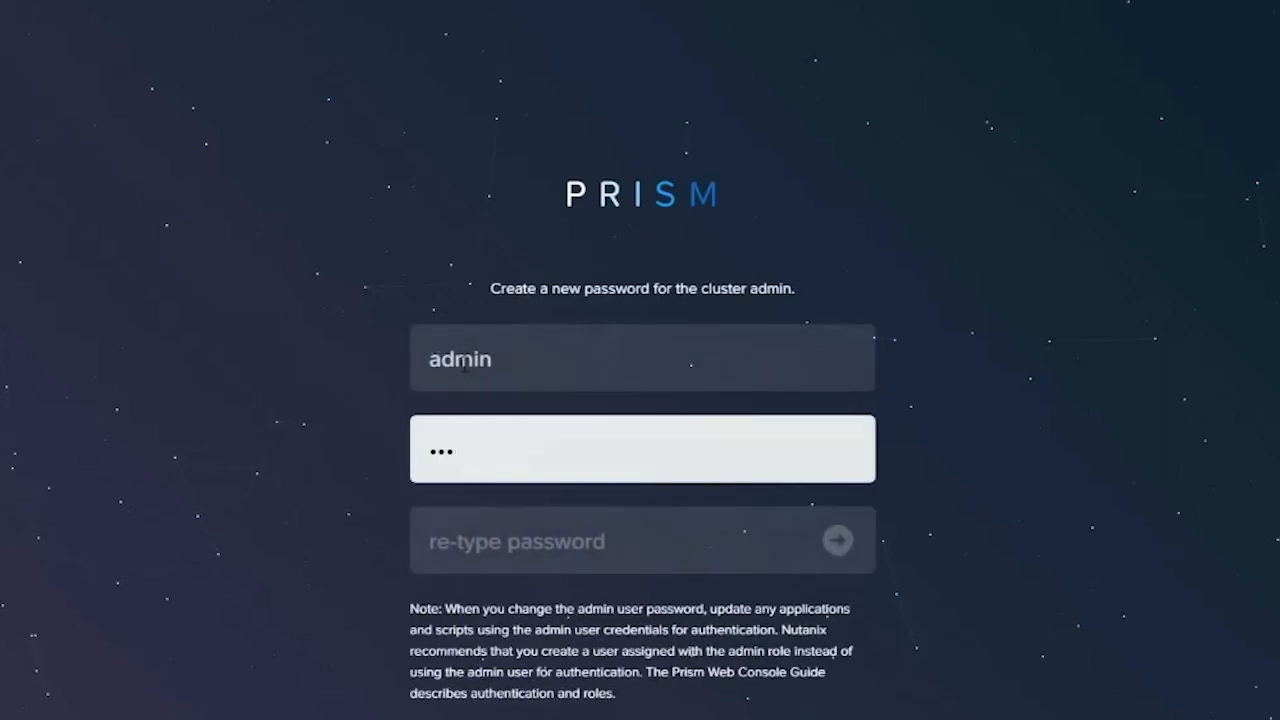
pyautogui.write('••••')
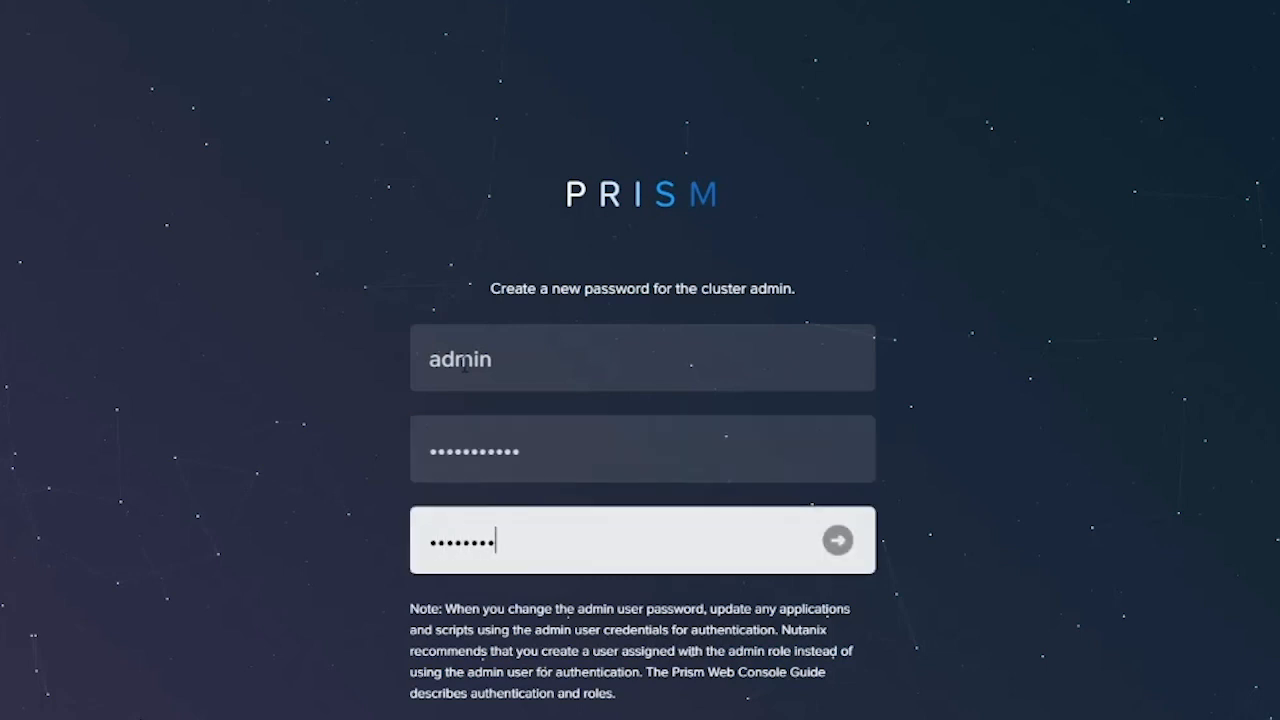
pyautogui.click(836, 540)
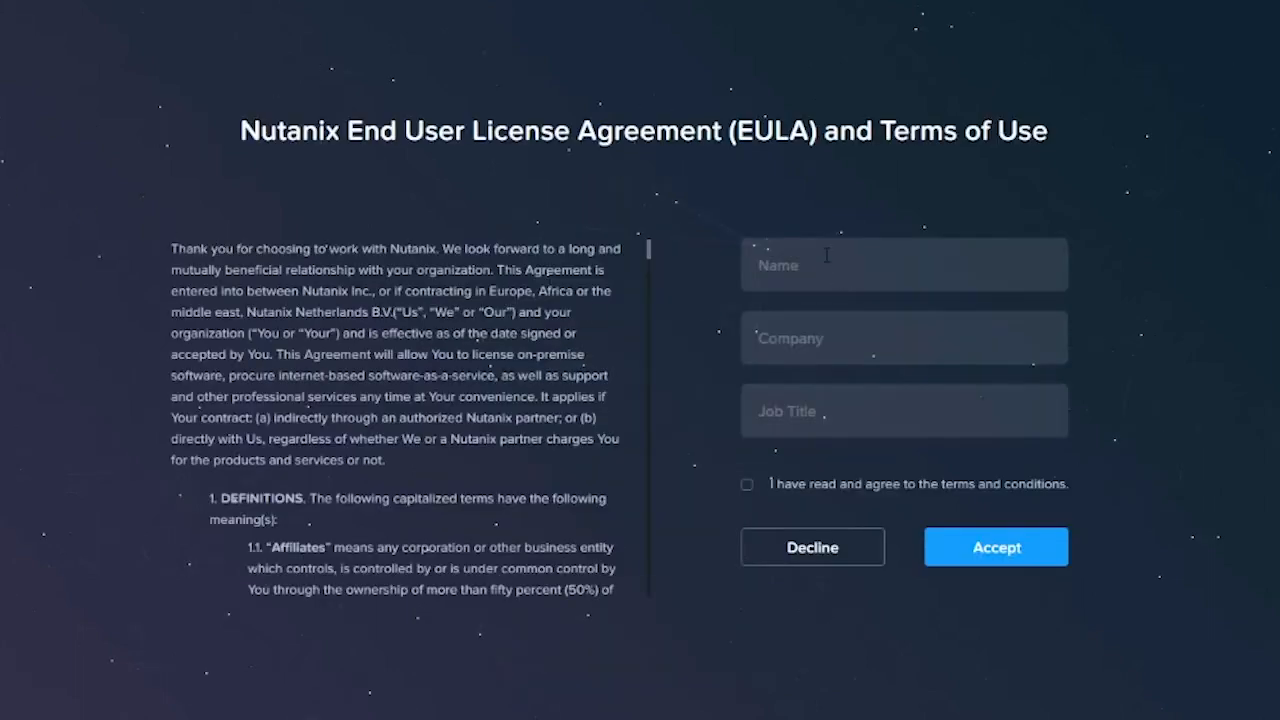
# - Enter 'na' for name, company and job title, agree to the terms and accept the EULA
pyautogui.click(904, 264)
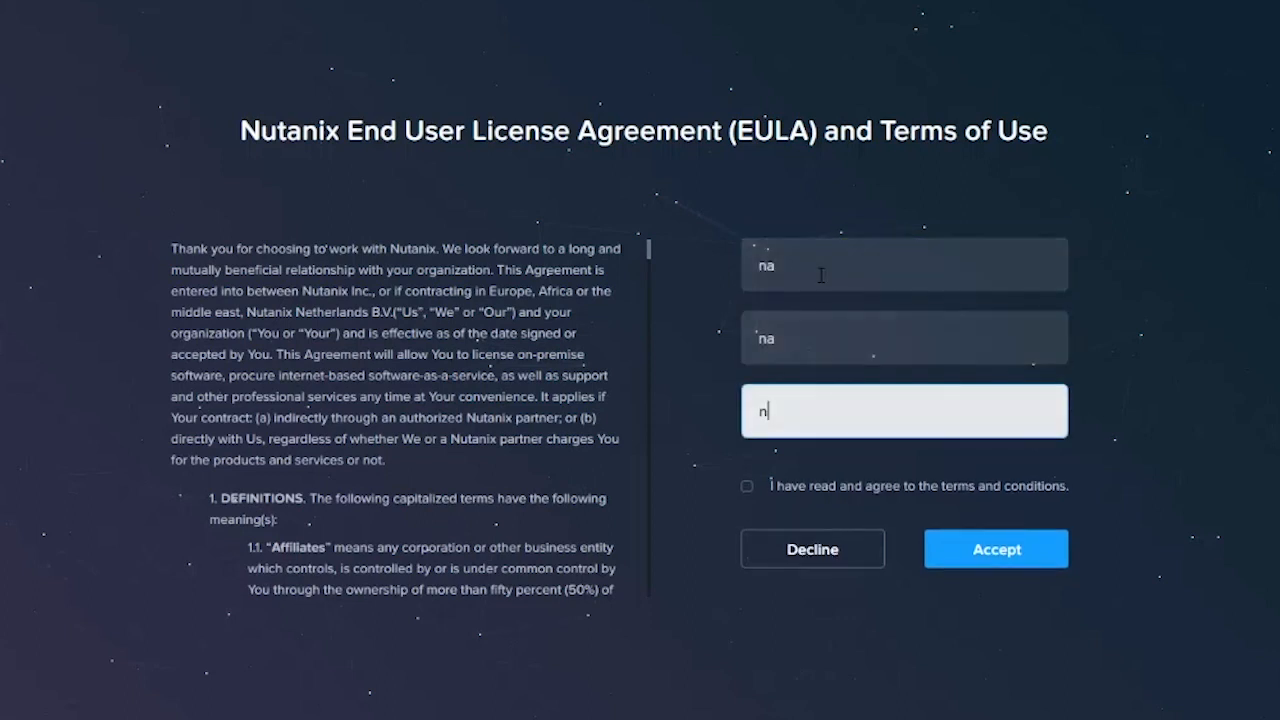
pyautogui.click(746, 486)
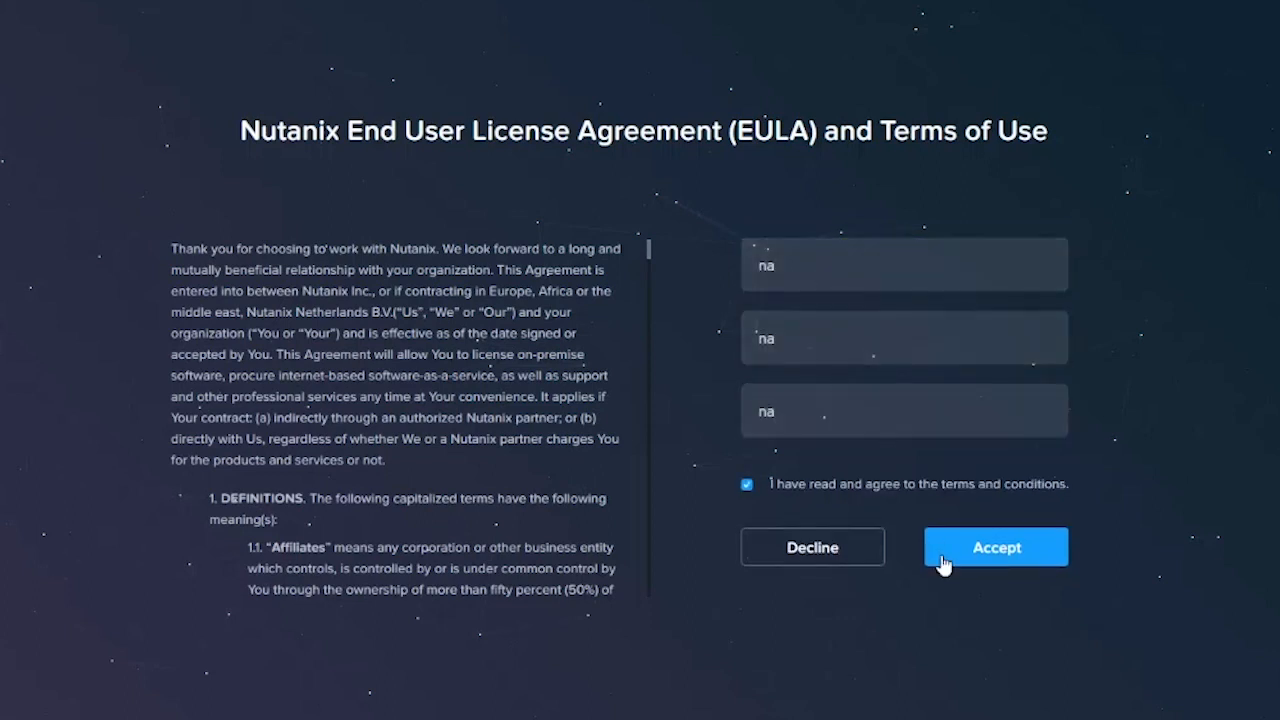
pyautogui.click(996, 548)
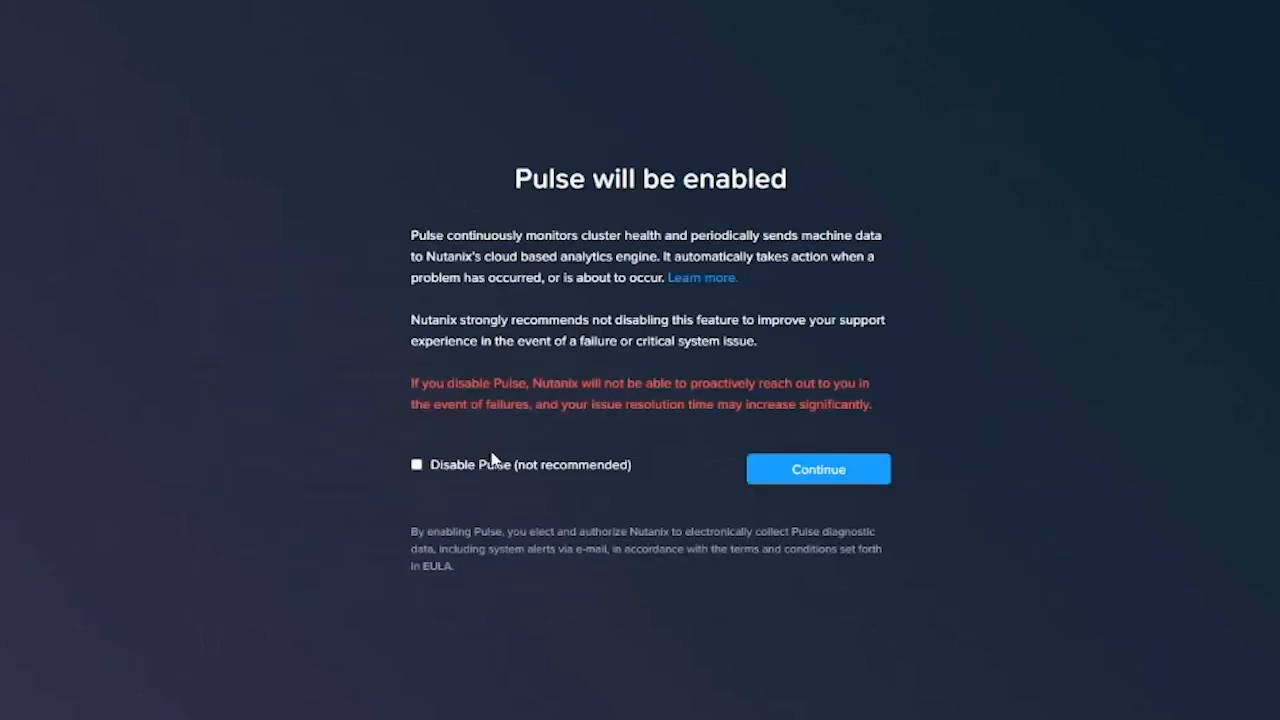
pyautogui.moveTo(448, 428)
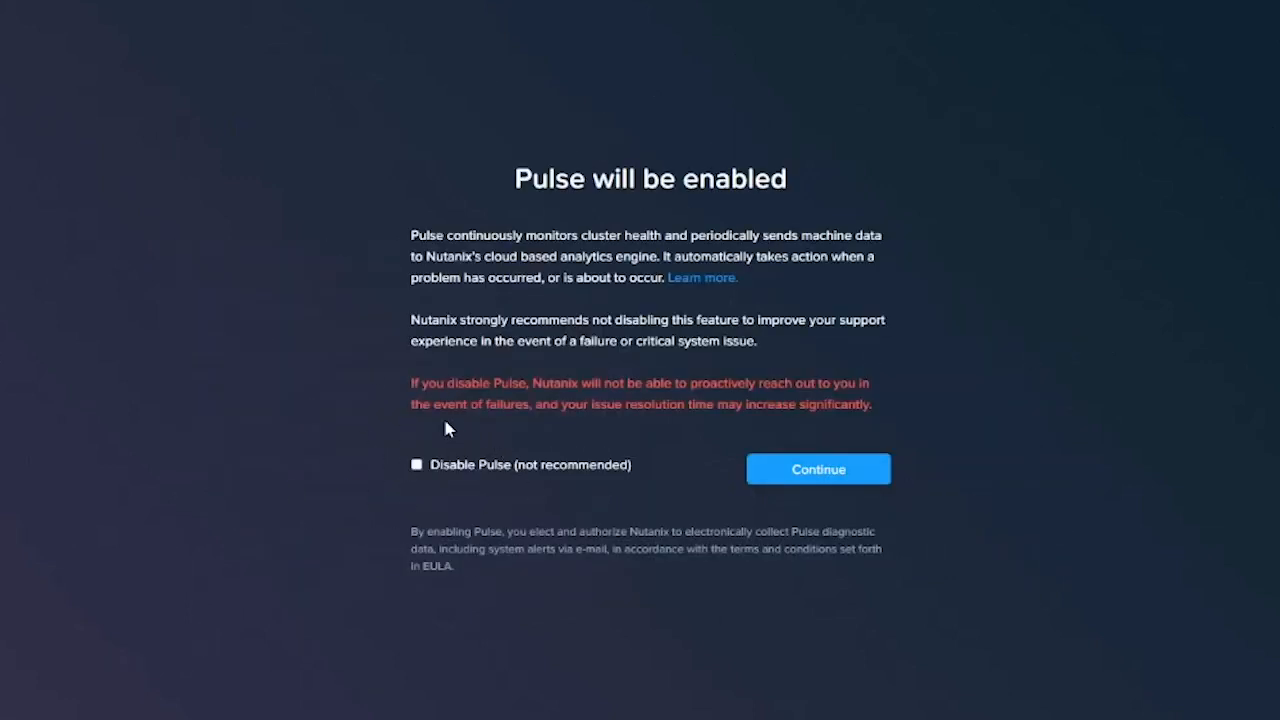
pyautogui.moveTo(296, 470)
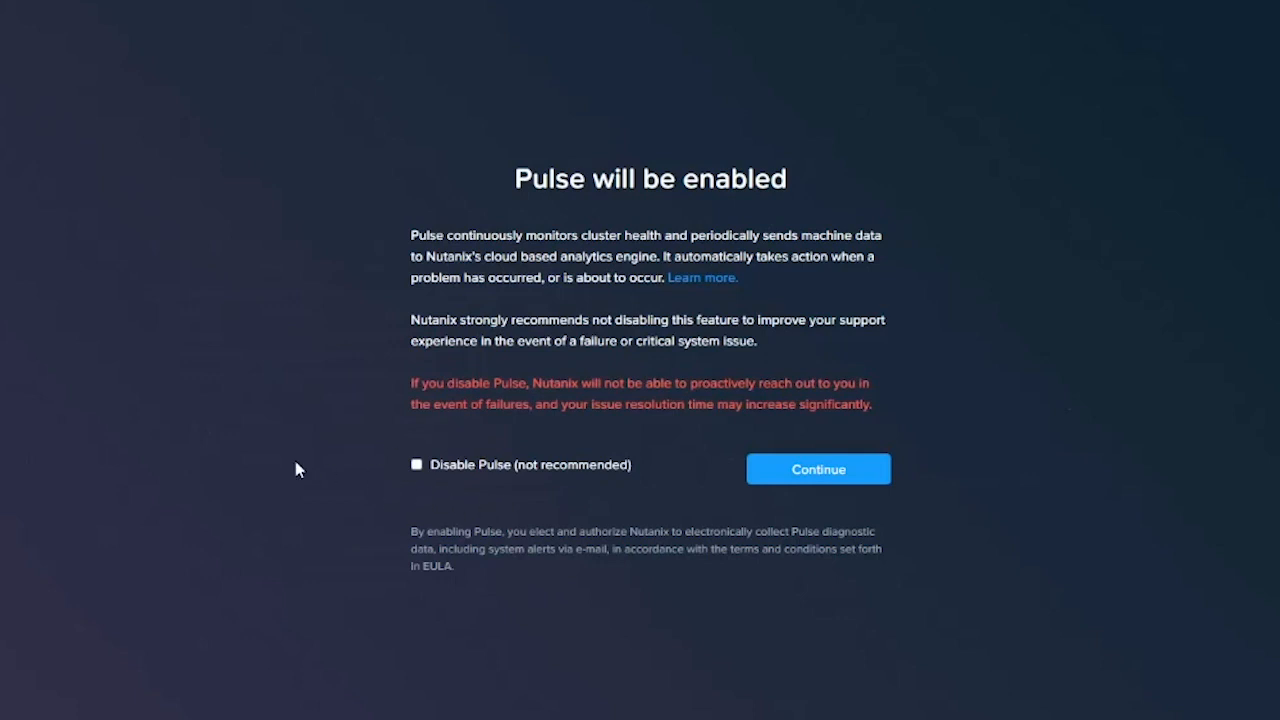
pyautogui.moveTo(452, 500)
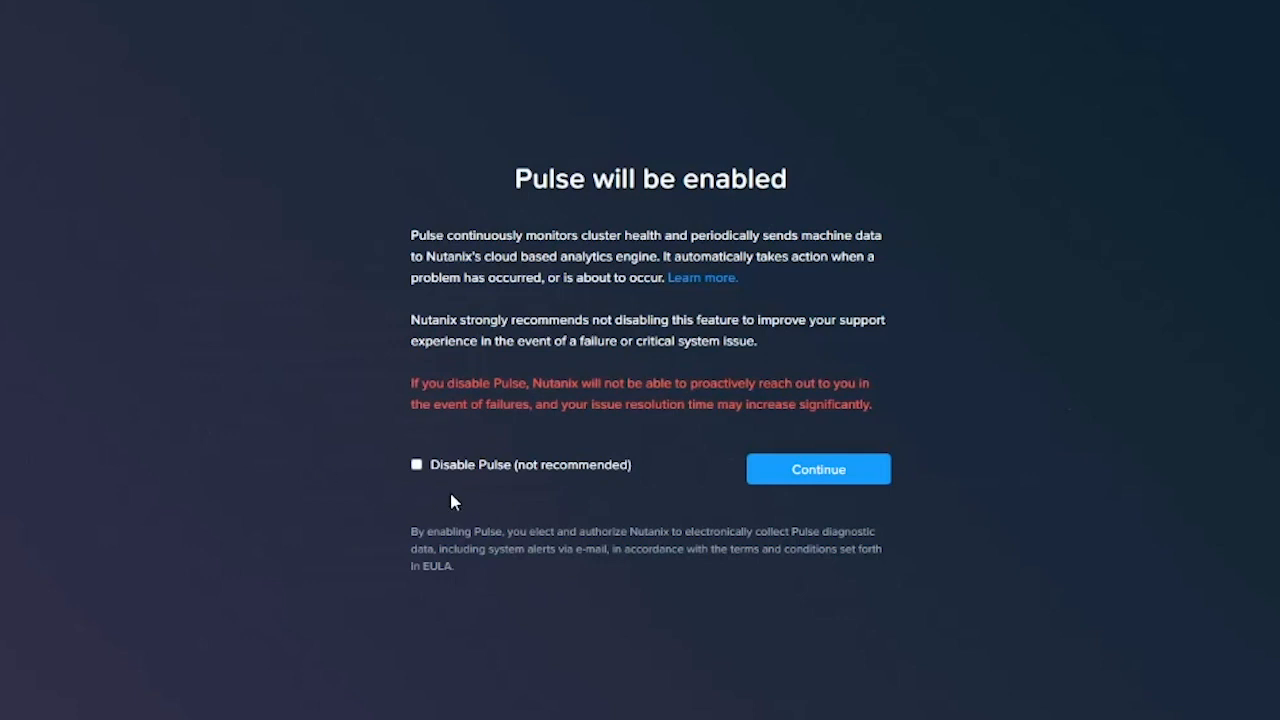
pyautogui.moveTo(252, 348)
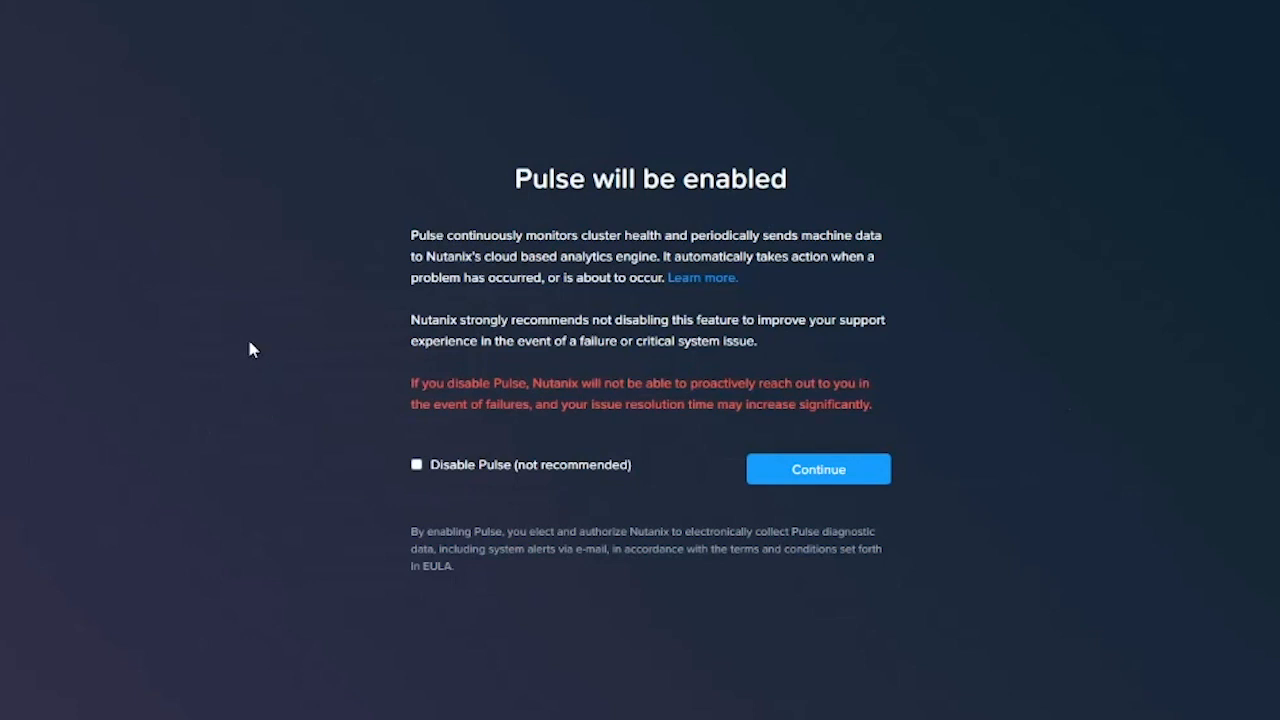
pyautogui.moveTo(422, 488)
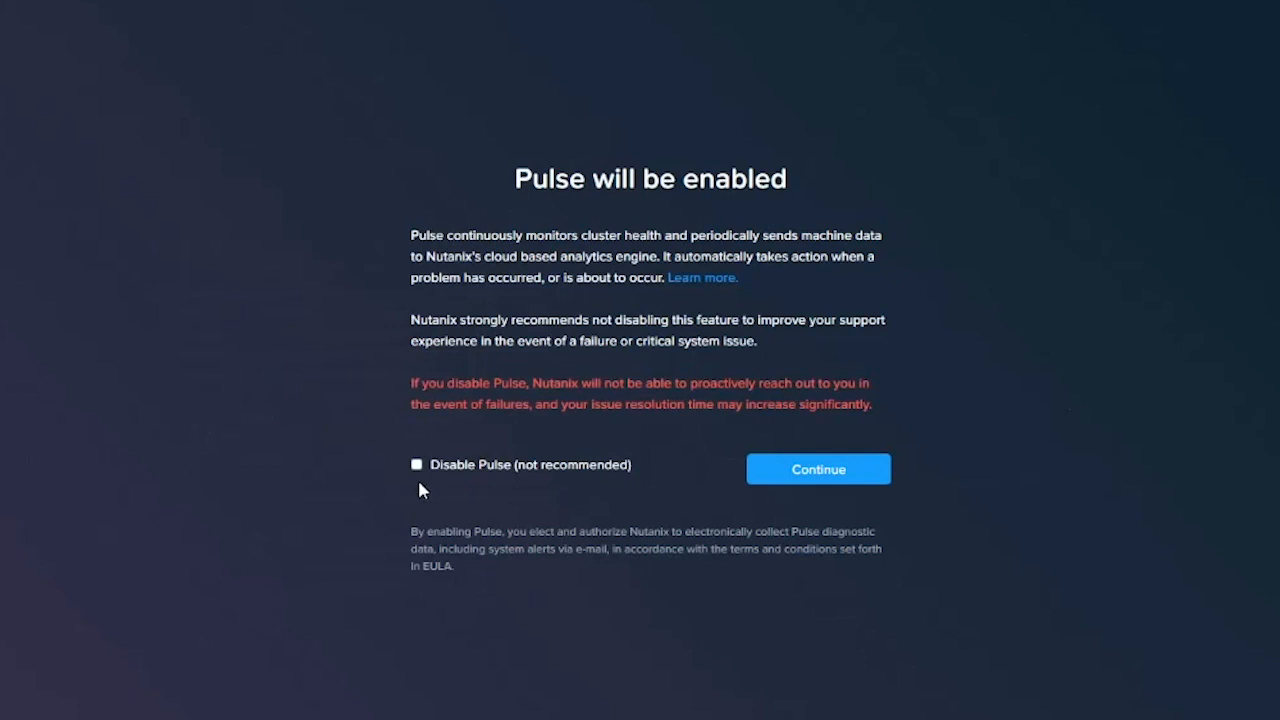
pyautogui.moveTo(428, 490)
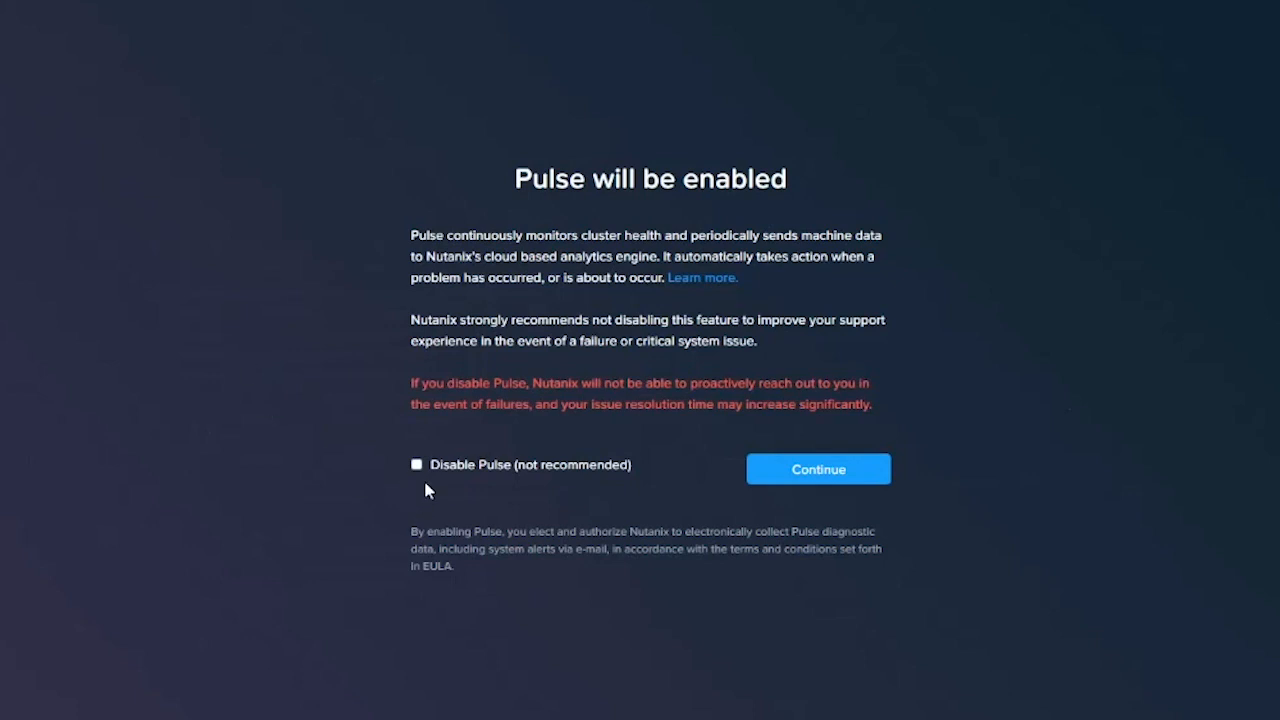
pyautogui.moveTo(422, 500)
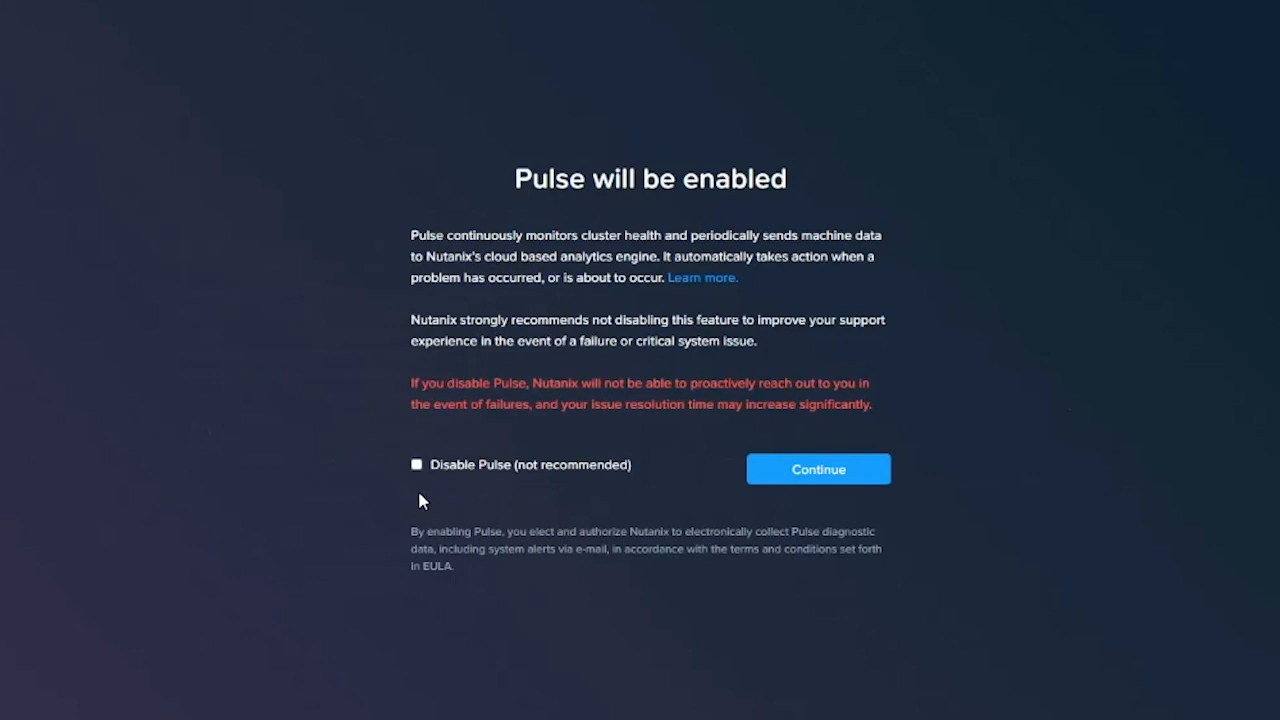
pyautogui.moveTo(388, 510)
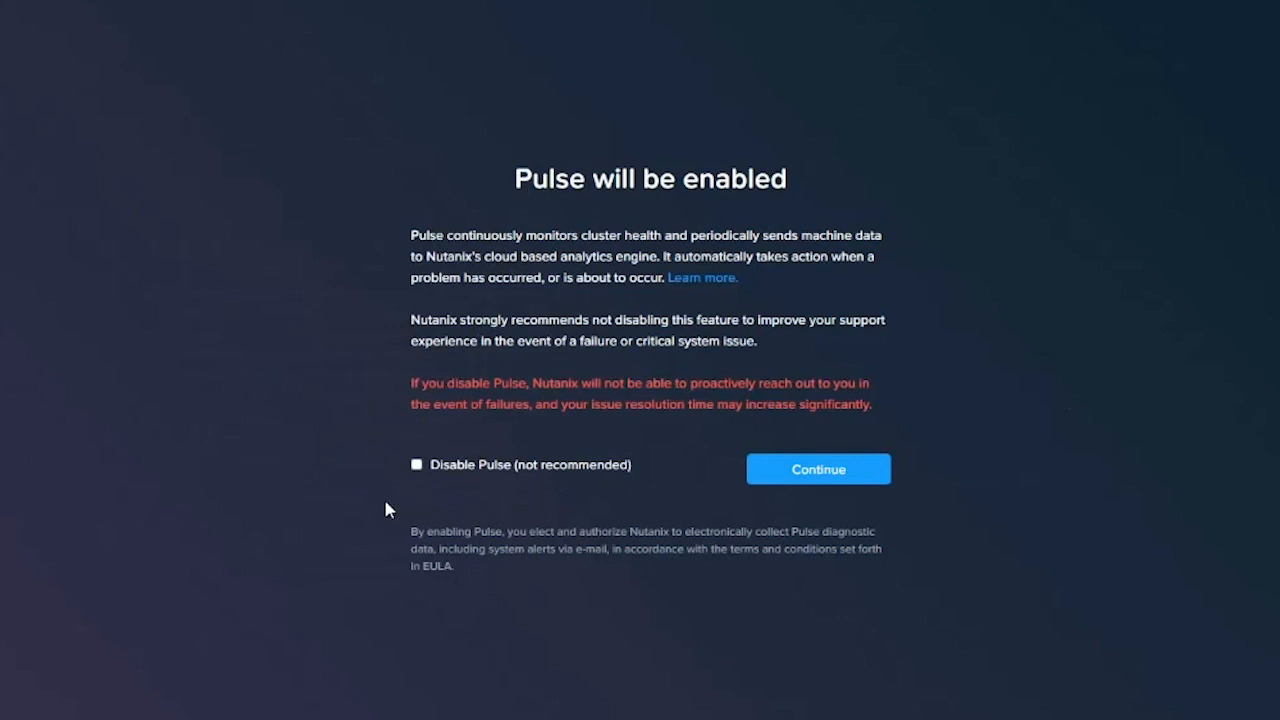
pyautogui.moveTo(496, 520)
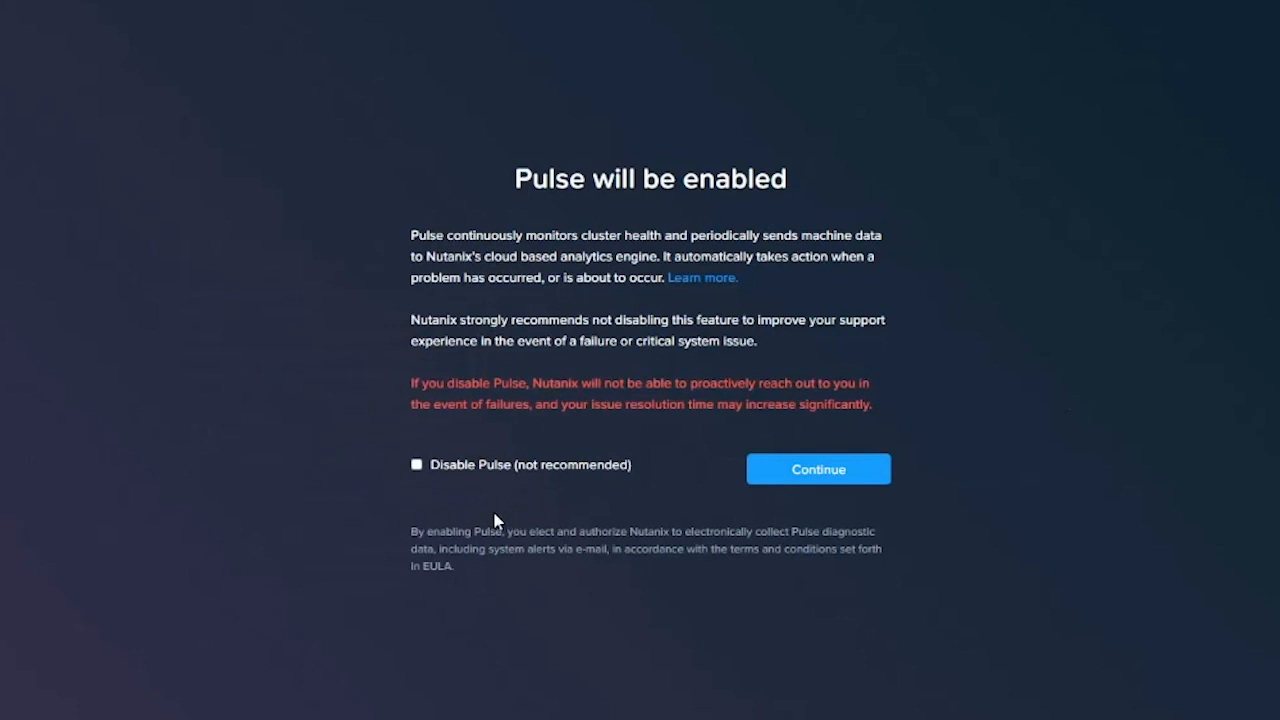
pyautogui.moveTo(480, 524)
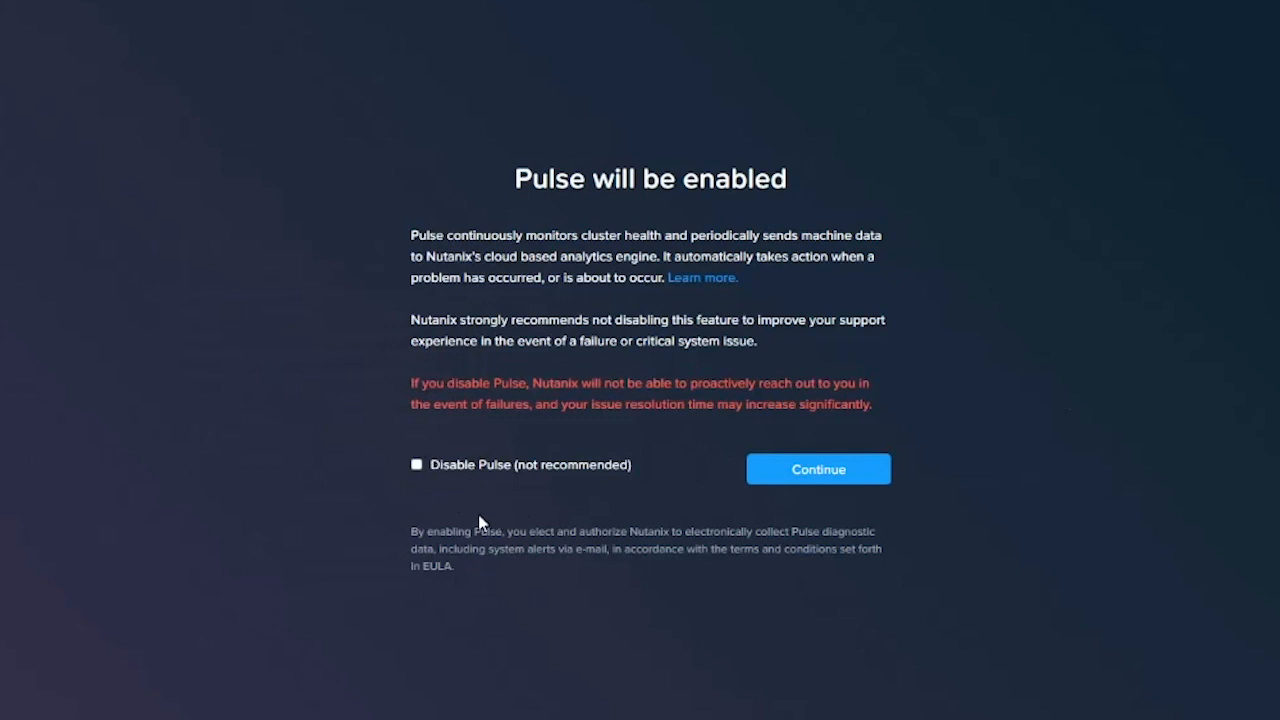
pyautogui.moveTo(220, 460)
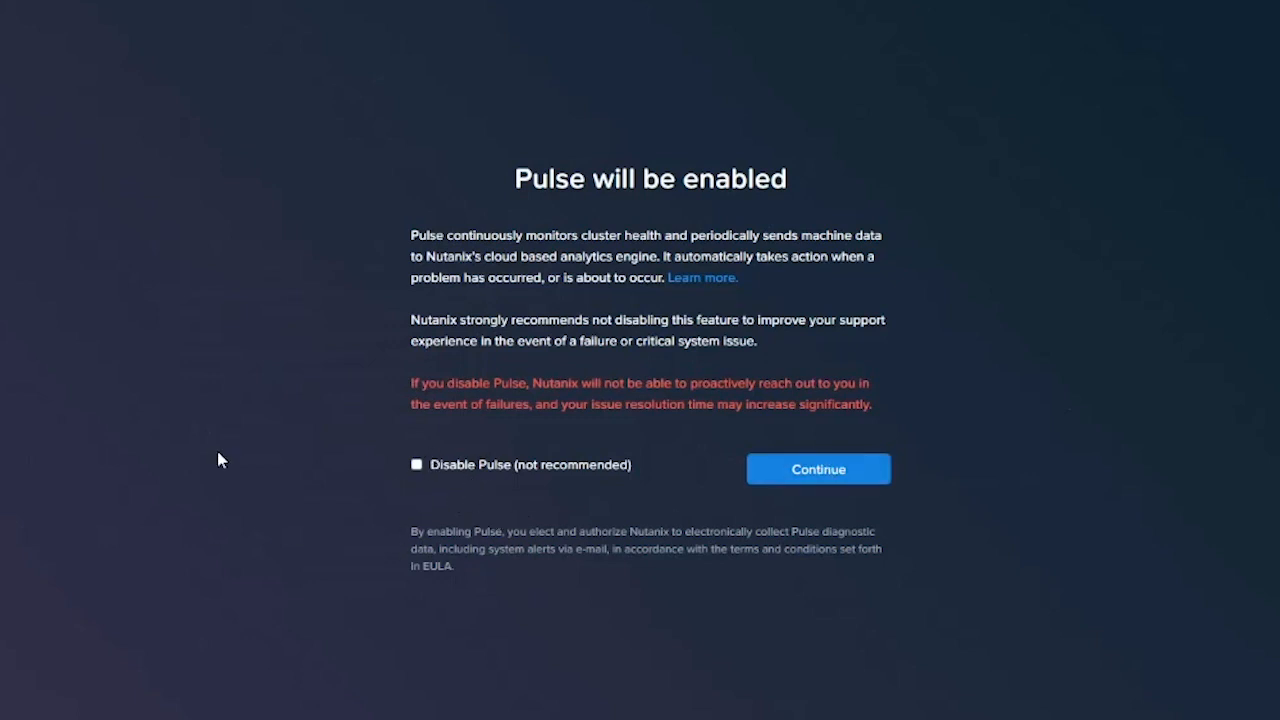
# - Continue with Pulse enabled and dismiss the search tip to reach the main dashboard
pyautogui.click(818, 468)
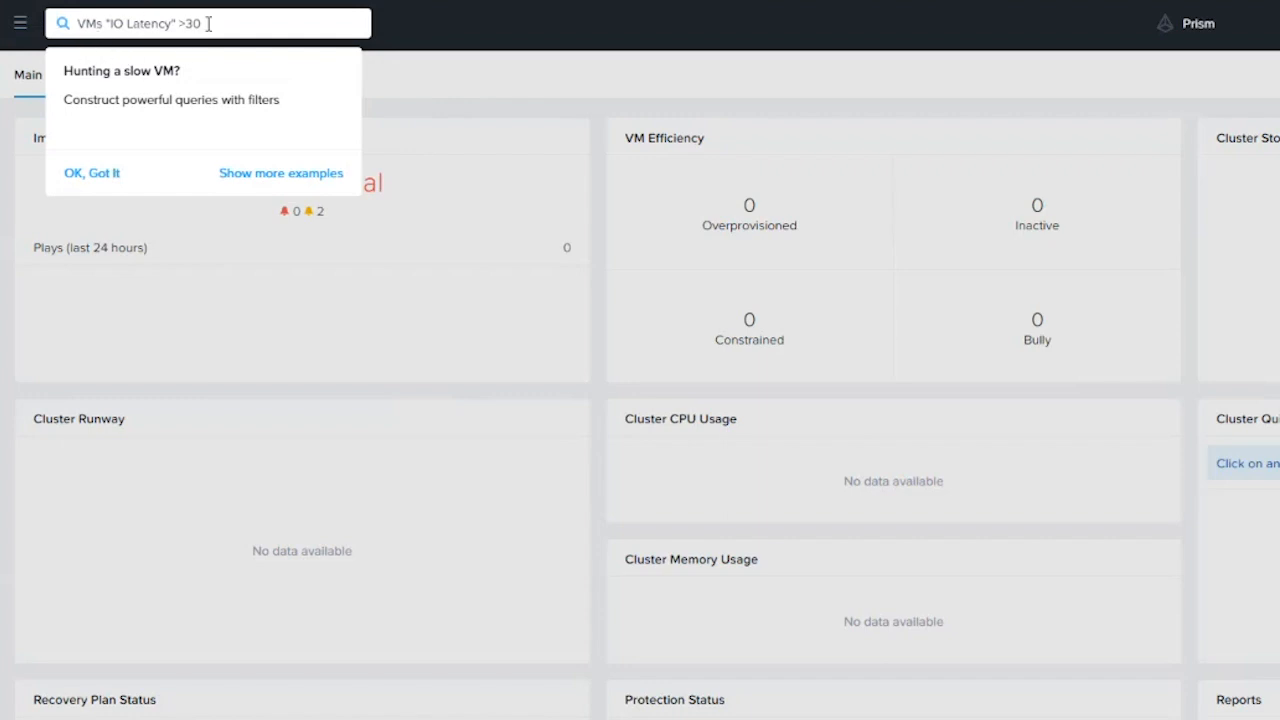
pyautogui.moveTo(186, 222)
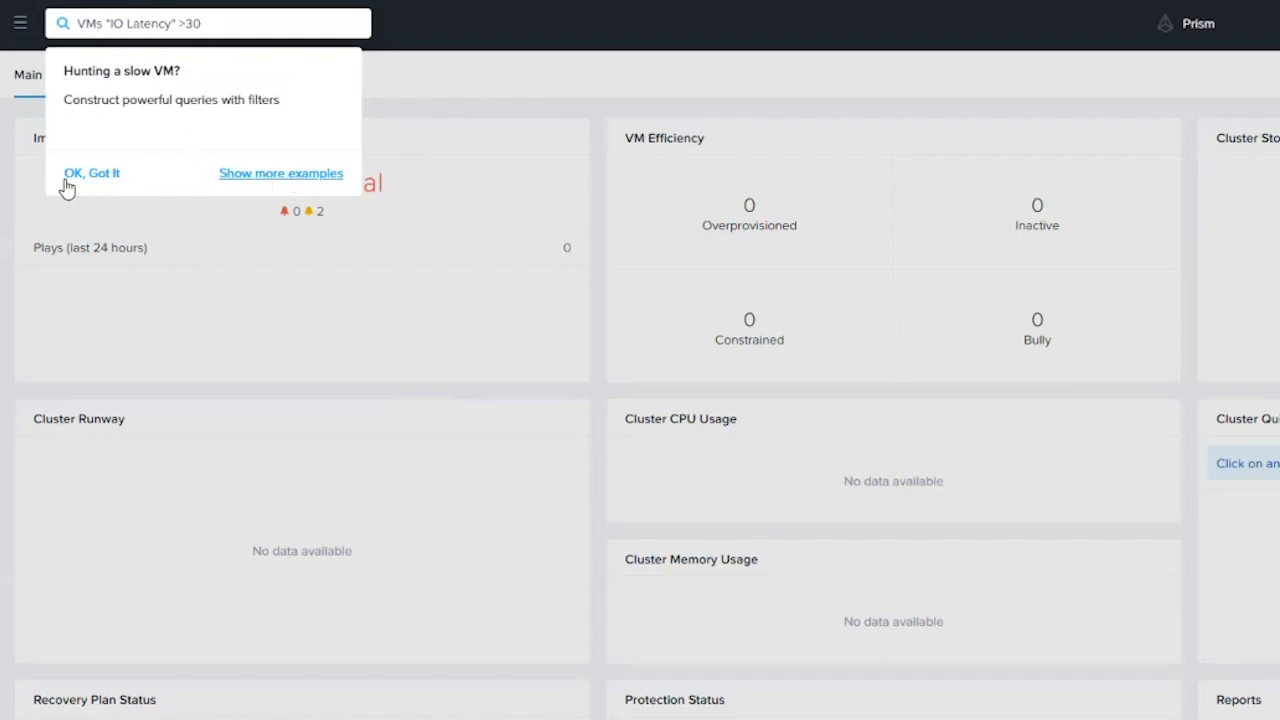
pyautogui.click(84, 172)
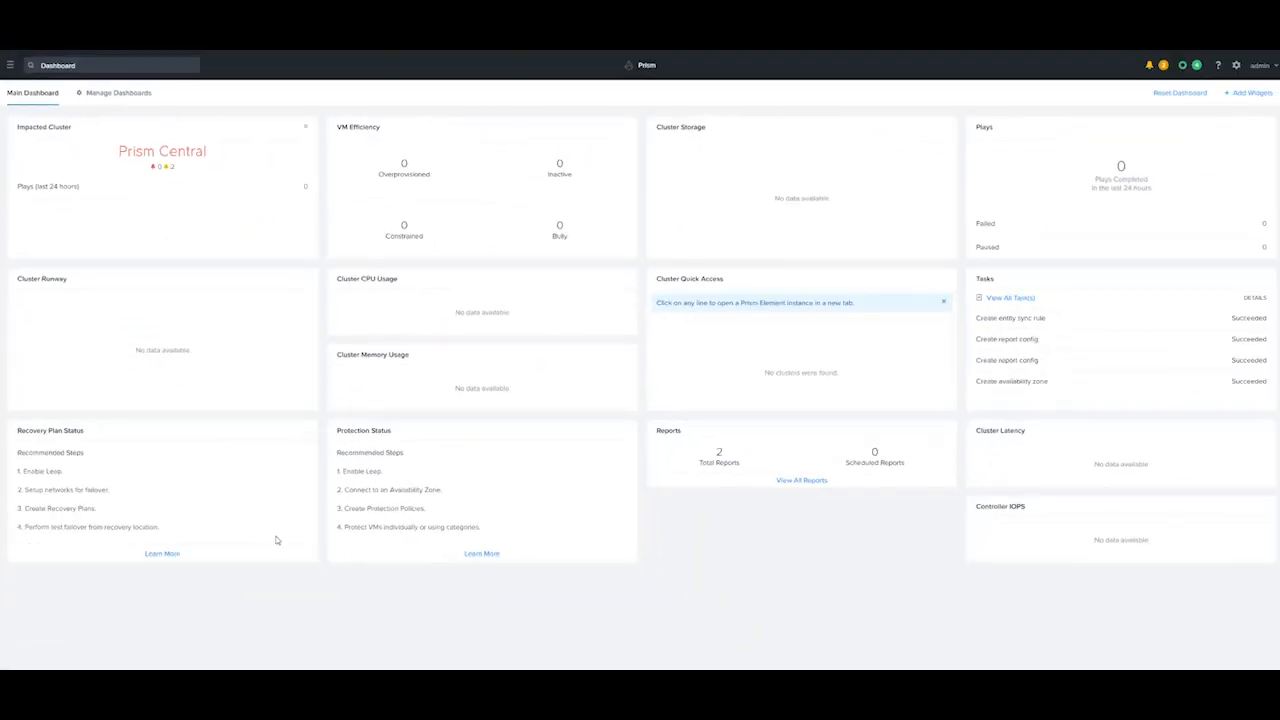
pyautogui.moveTo(188, 138)
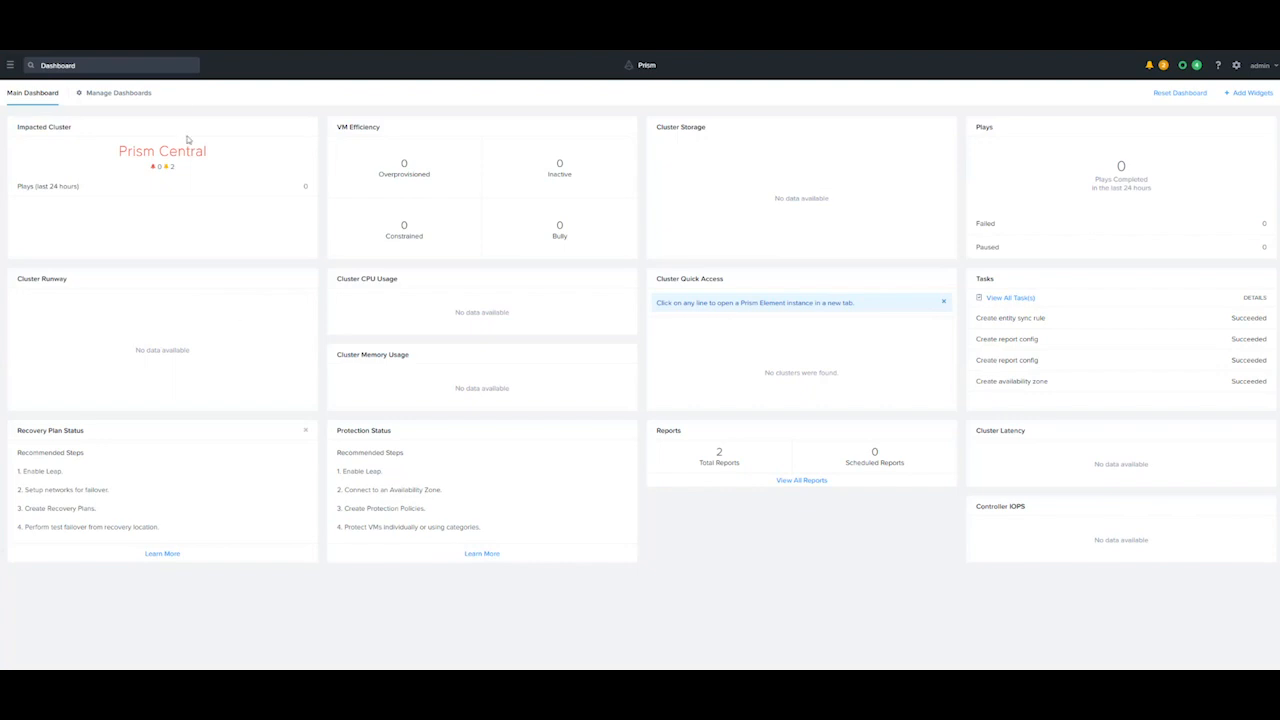
pyautogui.moveTo(220, 66)
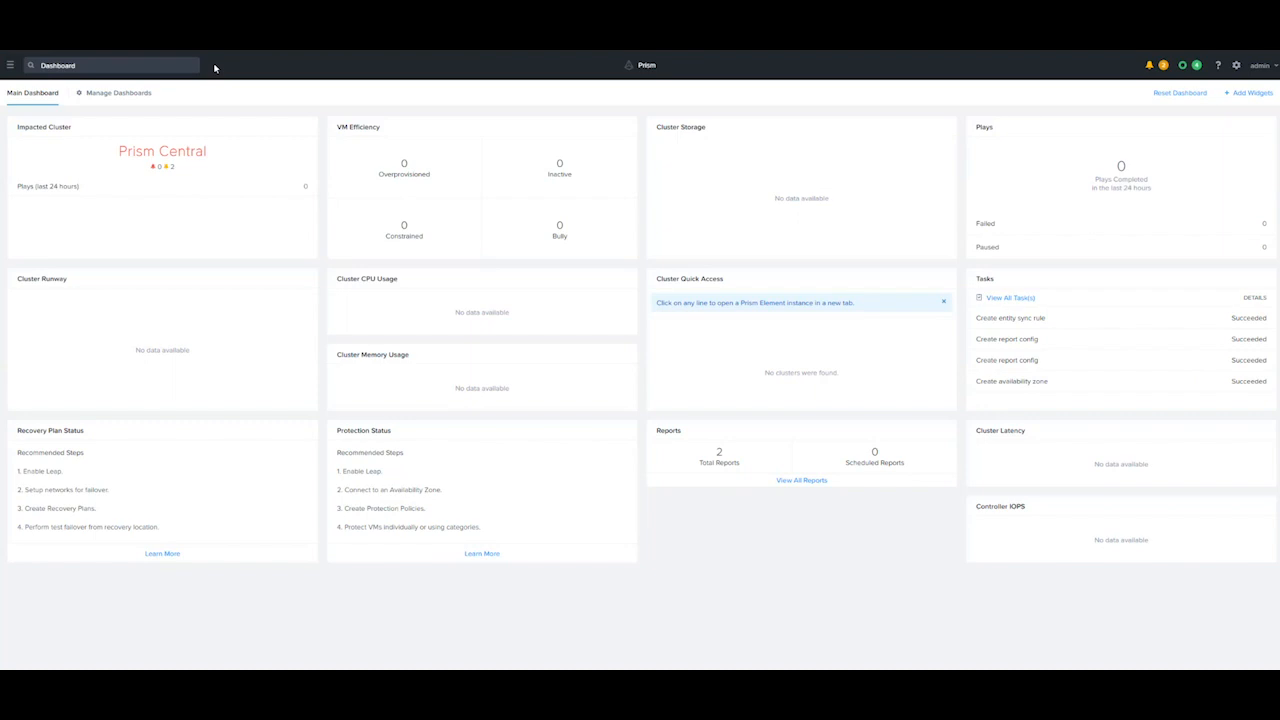
pyautogui.moveTo(216, 66)
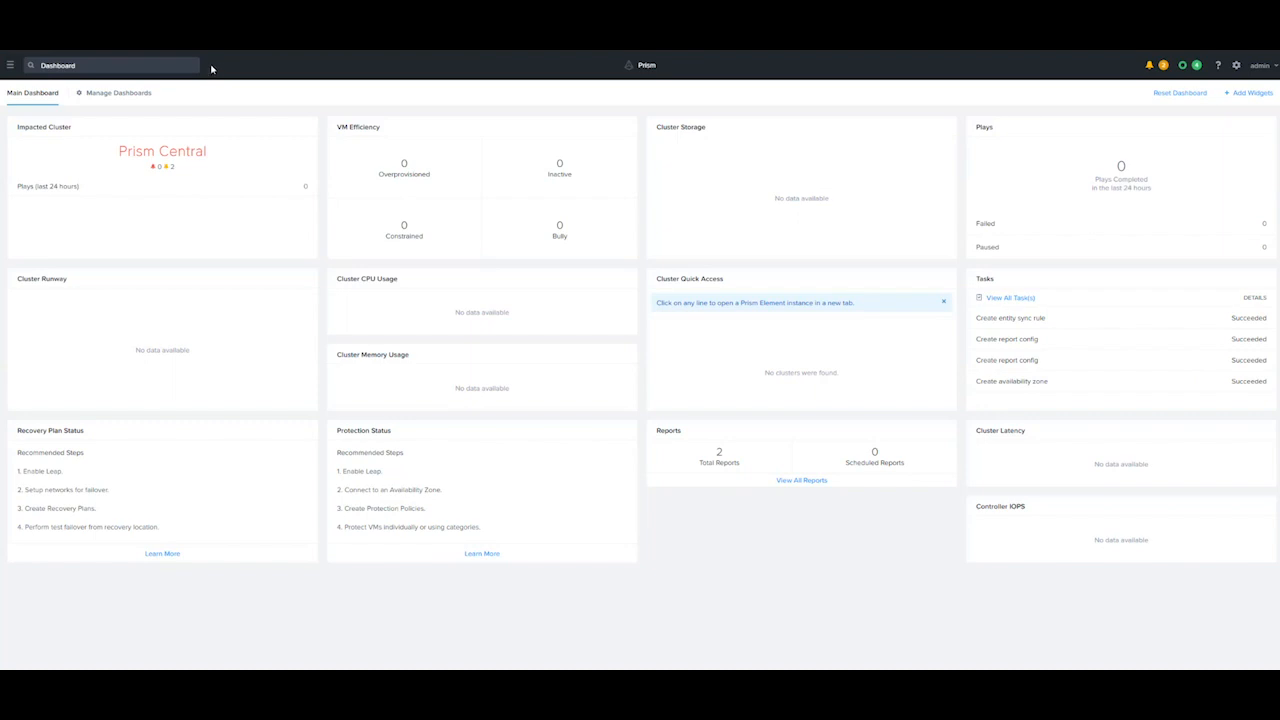
pyautogui.moveTo(220, 68)
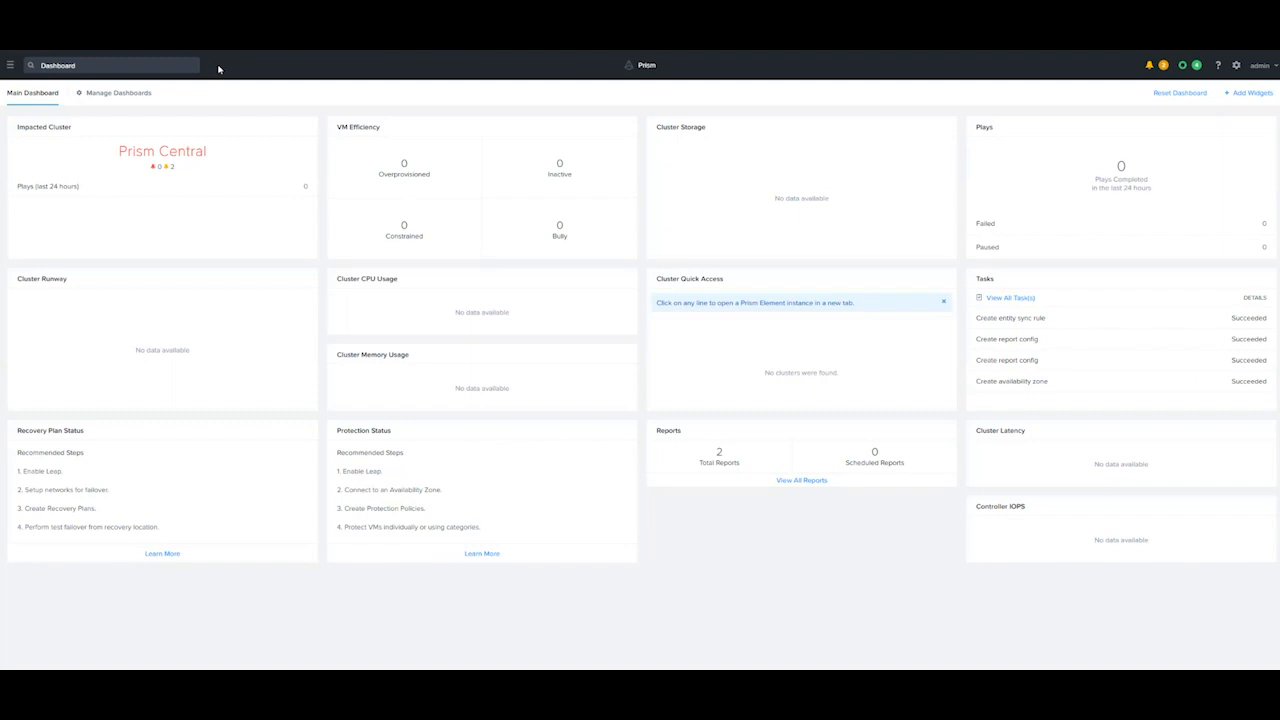
pyautogui.moveTo(204, 92)
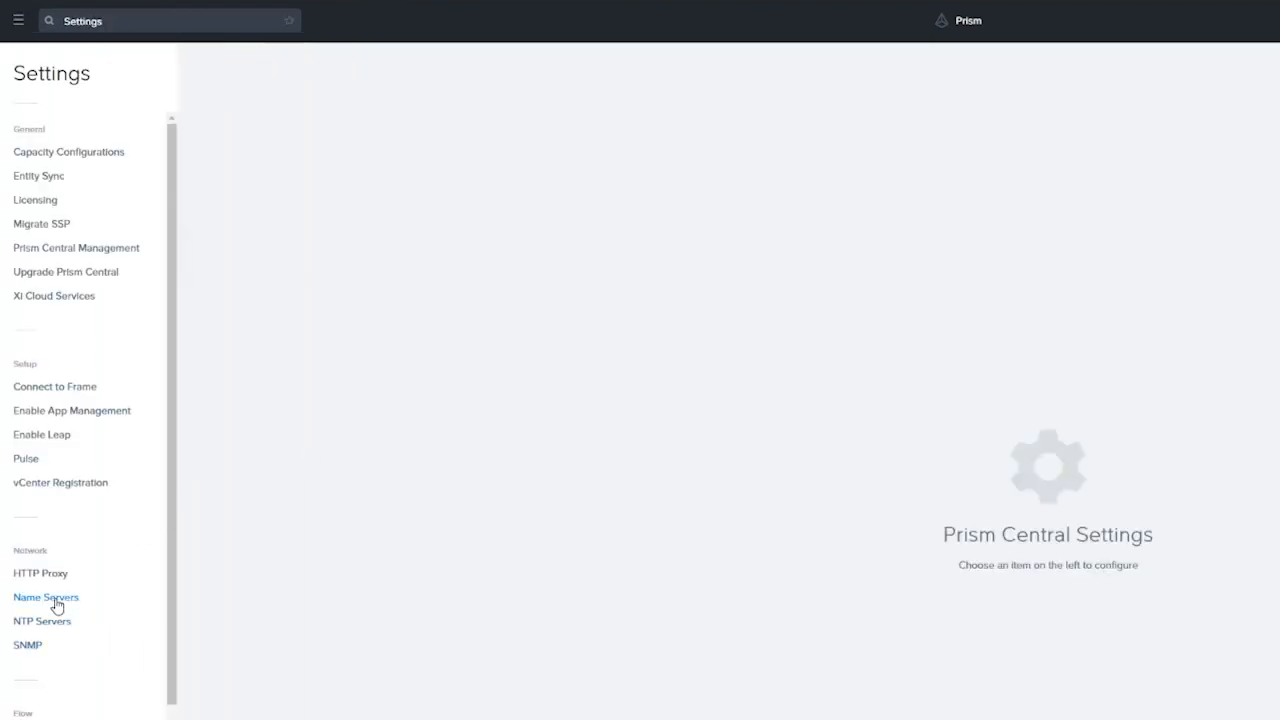
# - Check the name server list, then add 10.40.64.15 as an NTP server in Settings
pyautogui.click(46, 596)
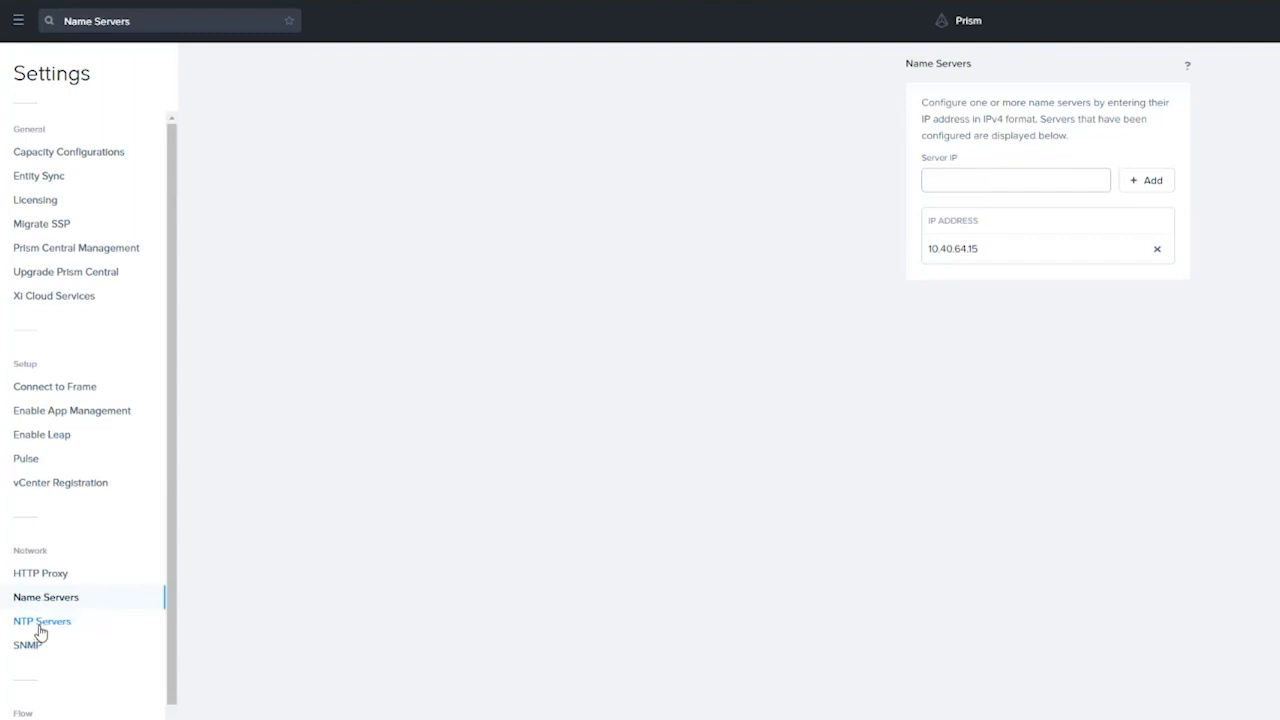
pyautogui.moveTo(38, 620)
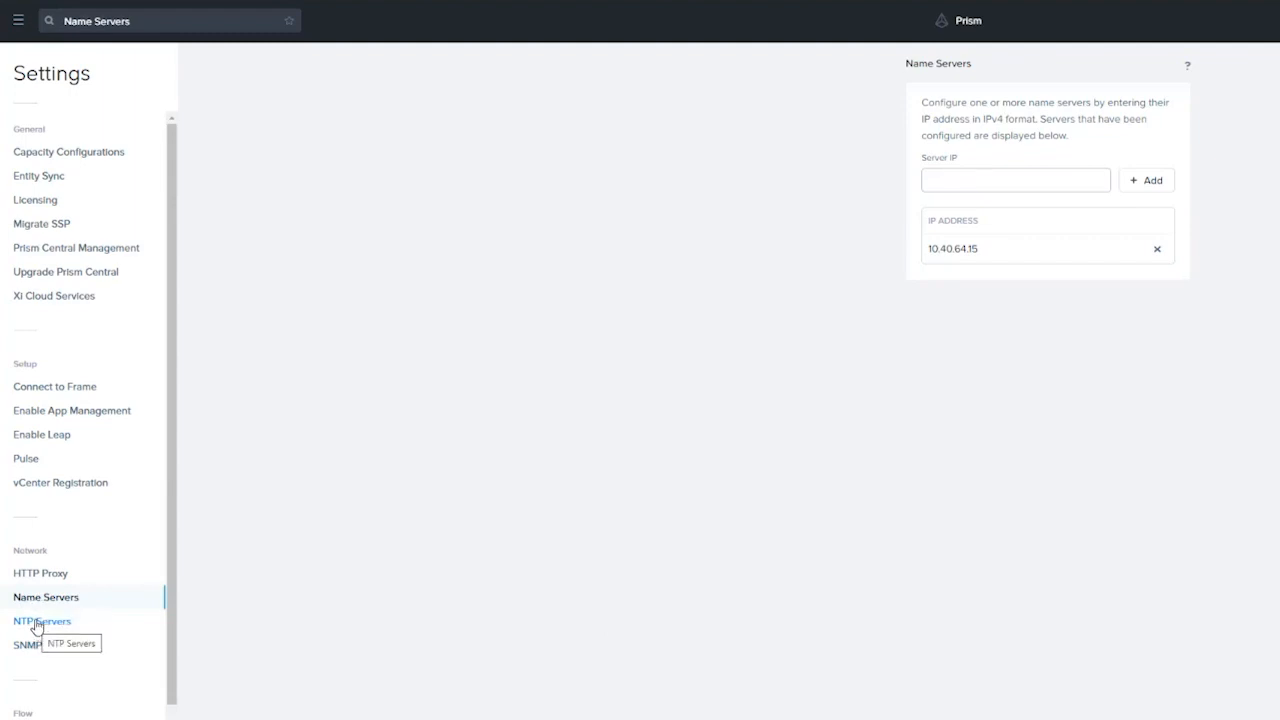
pyautogui.click(32, 620)
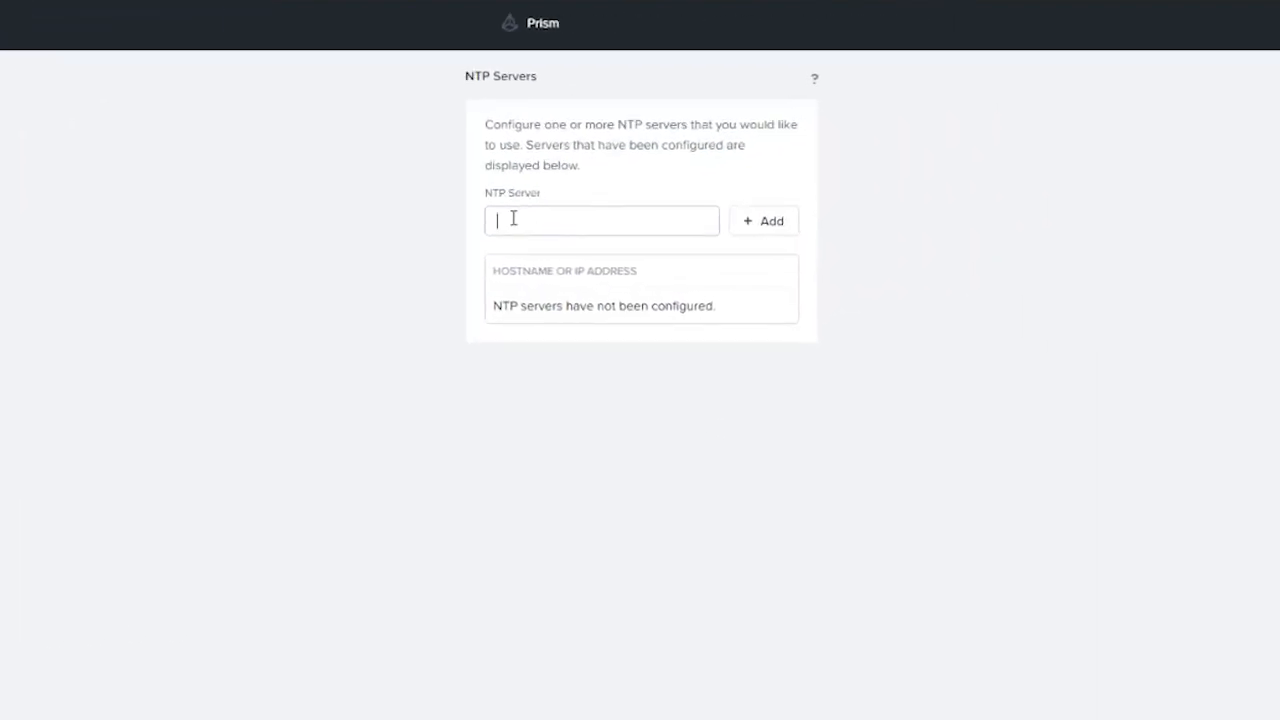
pyautogui.write('10.40.64.15')
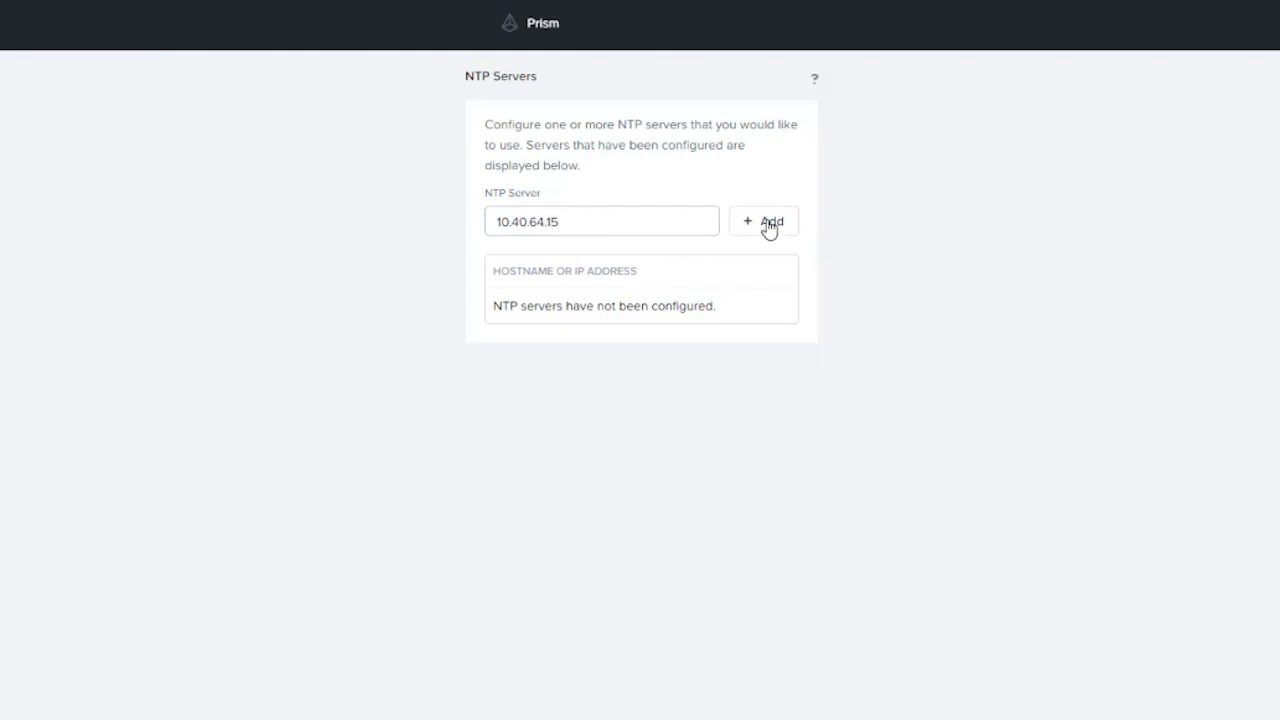
pyautogui.click(764, 220)
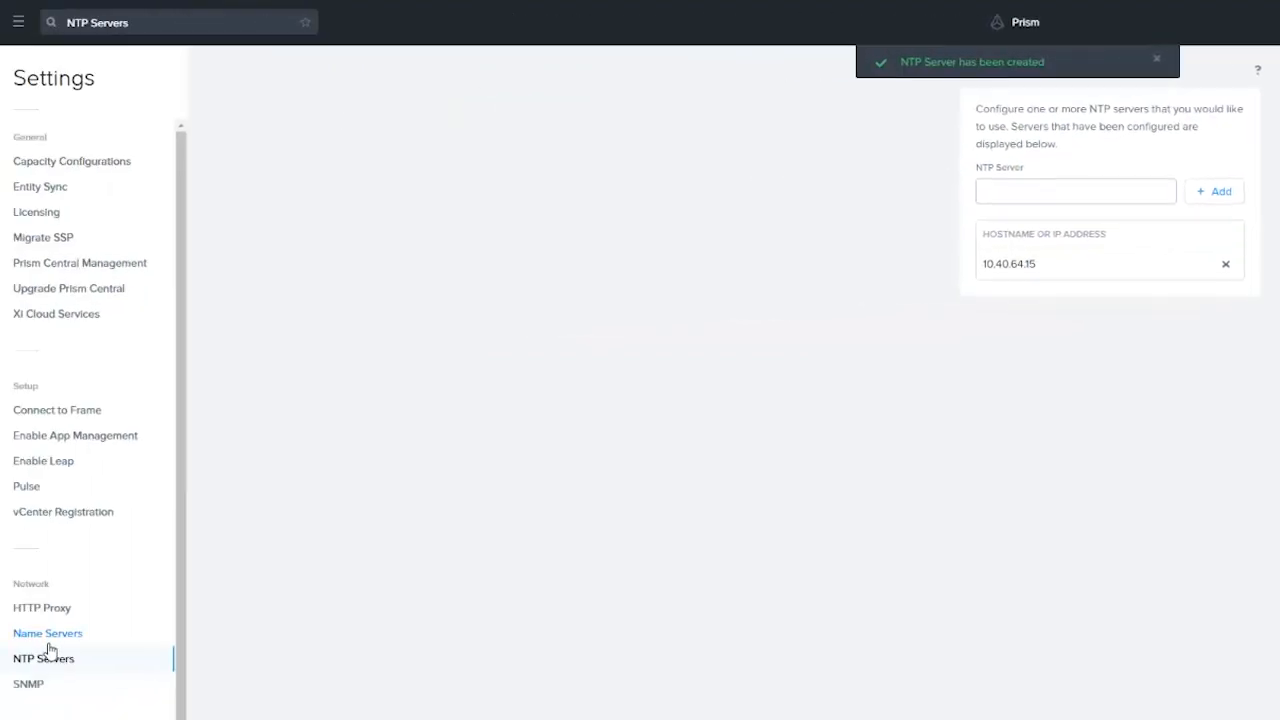
pyautogui.moveTo(48, 648)
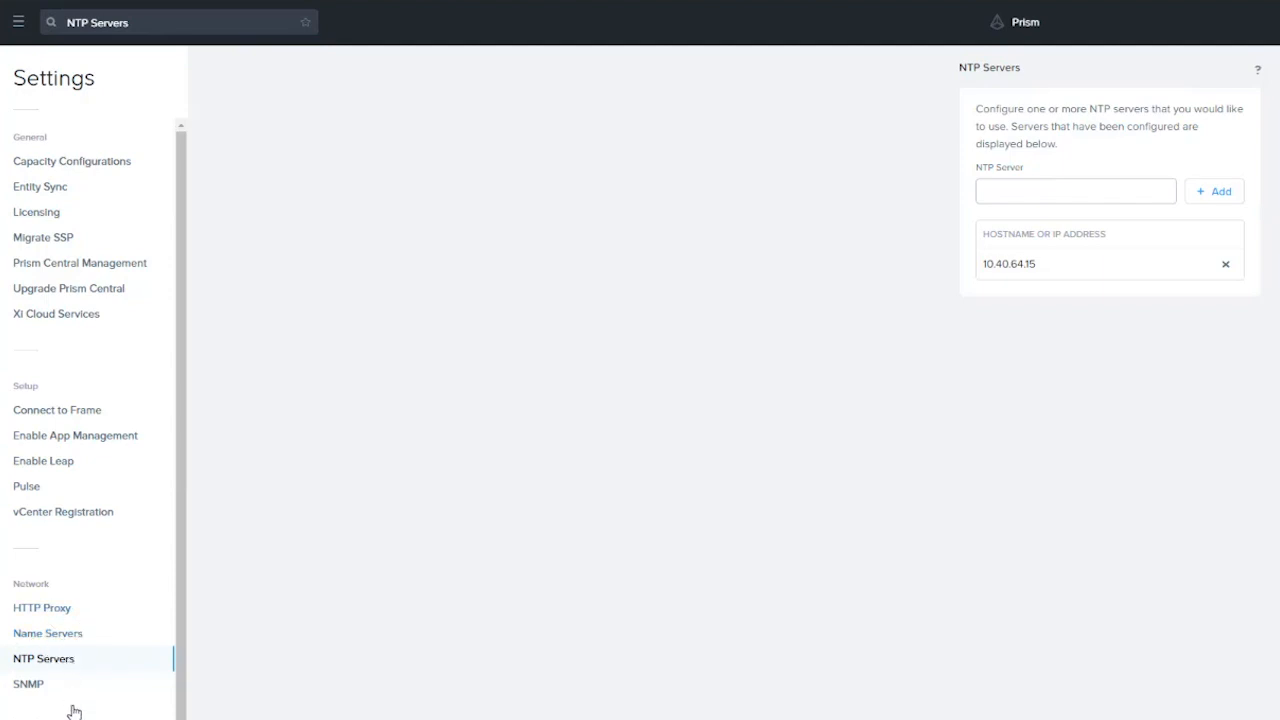
pyautogui.moveTo(42, 662)
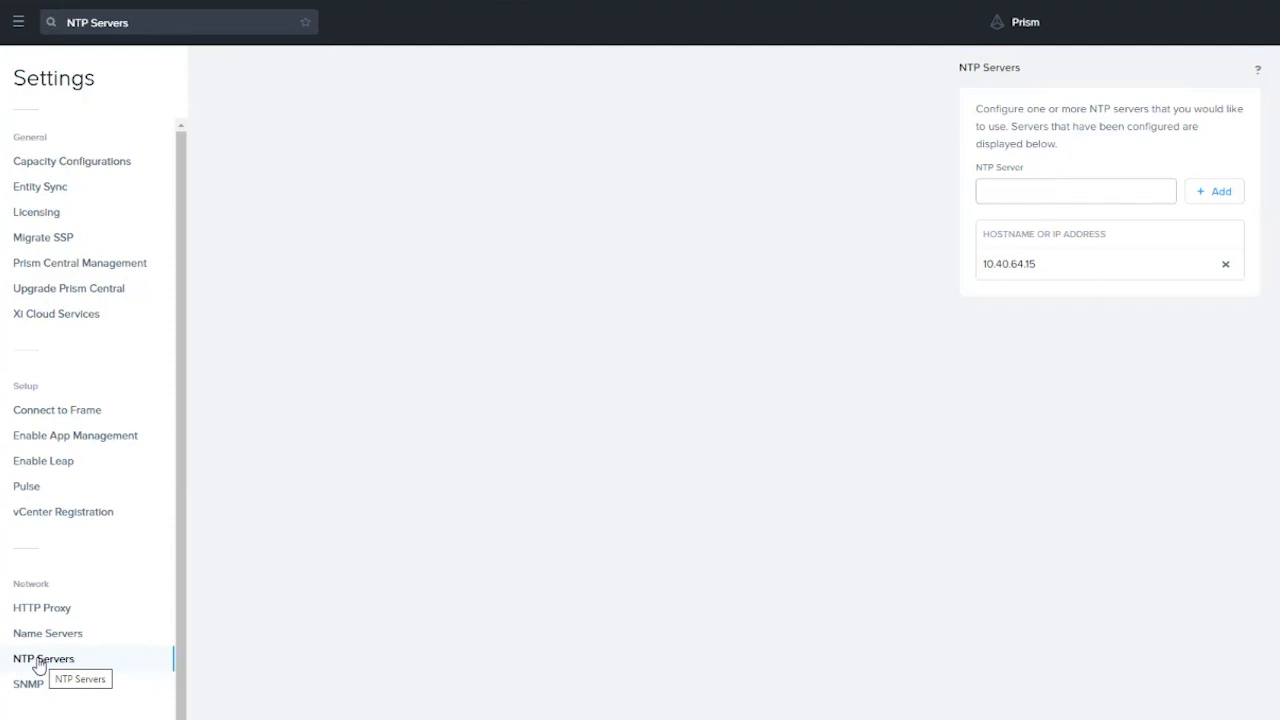
pyautogui.moveTo(510, 592)
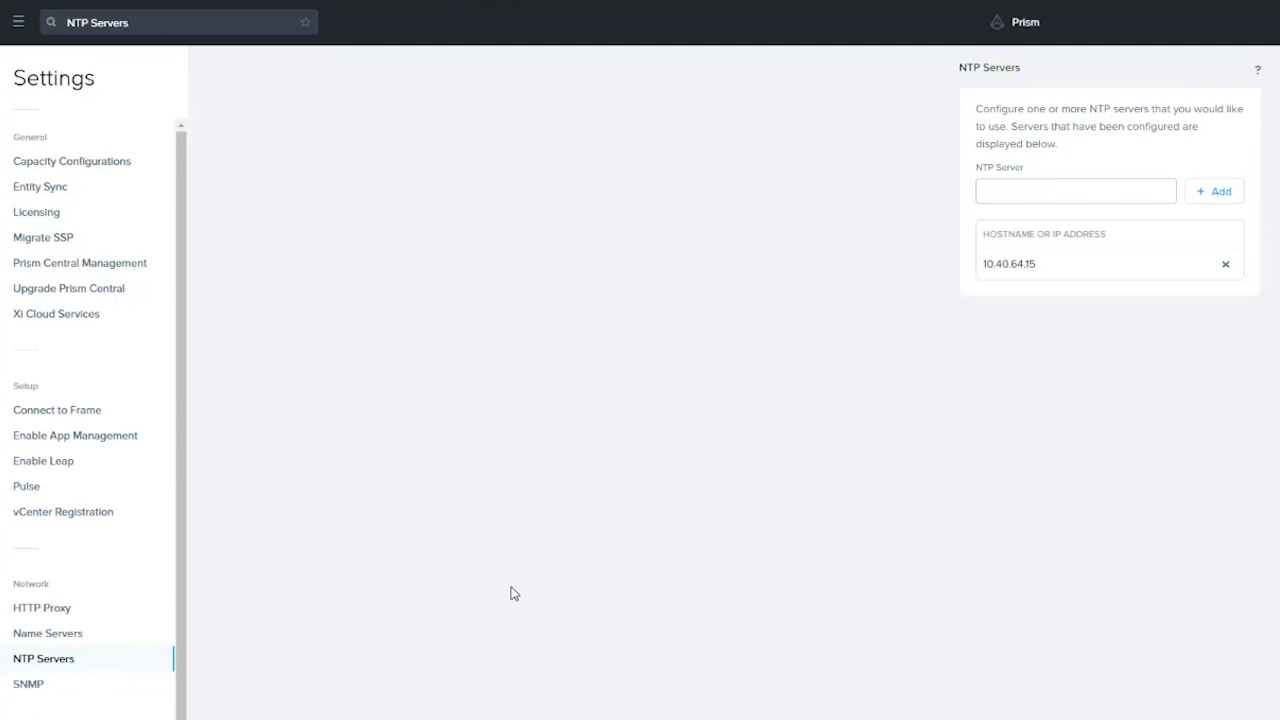
pyautogui.moveTo(448, 480)
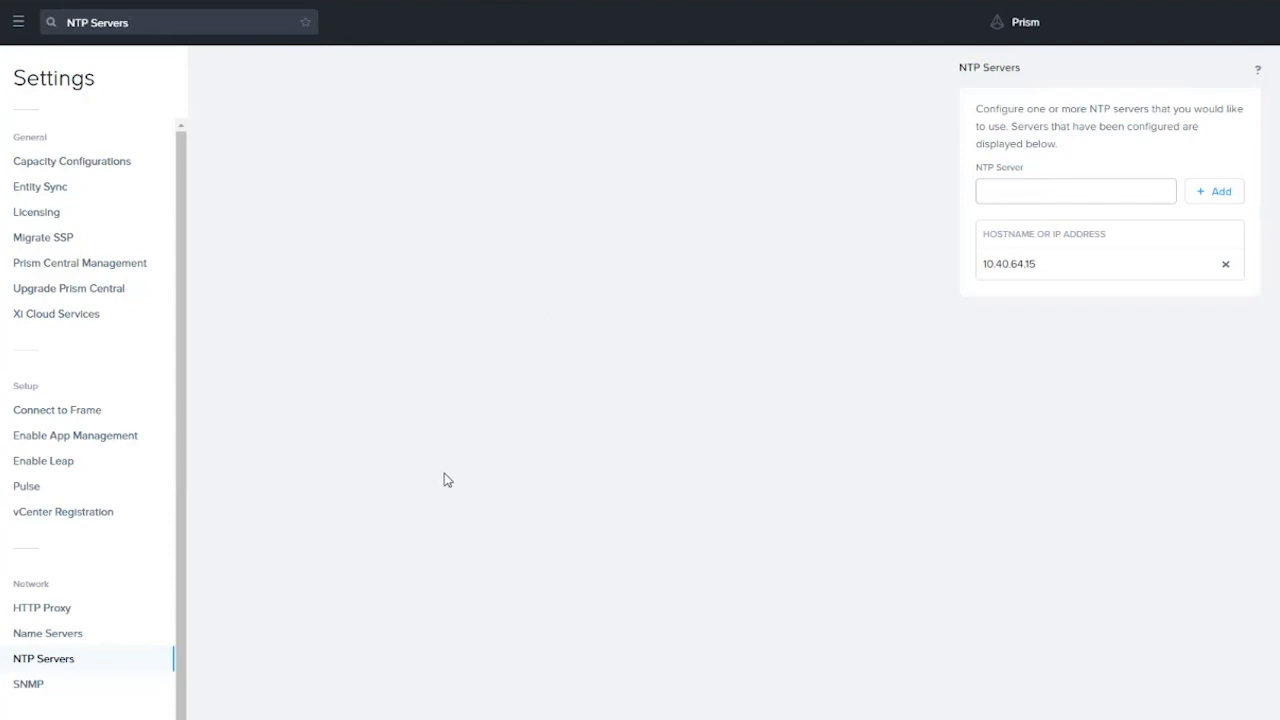
pyautogui.moveTo(216, 432)
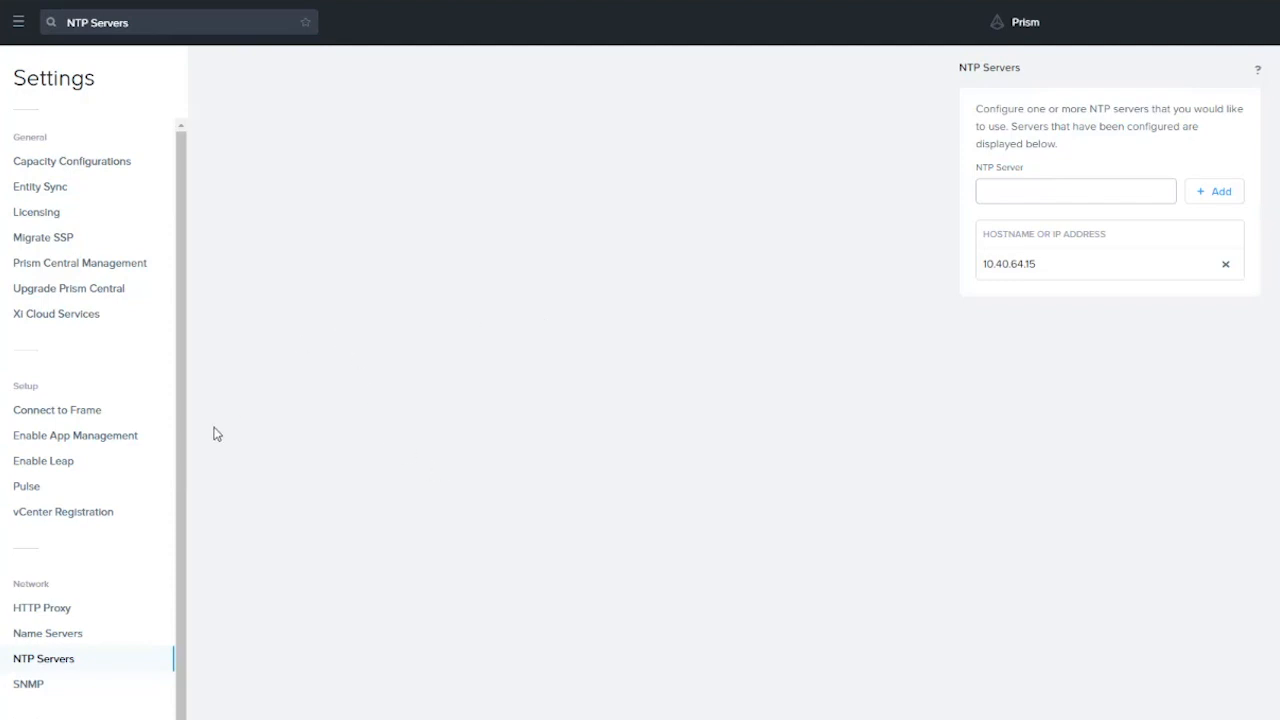
pyautogui.moveTo(222, 526)
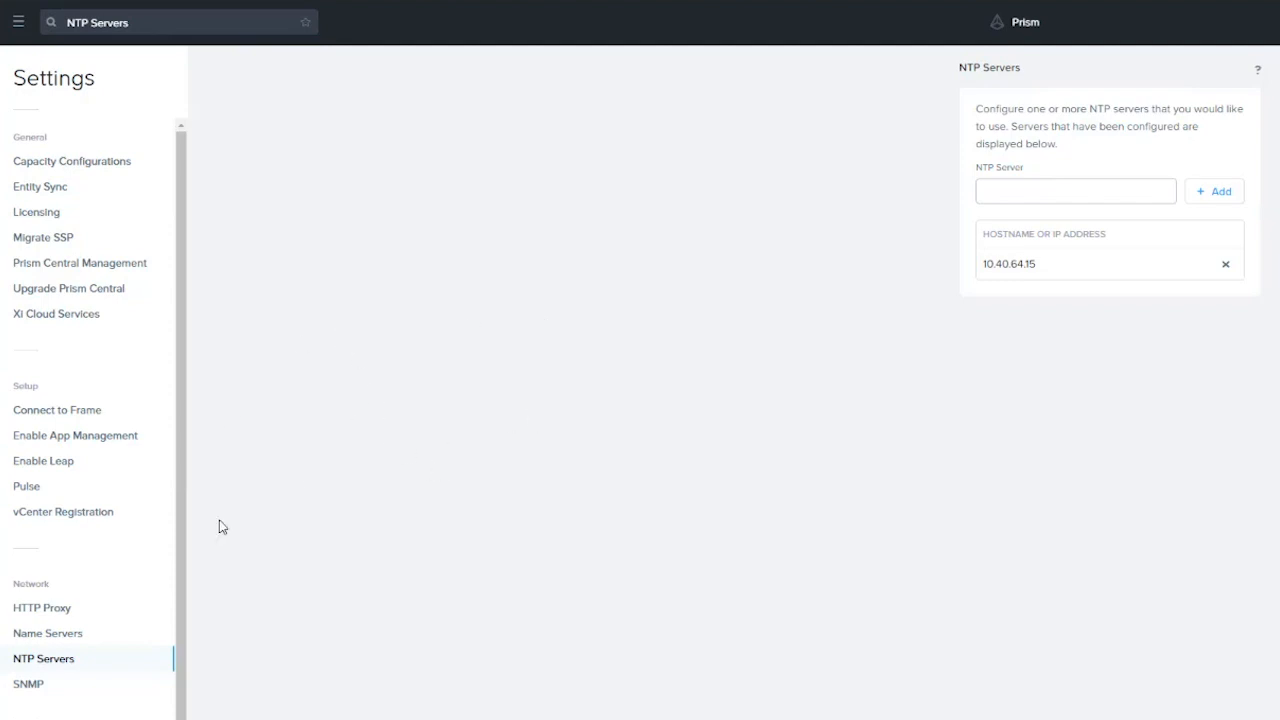
pyautogui.moveTo(476, 580)
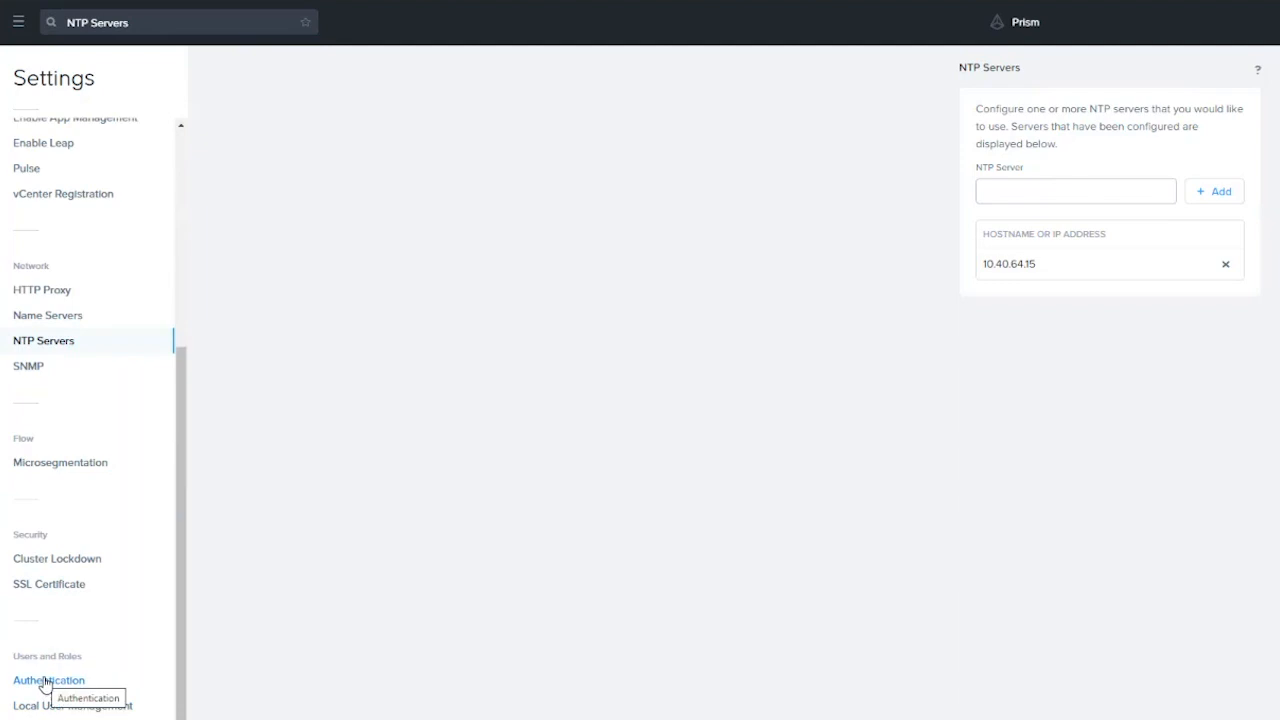
pyautogui.click(48, 680)
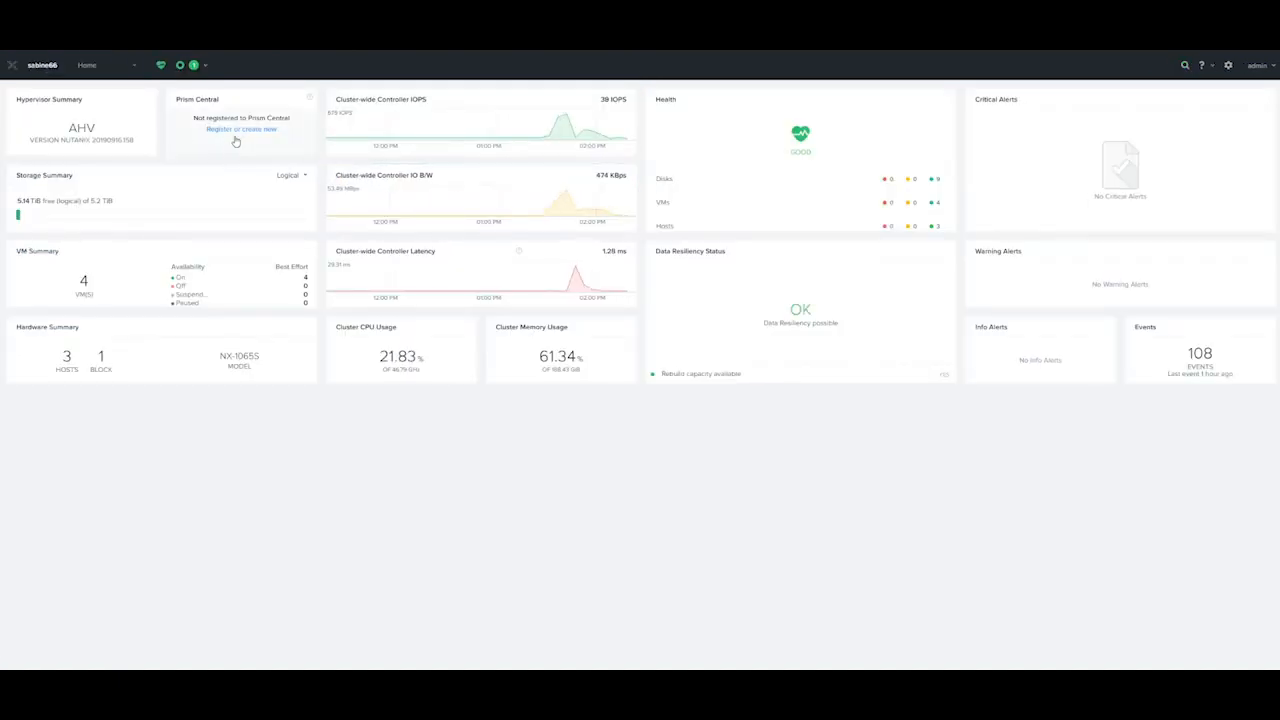
# - Choose to connect to an existing Prism Central and continue past the feature notice
pyautogui.click(240, 128)
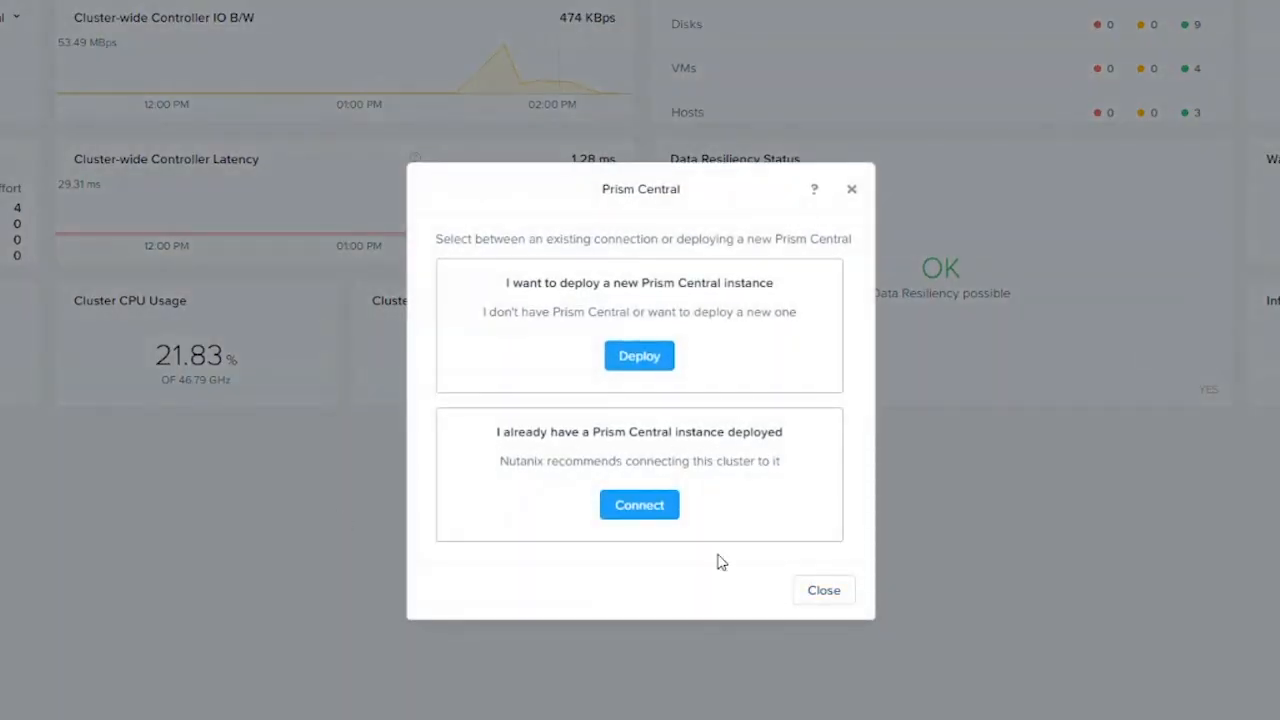
pyautogui.click(640, 504)
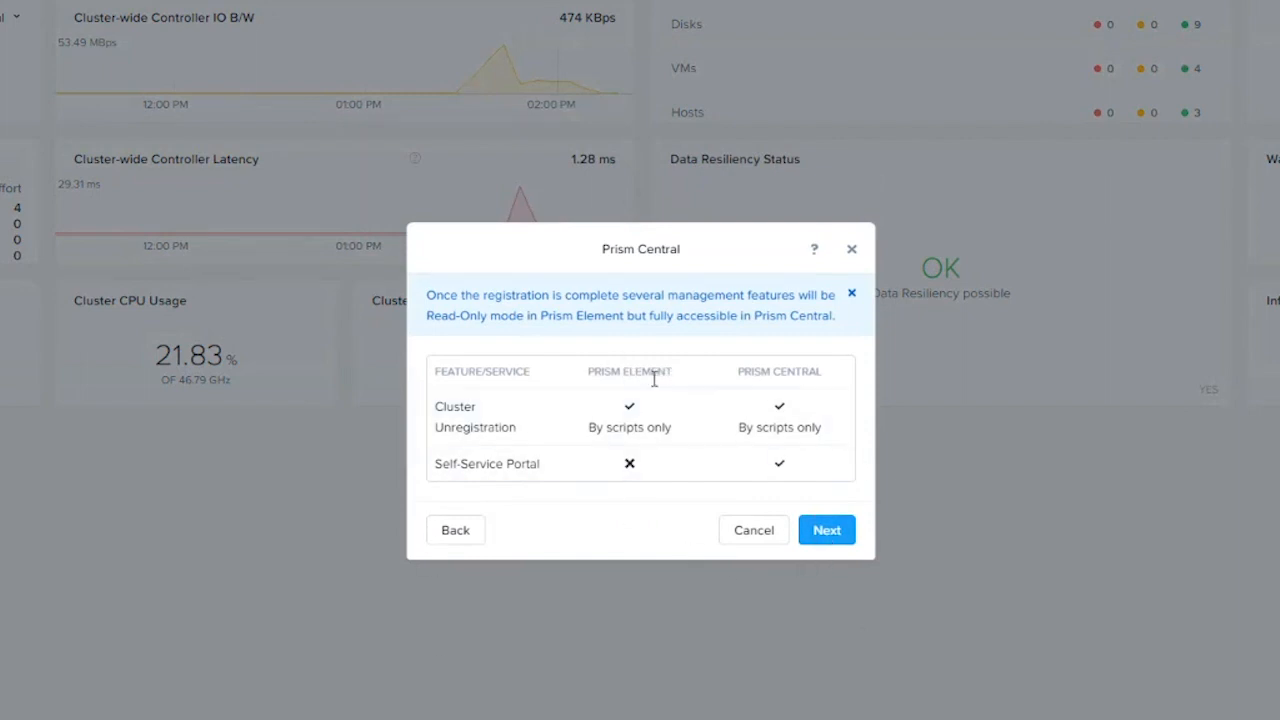
pyautogui.moveTo(644, 440)
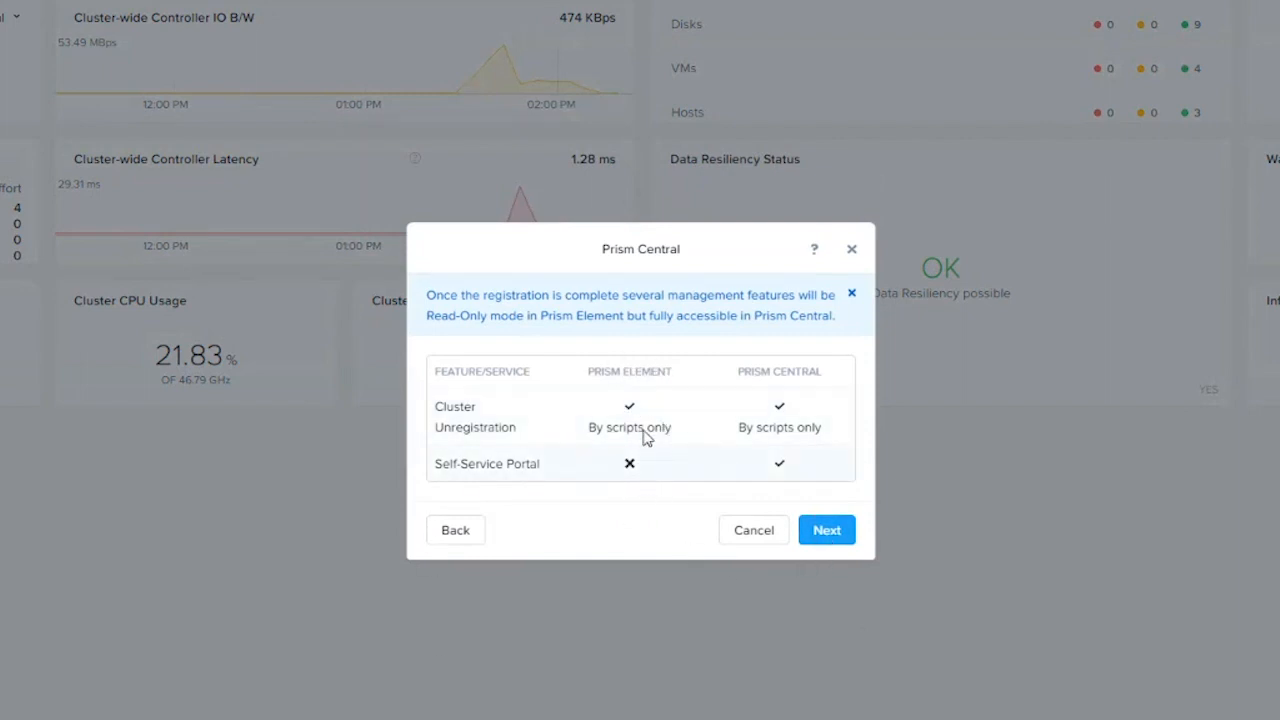
pyautogui.moveTo(634, 474)
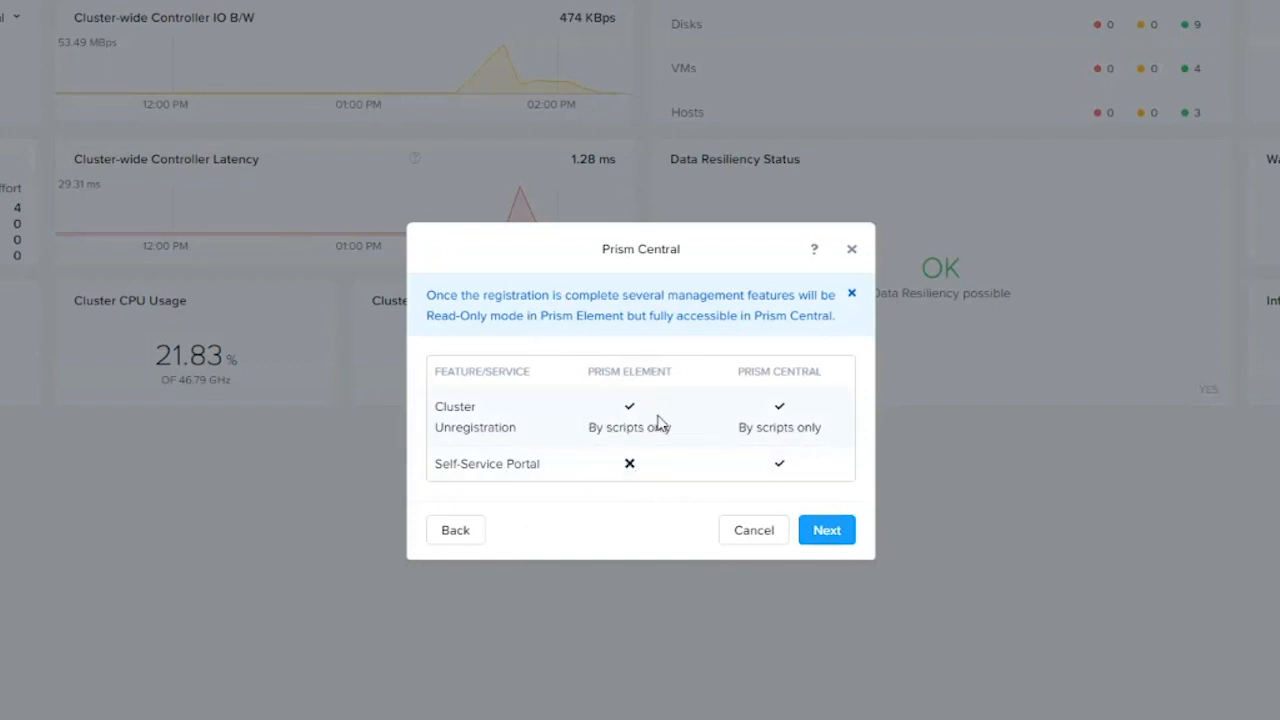
pyautogui.moveTo(580, 442)
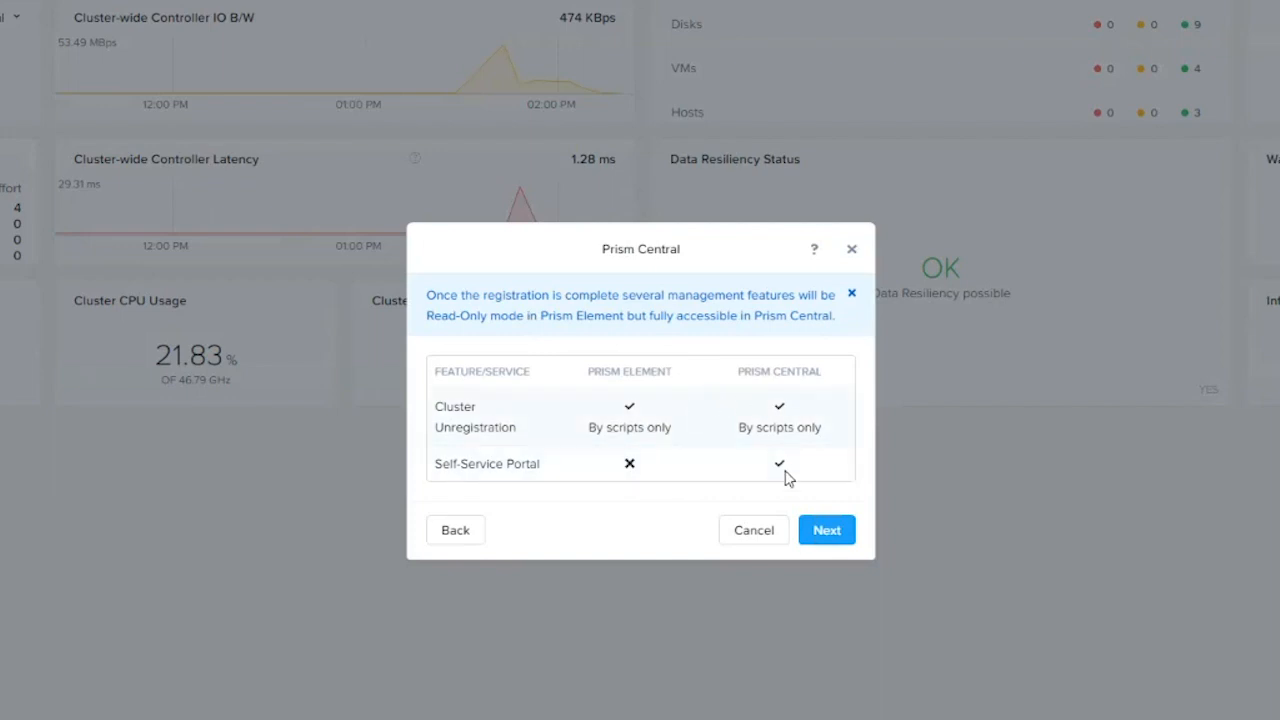
pyautogui.click(826, 530)
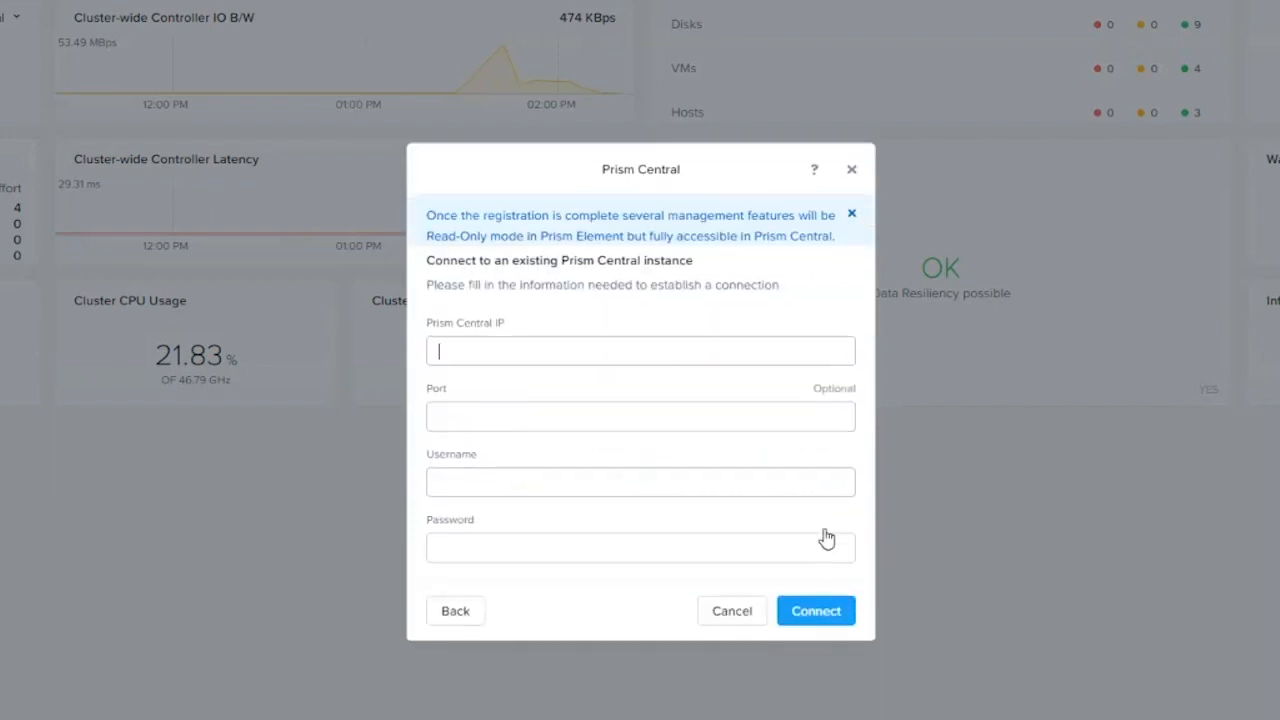
# - Enter Prism Central IP 10.46.23.10 with admin credentials and submit the connection
pyautogui.click(852, 212)
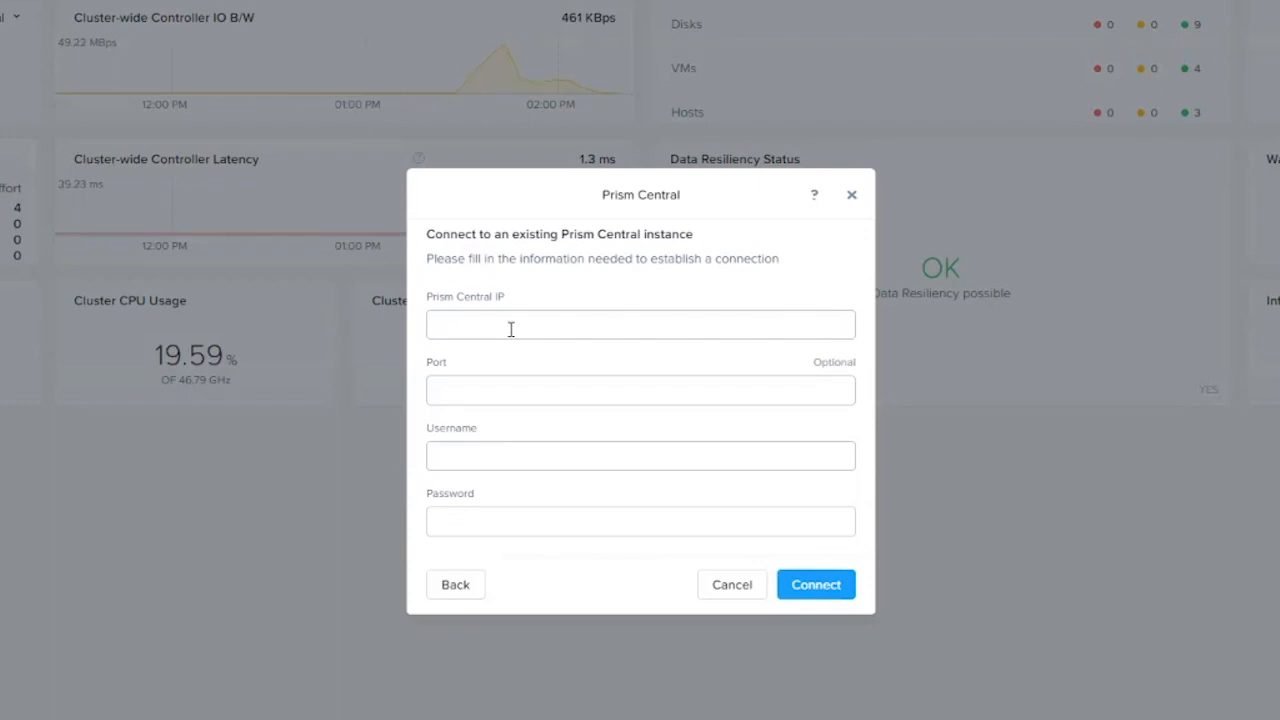
pyautogui.write('10.46.23.10')
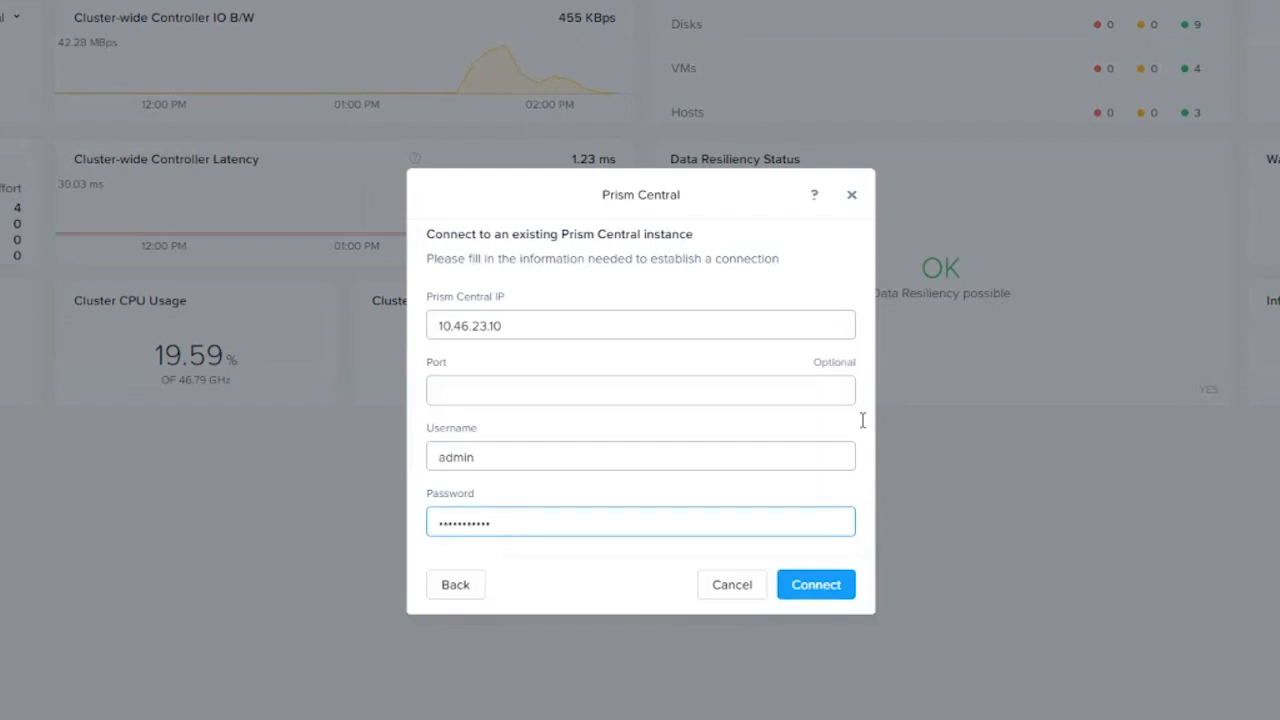
pyautogui.click(816, 584)
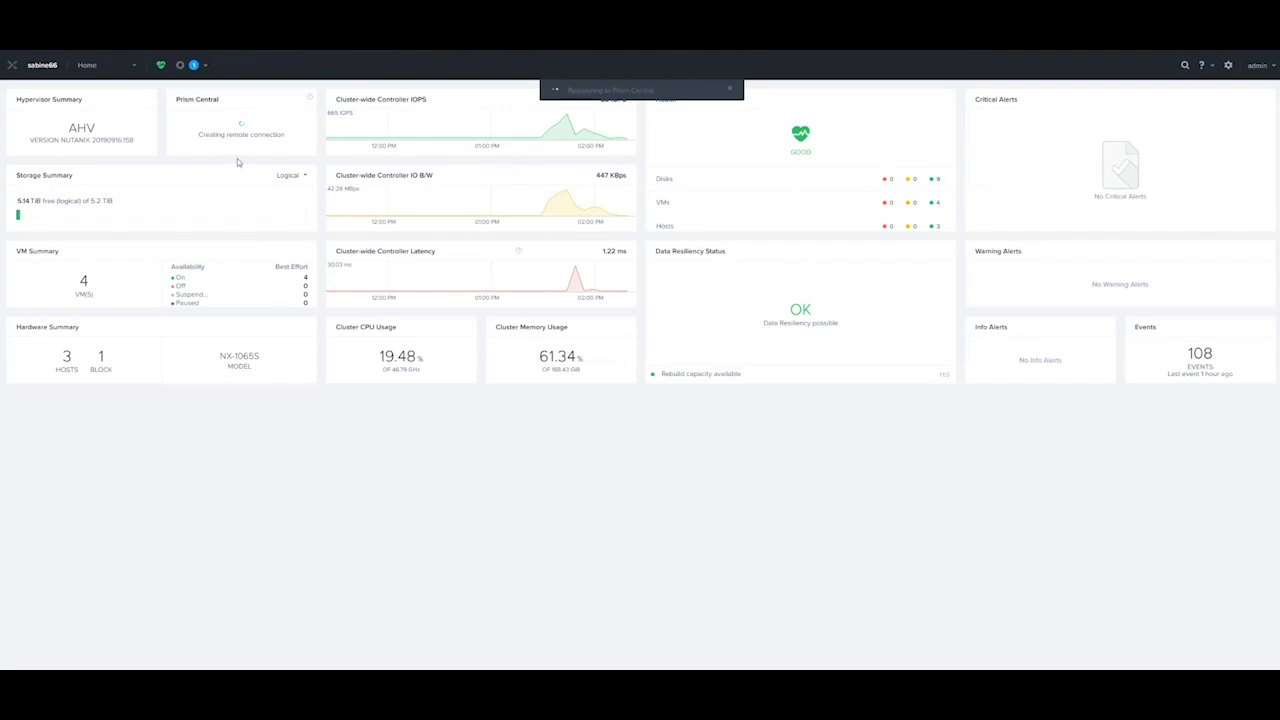
pyautogui.moveTo(252, 148)
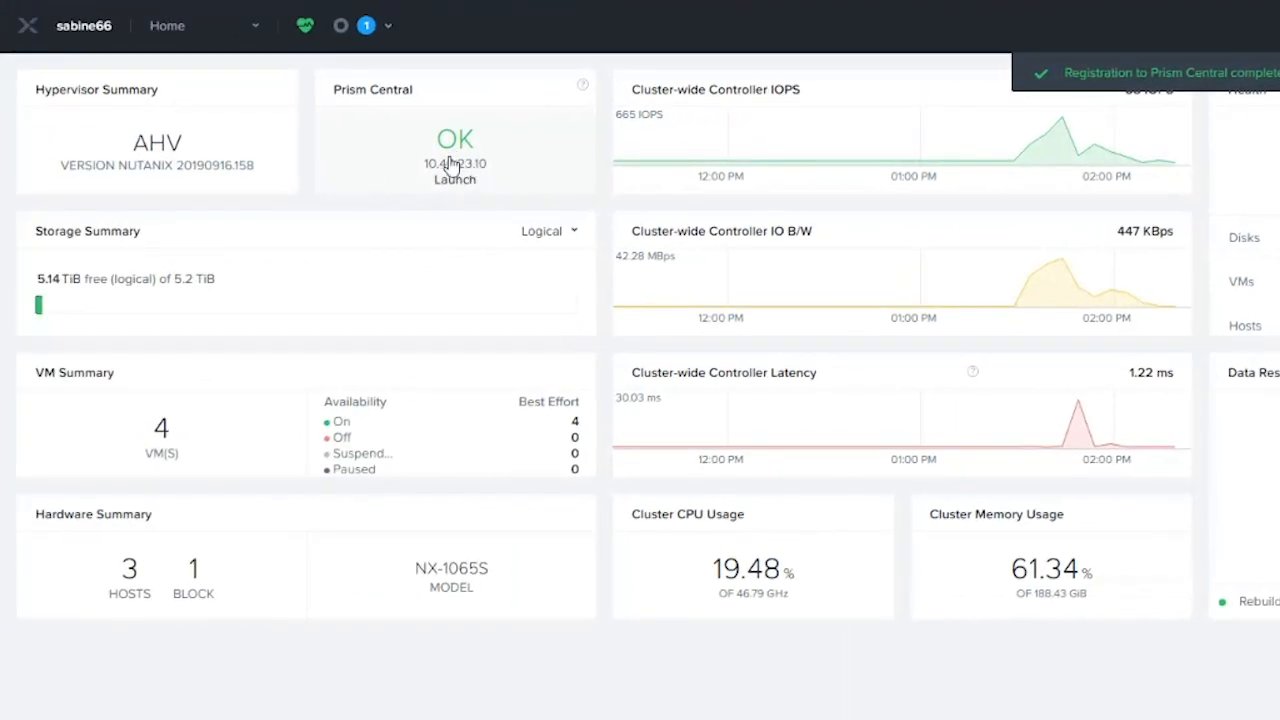
pyautogui.moveTo(462, 160)
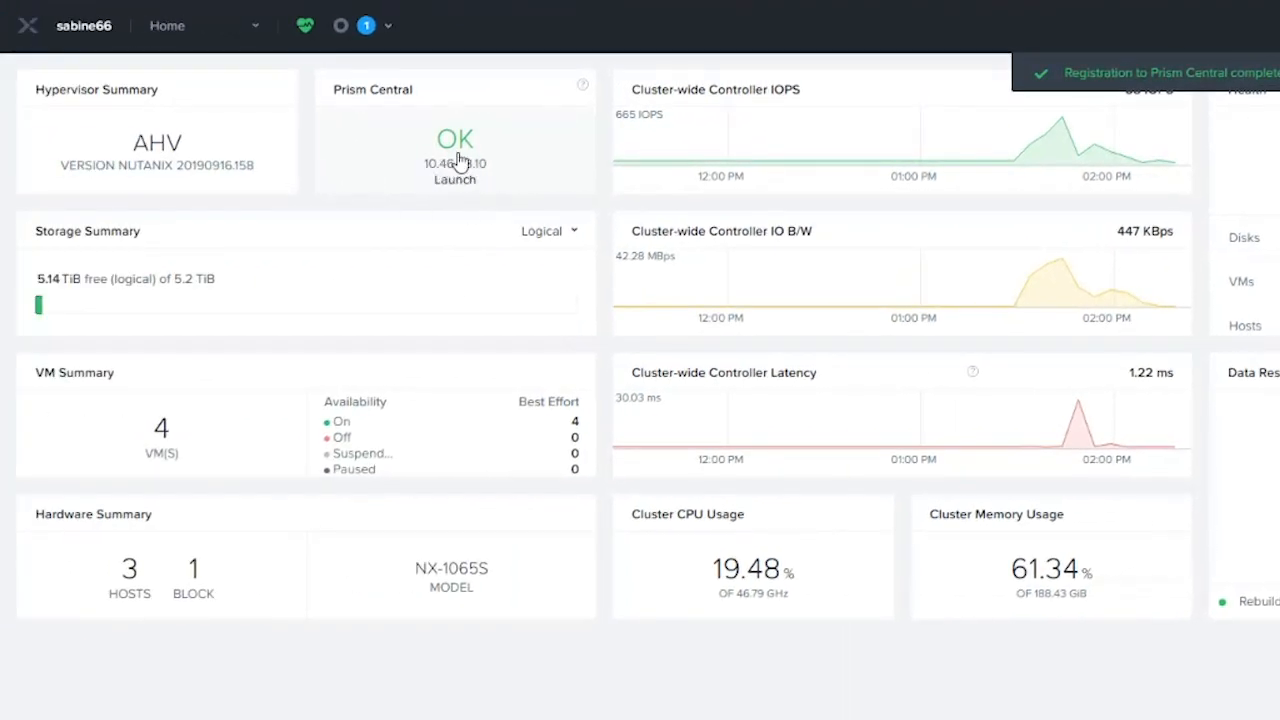
# - Launch Prism Central from the registered cluster's Prism Central widget after registration completes
pyautogui.click(454, 180)
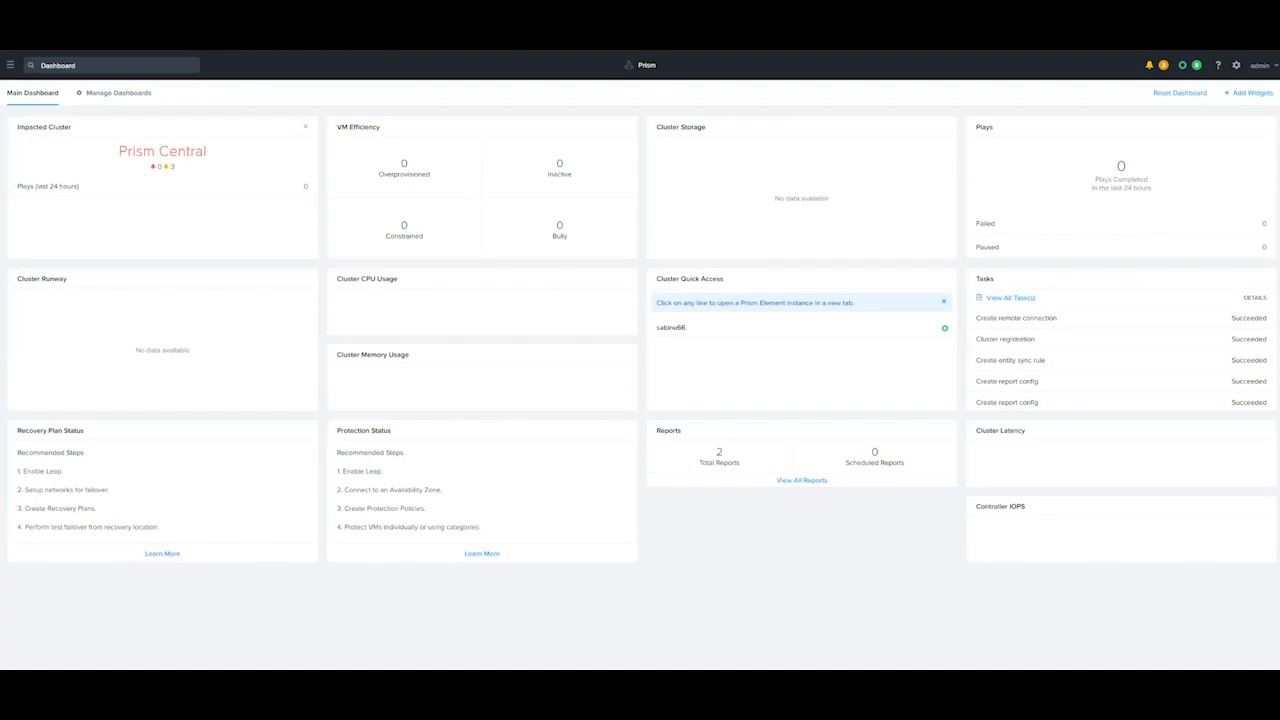
pyautogui.moveTo(228, 208)
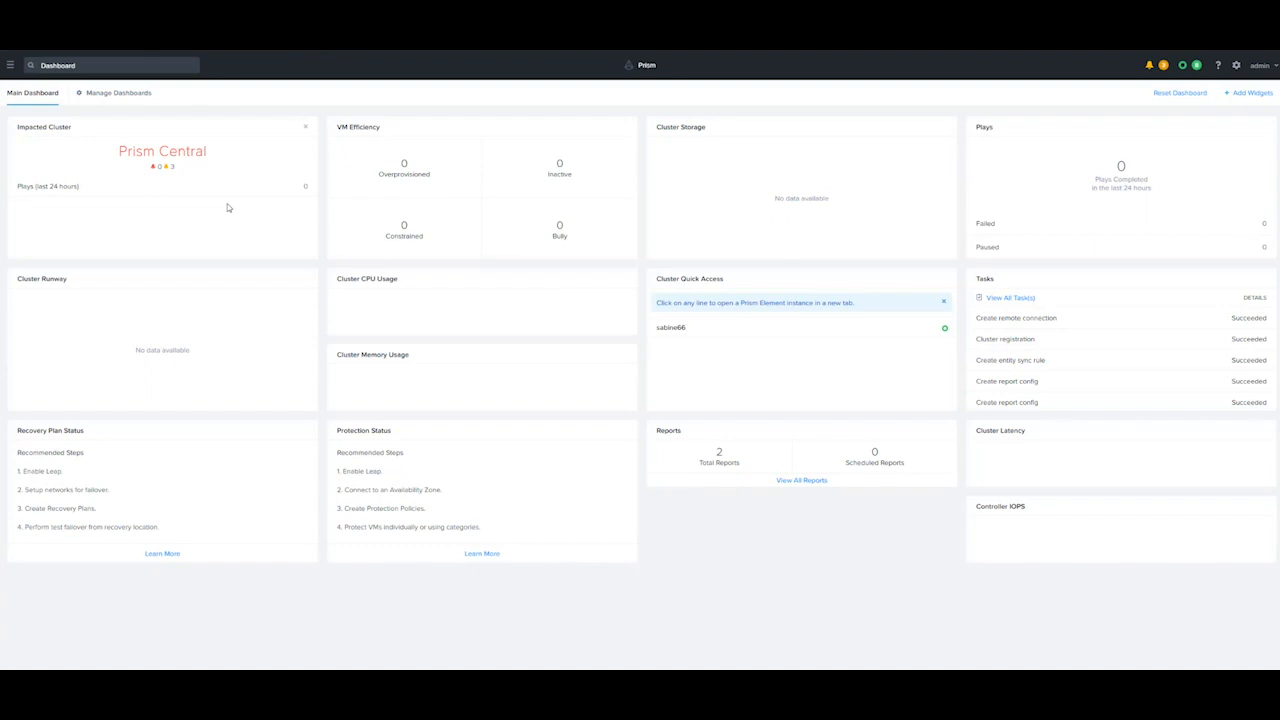
pyautogui.moveTo(190, 238)
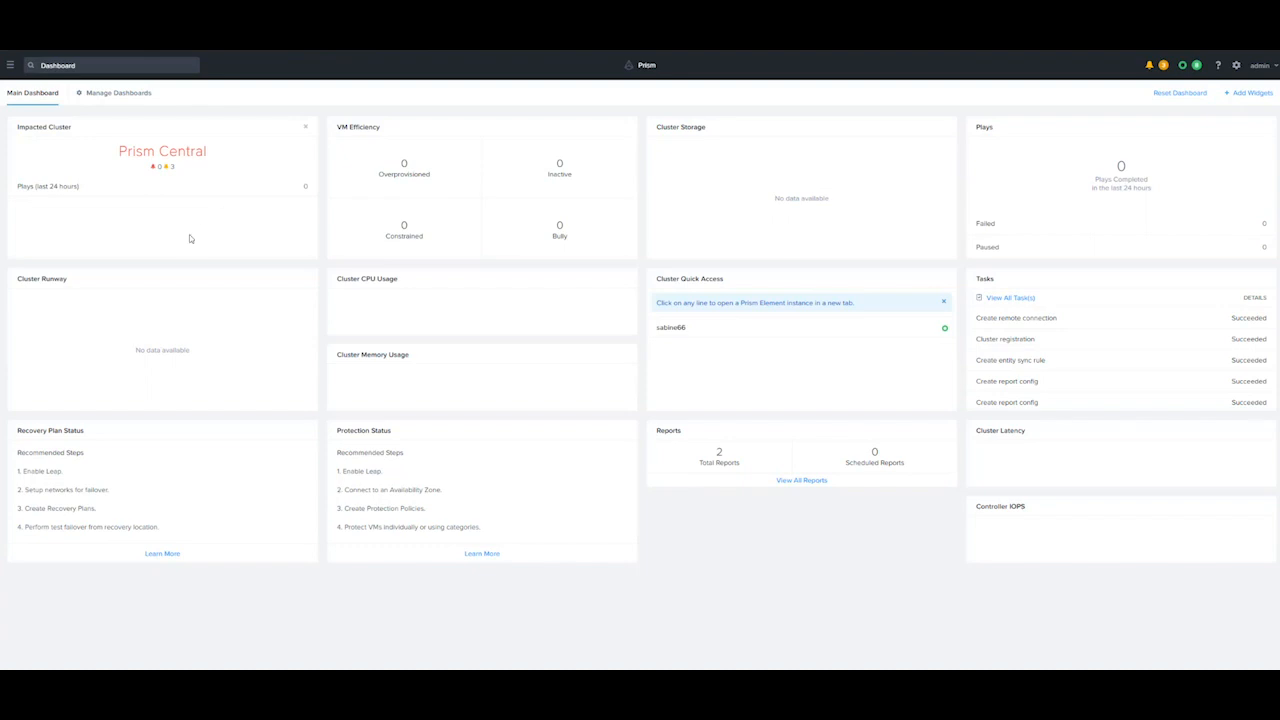
pyautogui.moveTo(192, 224)
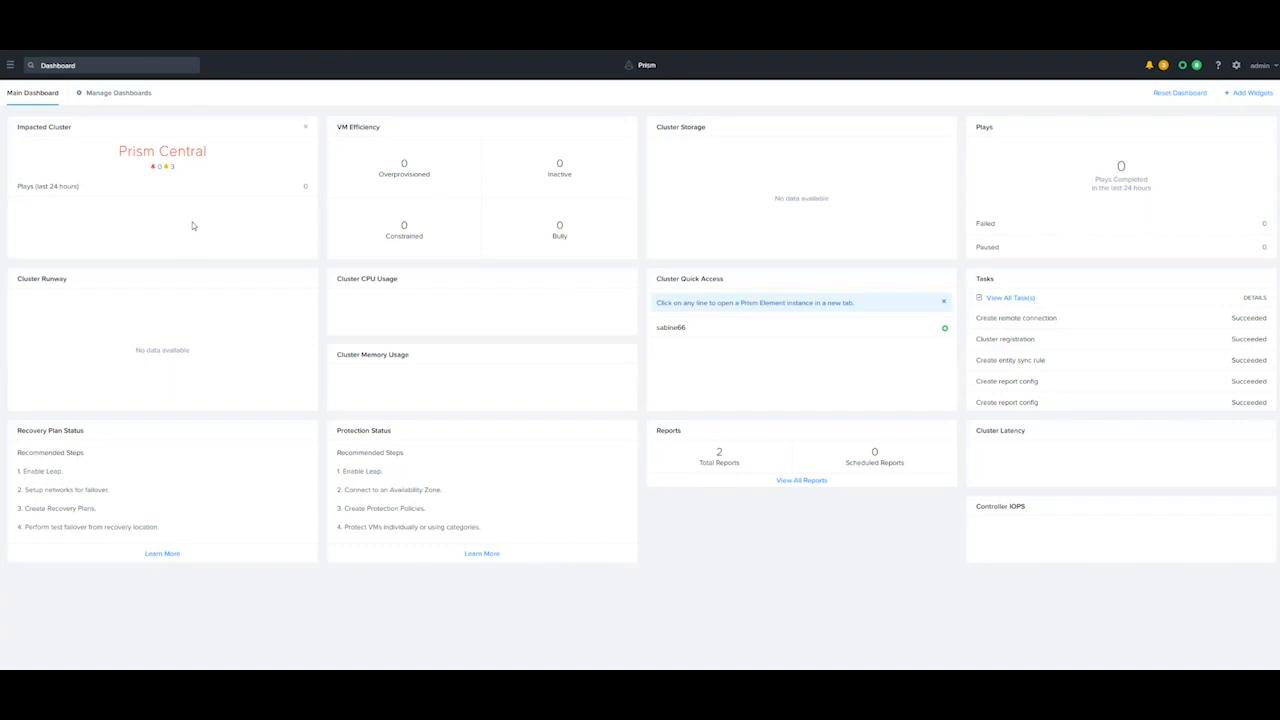
pyautogui.moveTo(176, 218)
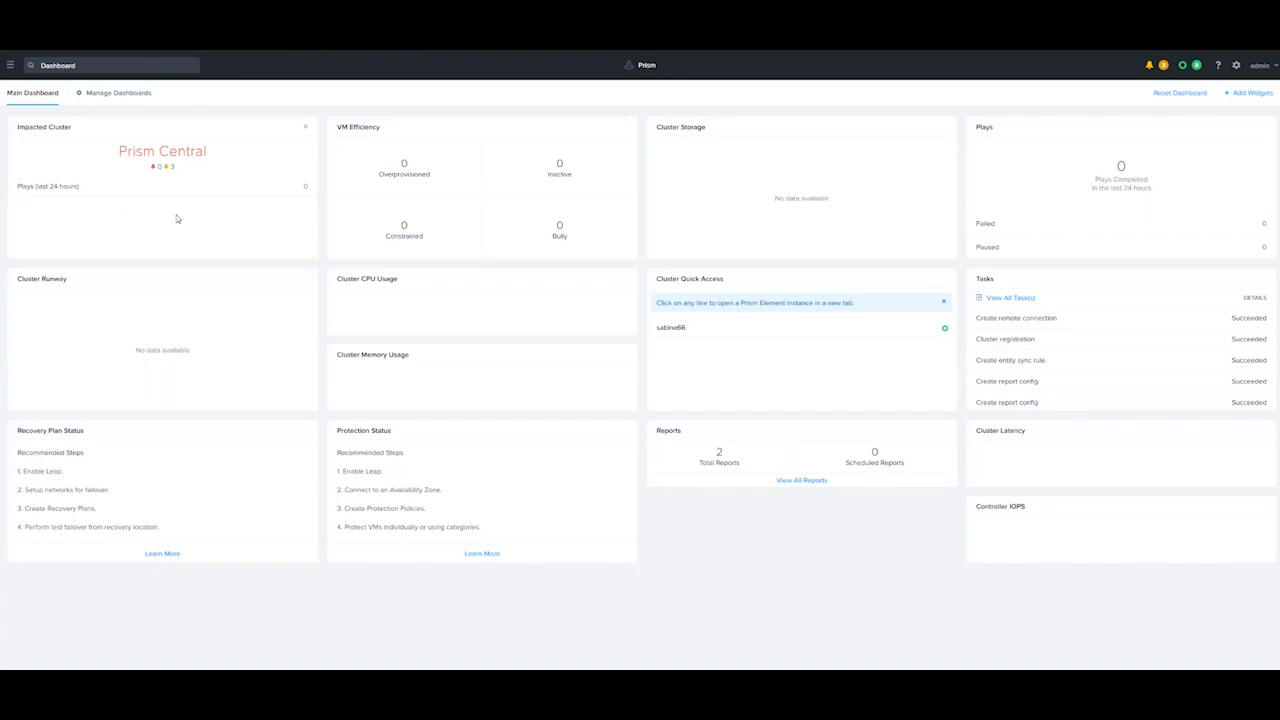